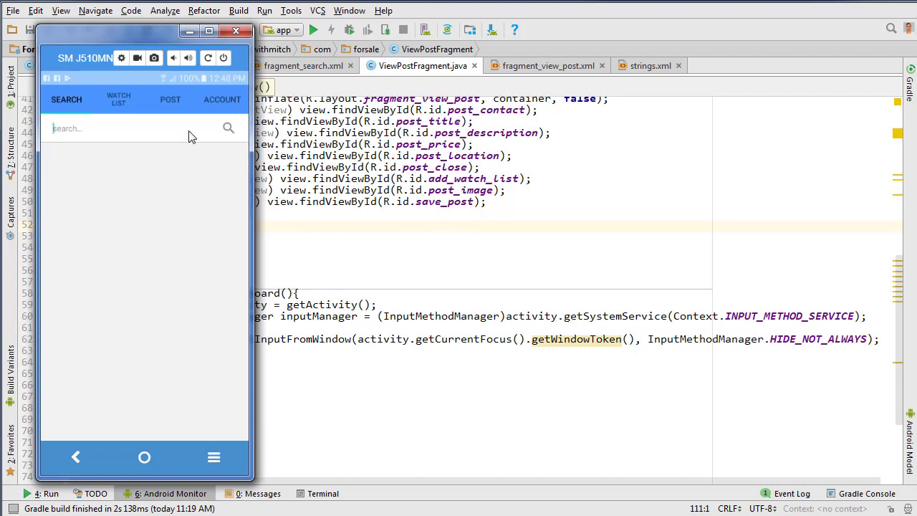
Close the device mirroring window covering the ViewPostFragment code.
{"action": "left_click", "coordinate": [114, 127]}
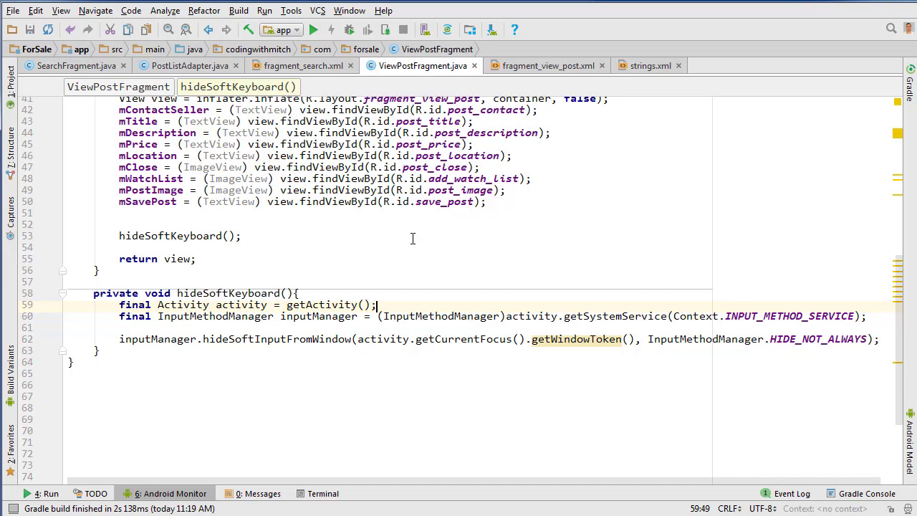
Place the cursor between onCreateView and hideSoftKeyboard to insert blank lines.
{"action": "scroll", "scroll_direction": "up", "scroll_amount": 3}
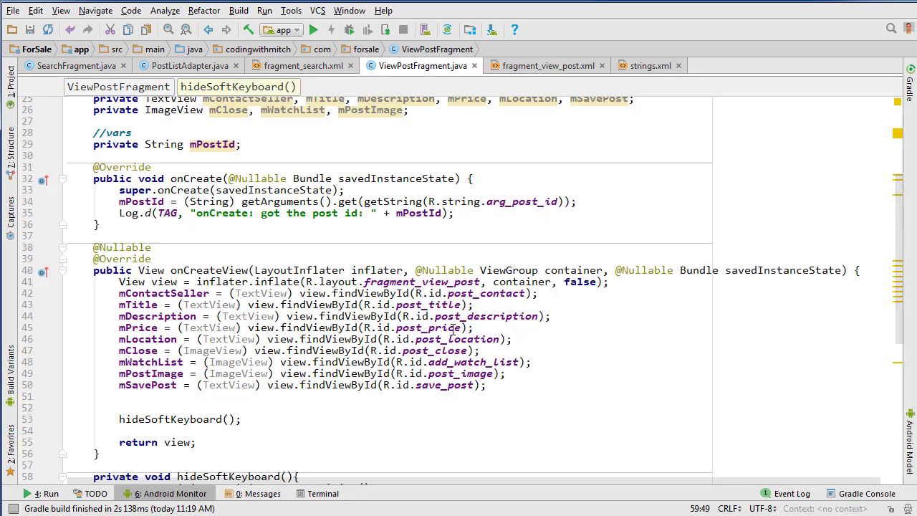
{"action": "scroll", "scroll_direction": "up", "scroll_amount": 3}
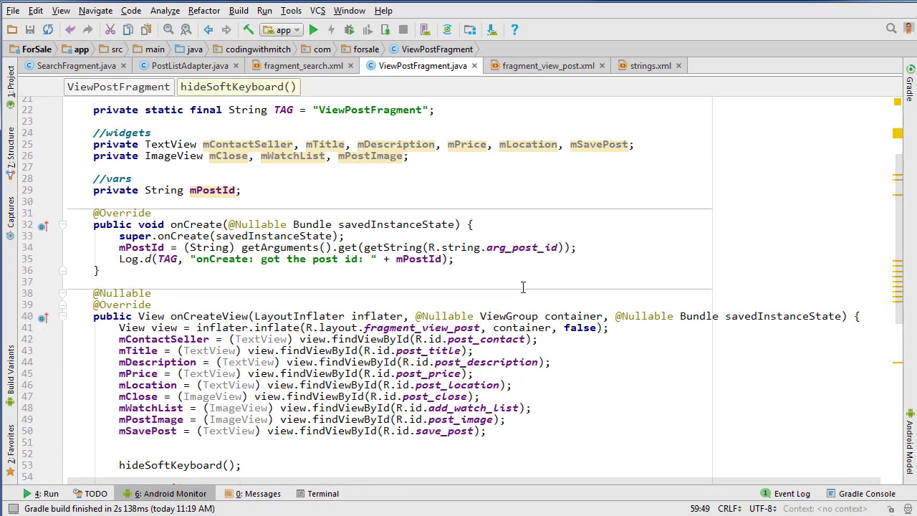
{"action": "mouse_move", "coordinate": [531, 423]}
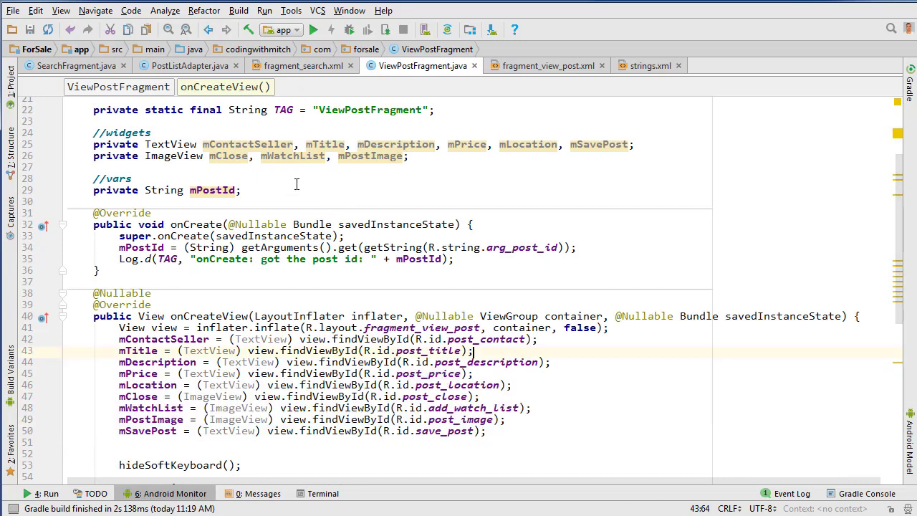
{"action": "mouse_move", "coordinate": [426, 178]}
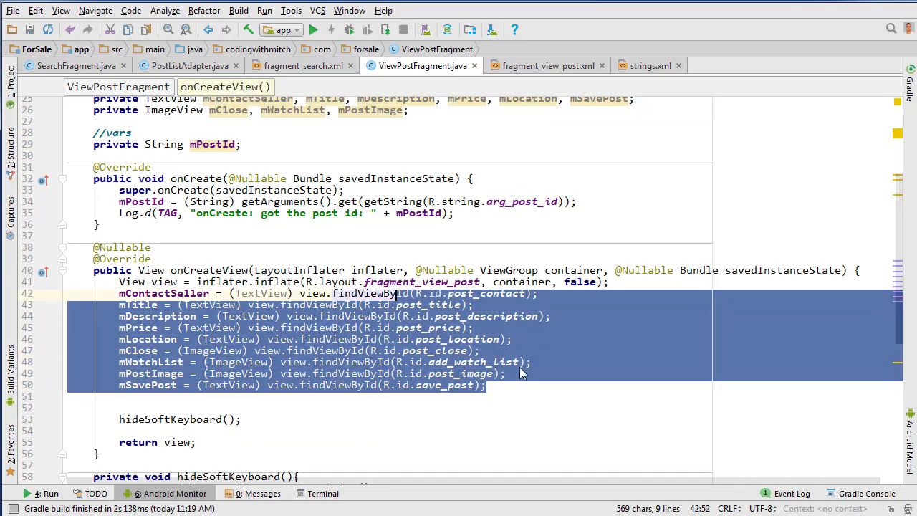
{"action": "left_click", "coordinate": [542, 390]}
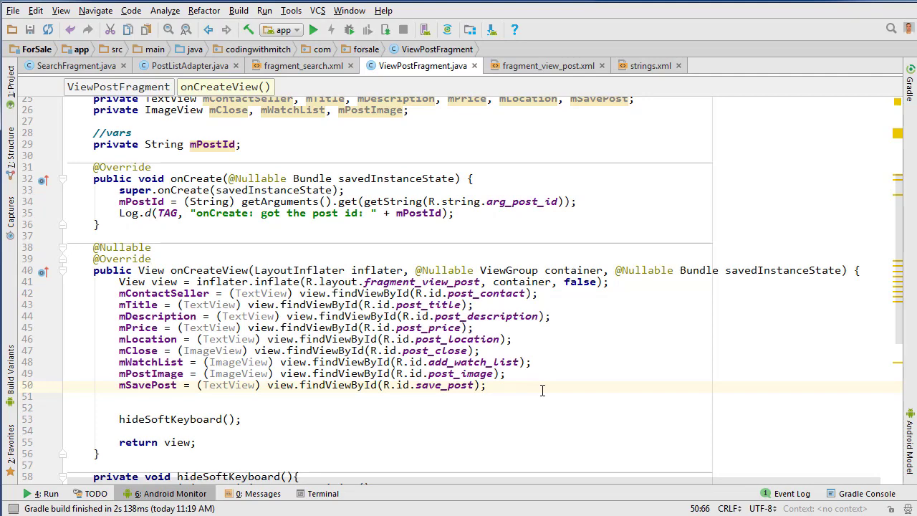
{"action": "scroll", "scroll_direction": "down", "scroll_amount": 3}
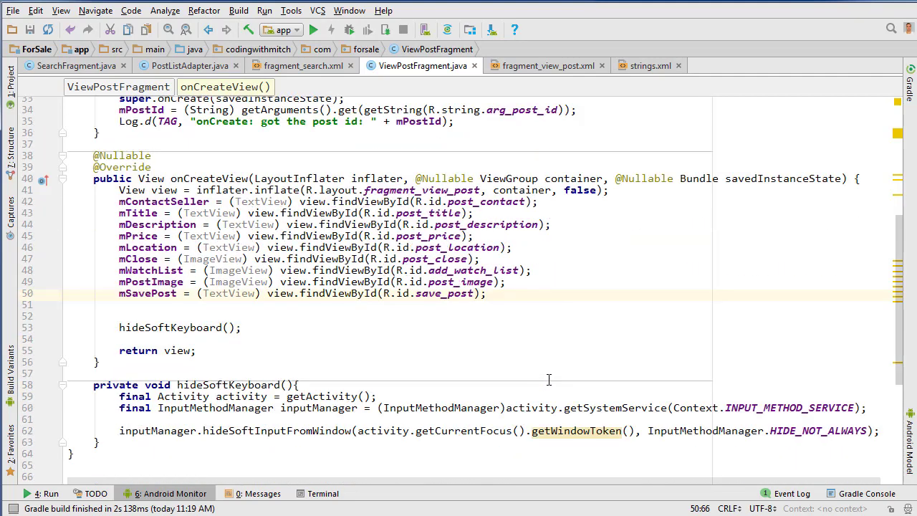
{"action": "scroll", "scroll_direction": "up", "scroll_amount": 3}
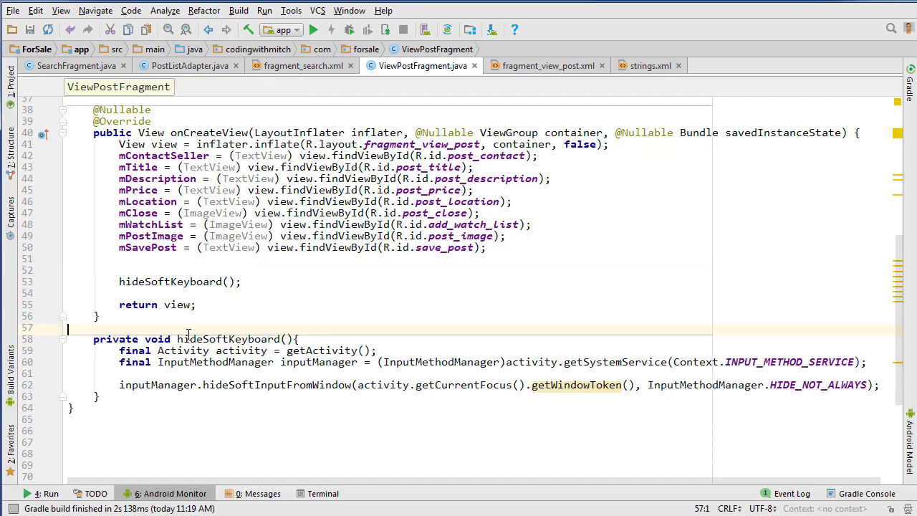
{"action": "mouse_move", "coordinate": [288, 278]}
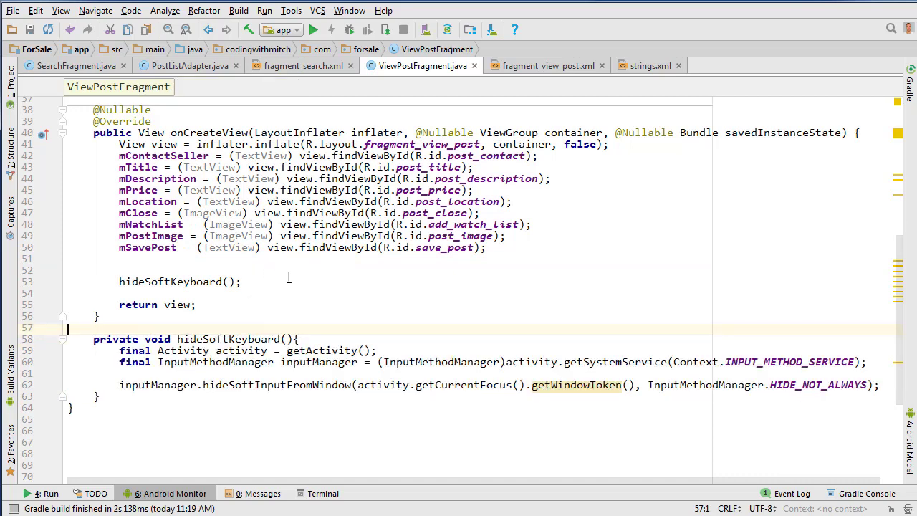
{"action": "mouse_move", "coordinate": [285, 275]}
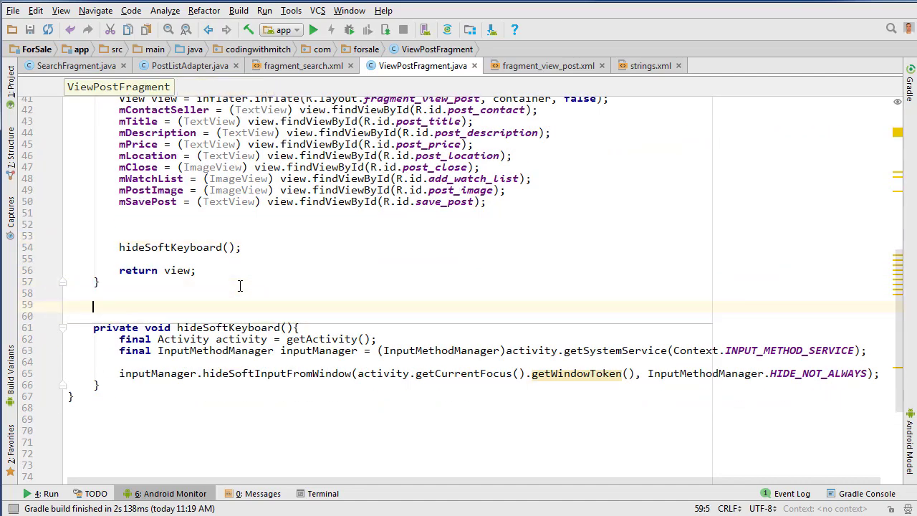
{"action": "scroll", "scroll_direction": "up", "scroll_amount": 3}
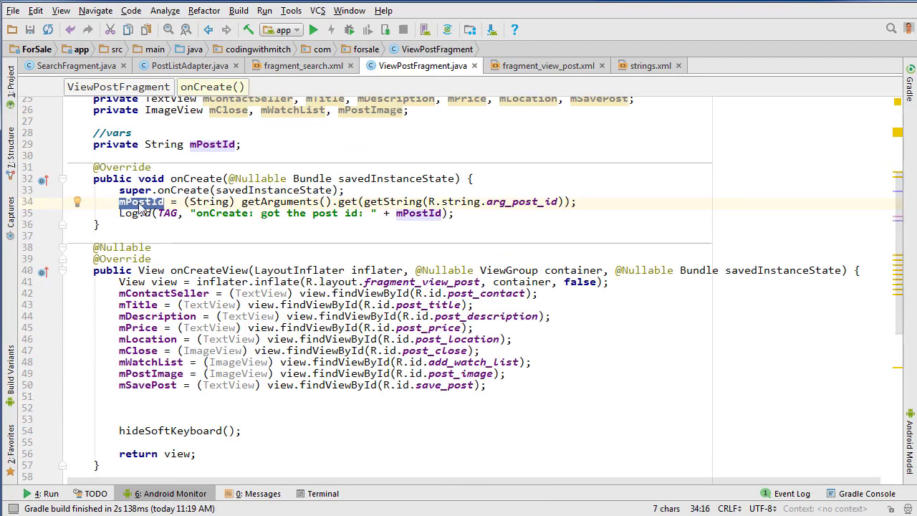
{"action": "scroll", "scroll_direction": "down", "scroll_amount": 3}
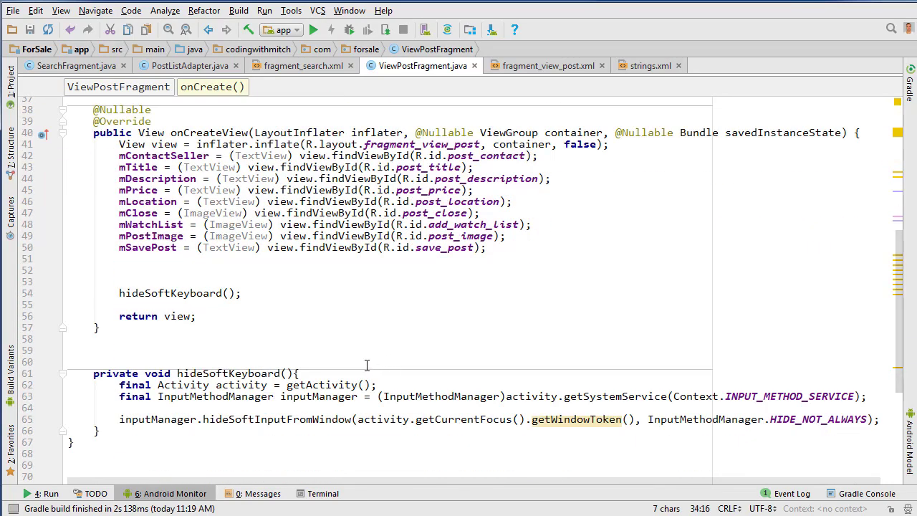
{"action": "left_click", "coordinate": [255, 351]}
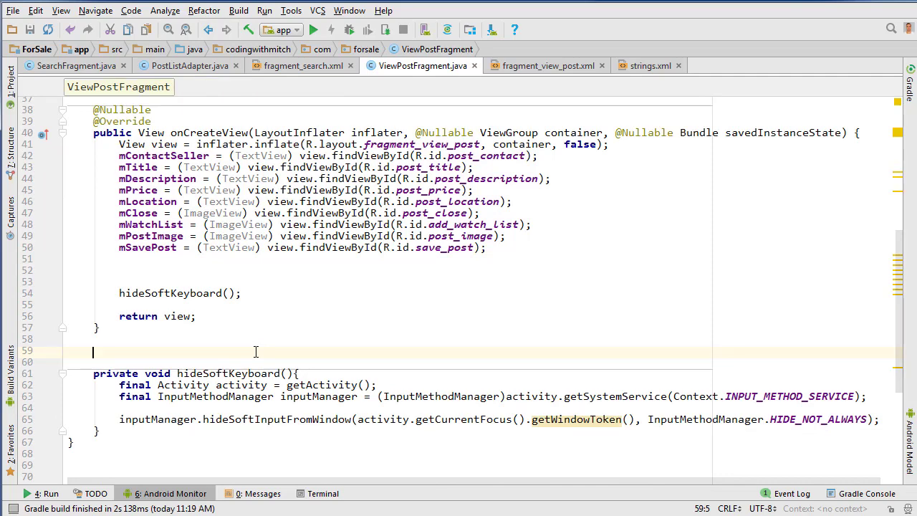
Write private init() calling an empty private getPostInfo(), and call init() from onCreateView.
{"action": "type", "text": "private"}
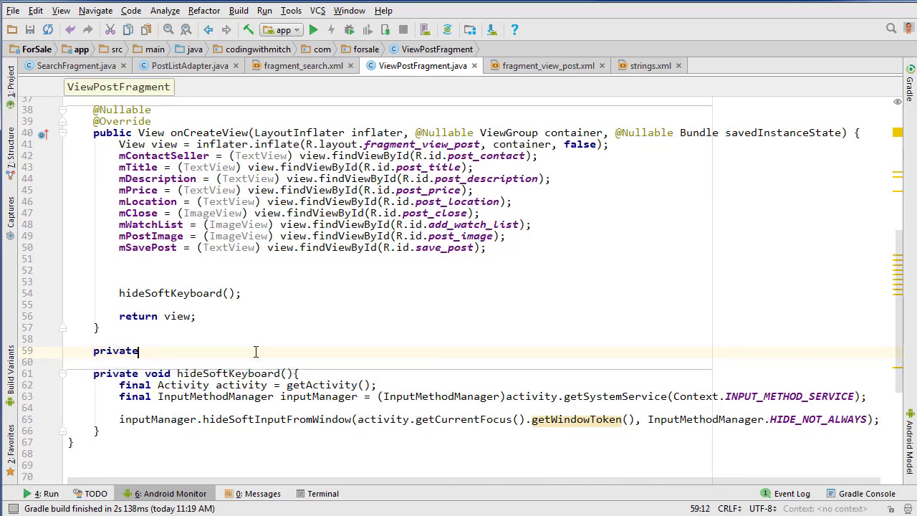
{"action": "type", "text": "void init(){"}
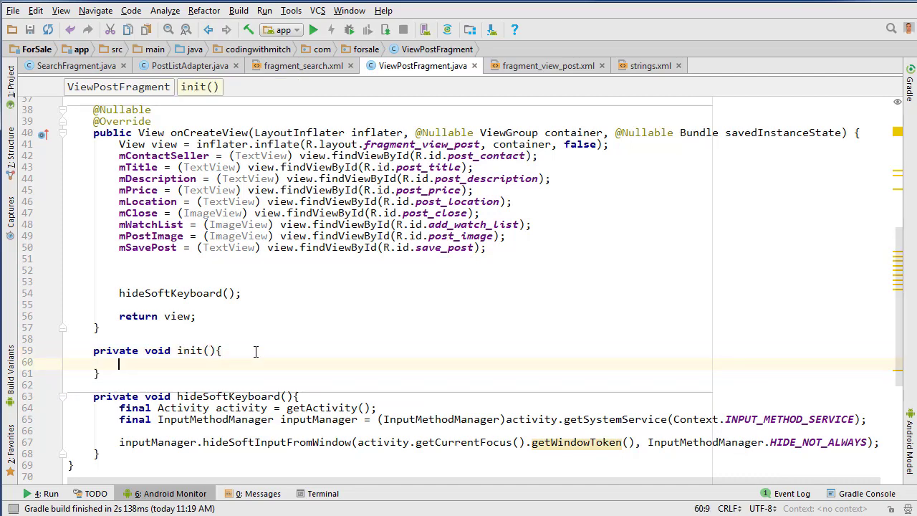
{"action": "mouse_move", "coordinate": [246, 276]}
{"action": "type", "text": "init();"}
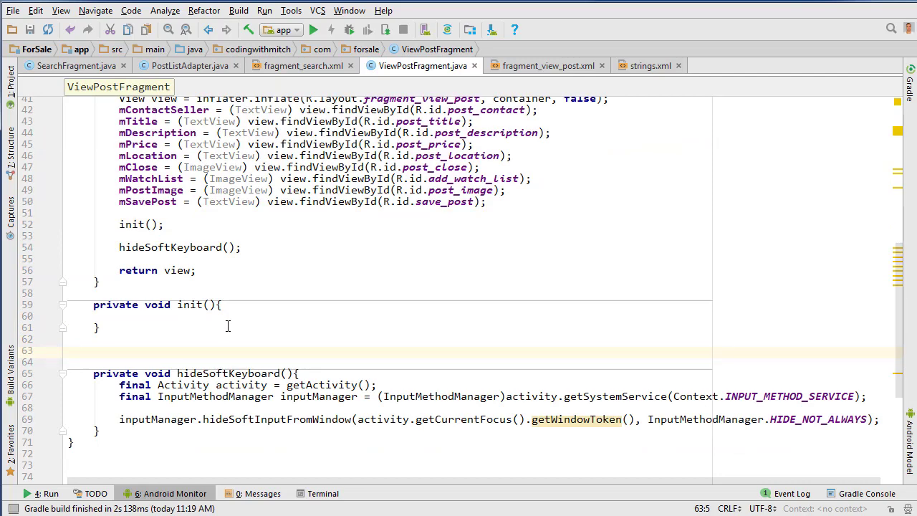
{"action": "type", "text": "private void get"}
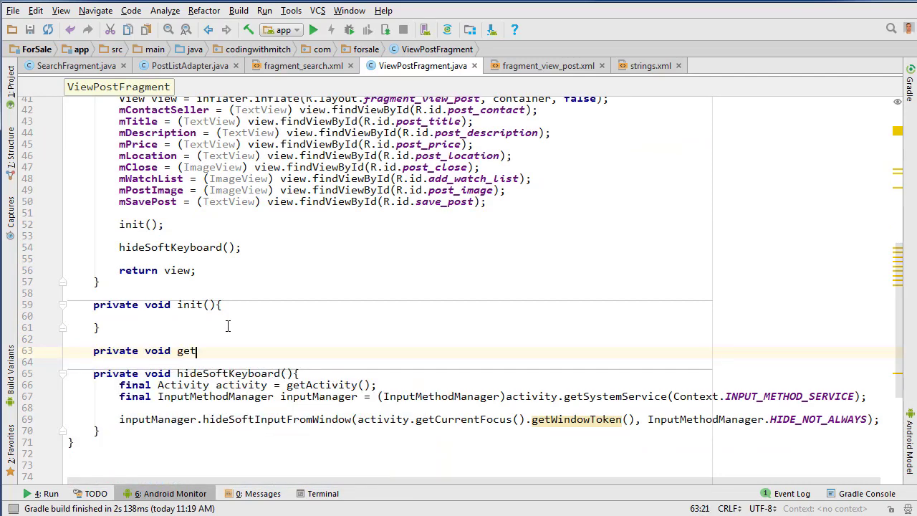
{"action": "type", "text": "PostInfo(){"}
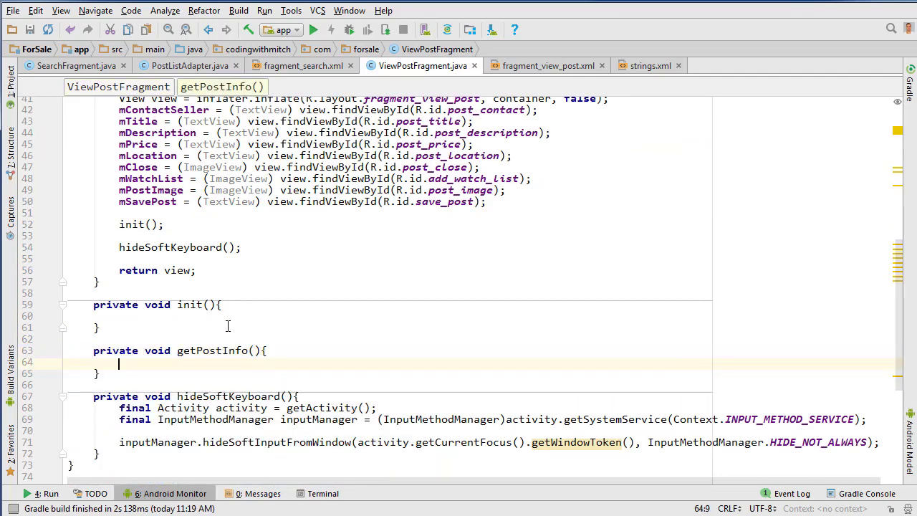
{"action": "type", "text": "get"}
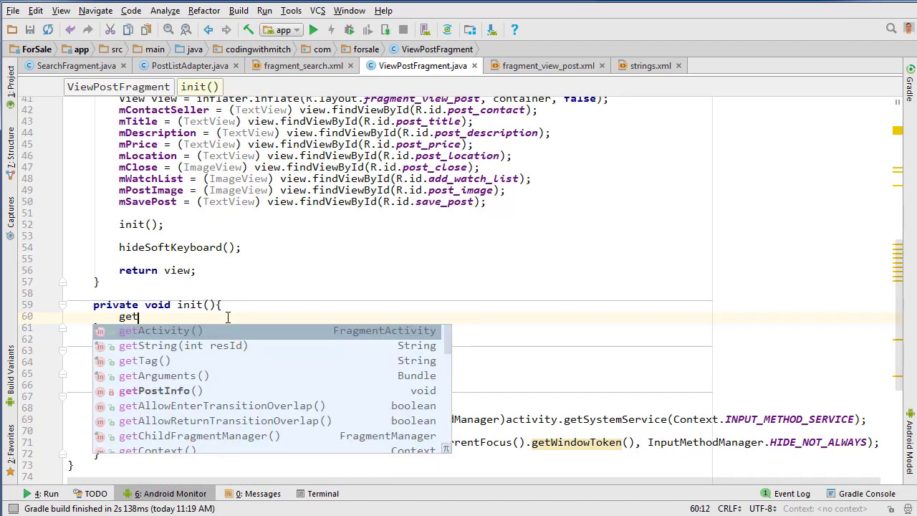
{"action": "left_click", "coordinate": [161, 390]}
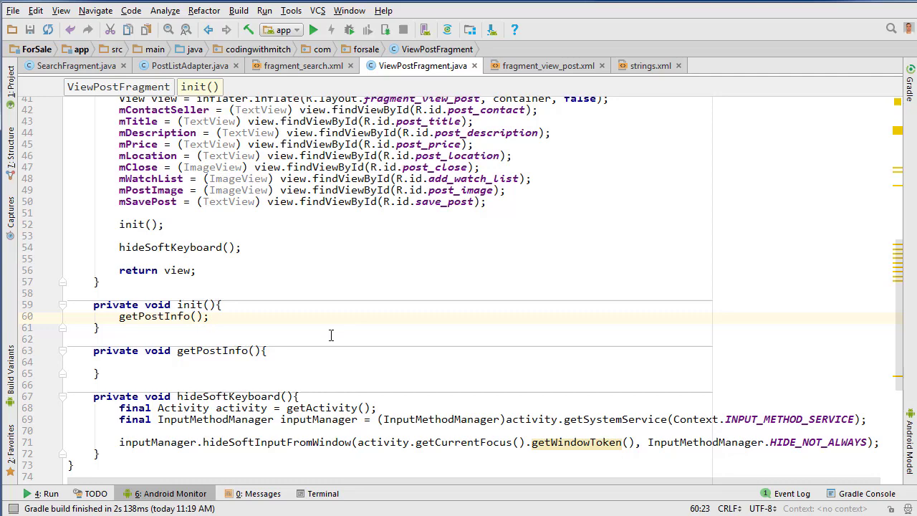
{"action": "left_click", "coordinate": [370, 339]}
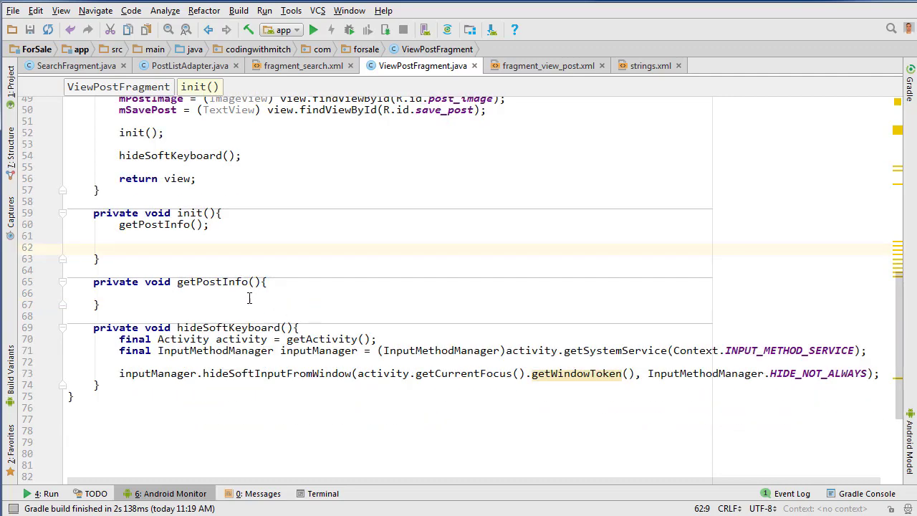
{"action": "left_click", "coordinate": [317, 293]}
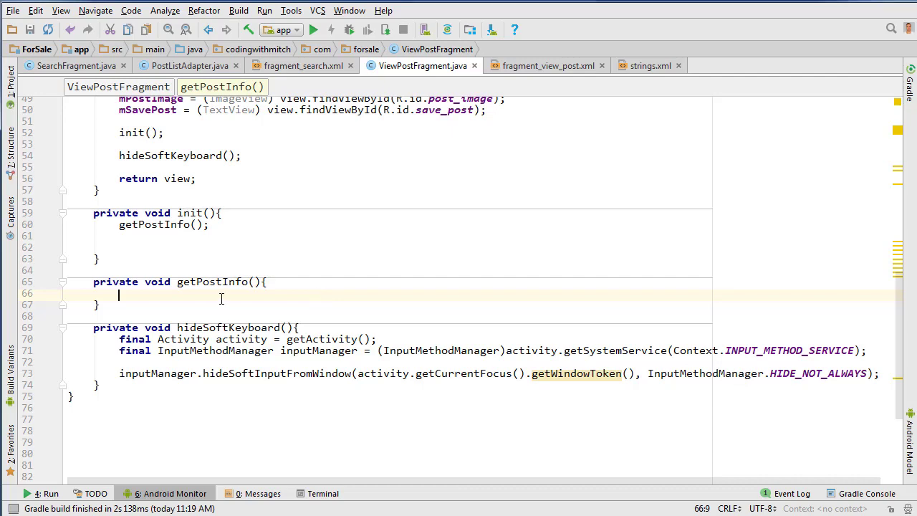
In getPostInfo, log a message and get a FirebaseDatabase reference.
{"action": "type", "text": "Log.d(TAG, \"getPostInfo: gett\");"}
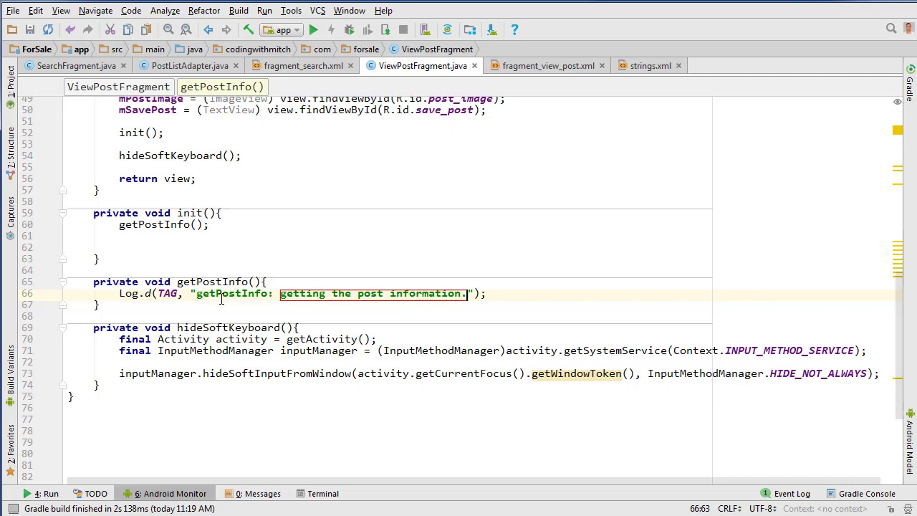
{"action": "type", "text": "DatabaseReference"}
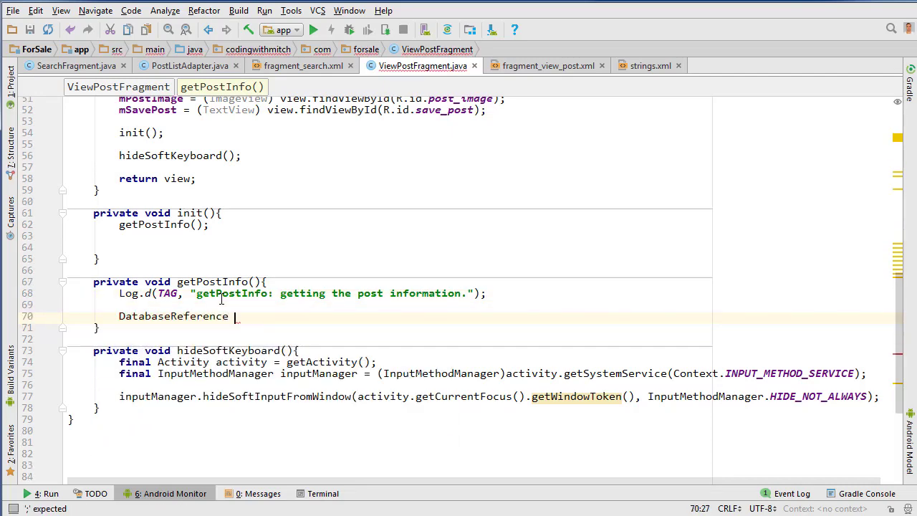
{"action": "type", "text": "reference = FirebaseDatabase"}
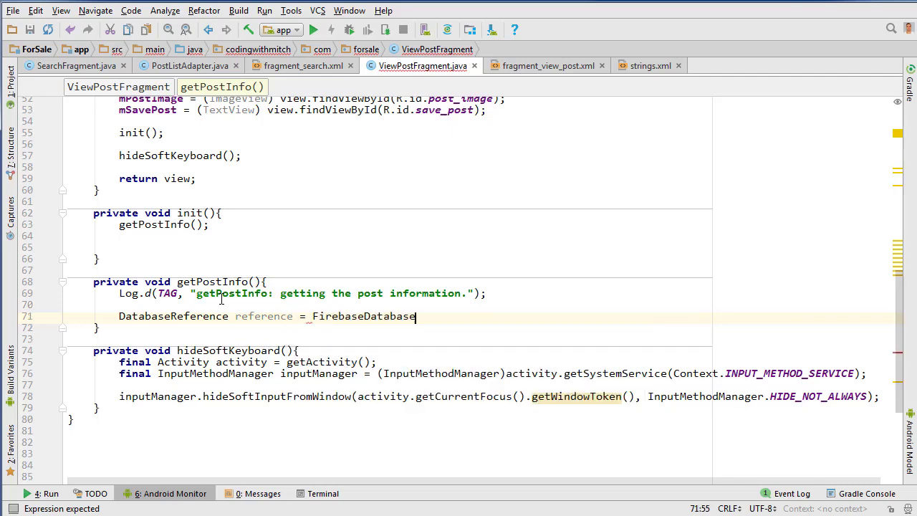
{"action": "type", "text": ".getInstance().getReference();"}
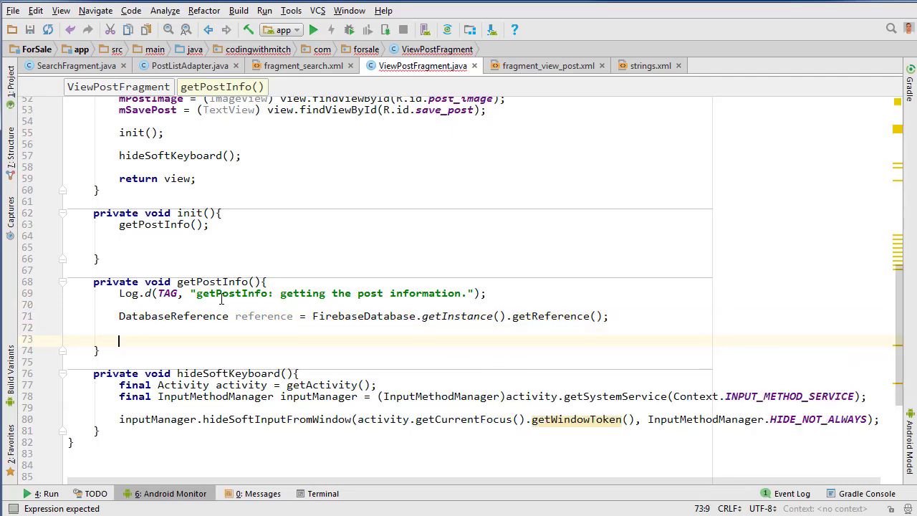
Build a query on node_posts ordered by key and equal to mPostId.
{"action": "type", "text": "Query query = reference.child("}
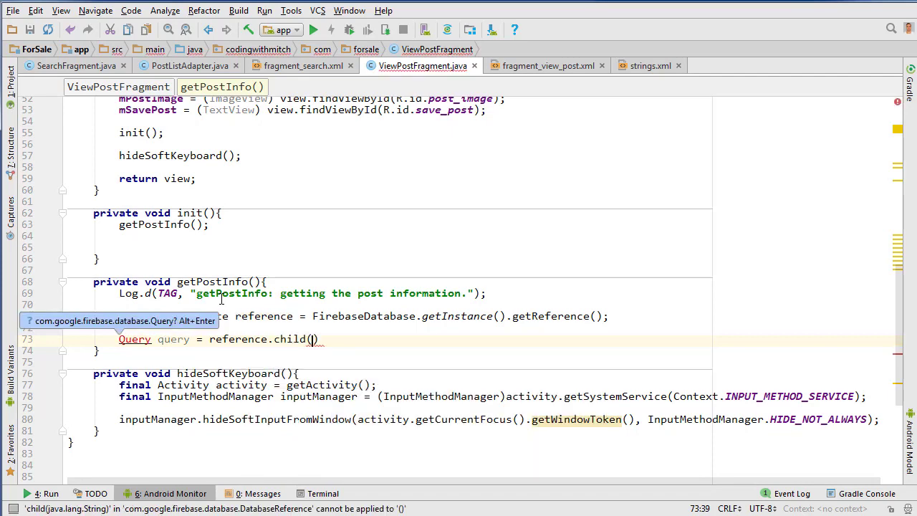
{"action": "type", "text": "getString(R.string."}
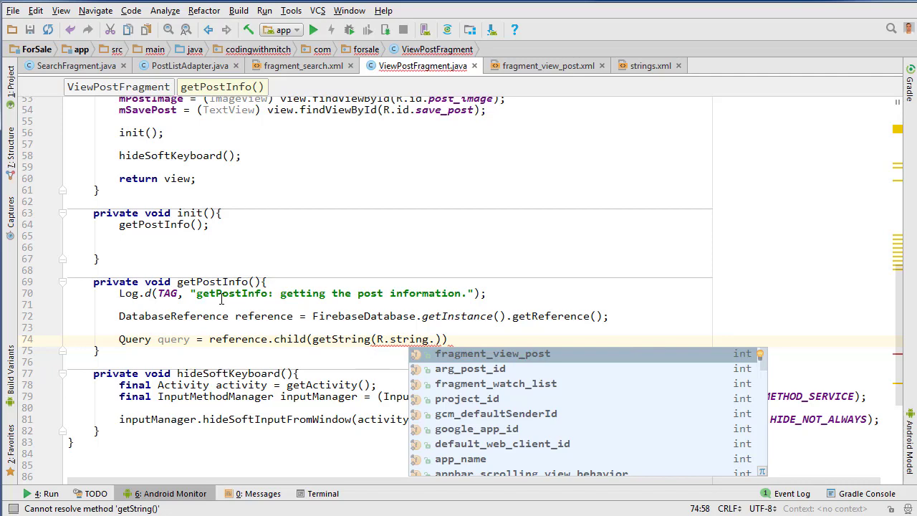
{"action": "type", "text": "posts"}
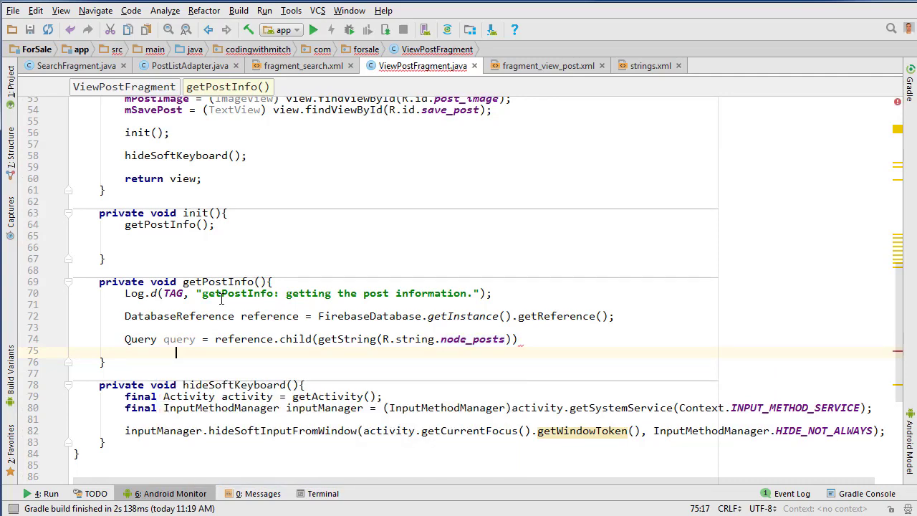
{"action": "type", "text": "."}
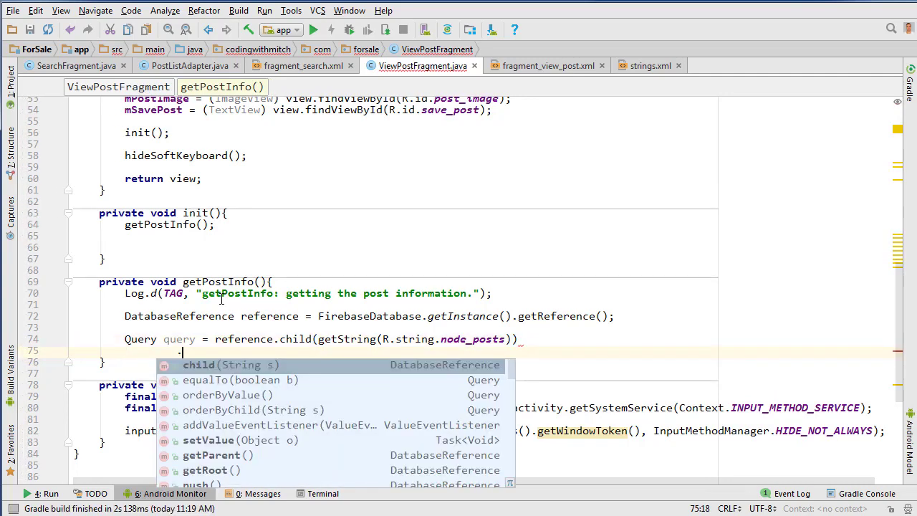
{"action": "type", "text": "orderByKey("}
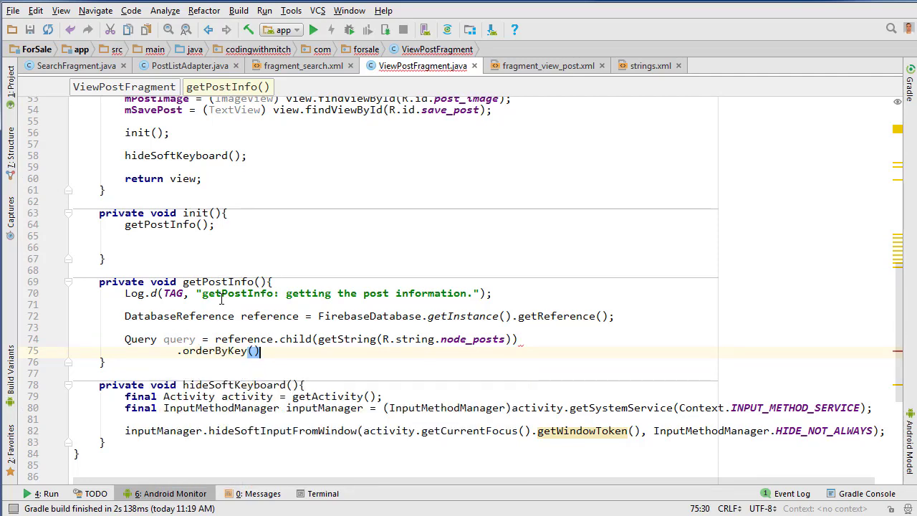
{"action": "type", "text": ".equalTo()"}
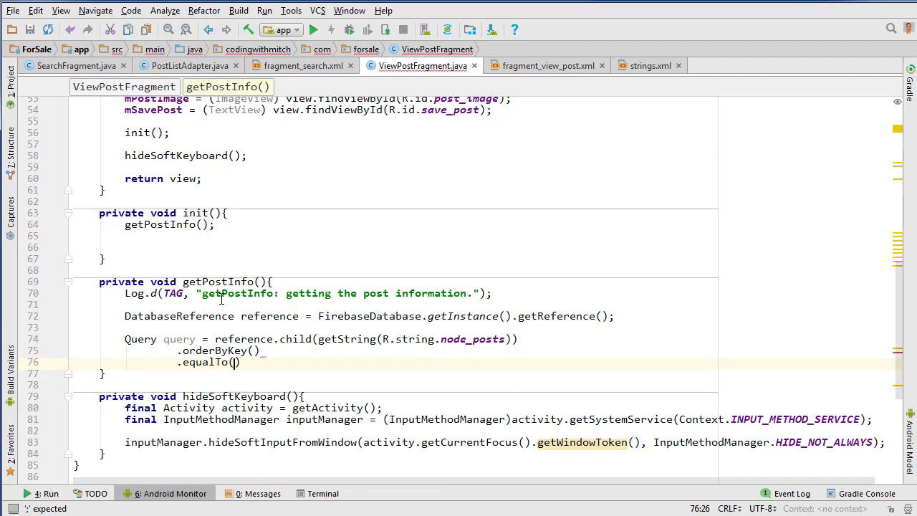
{"action": "type", "text": "mPostId"}
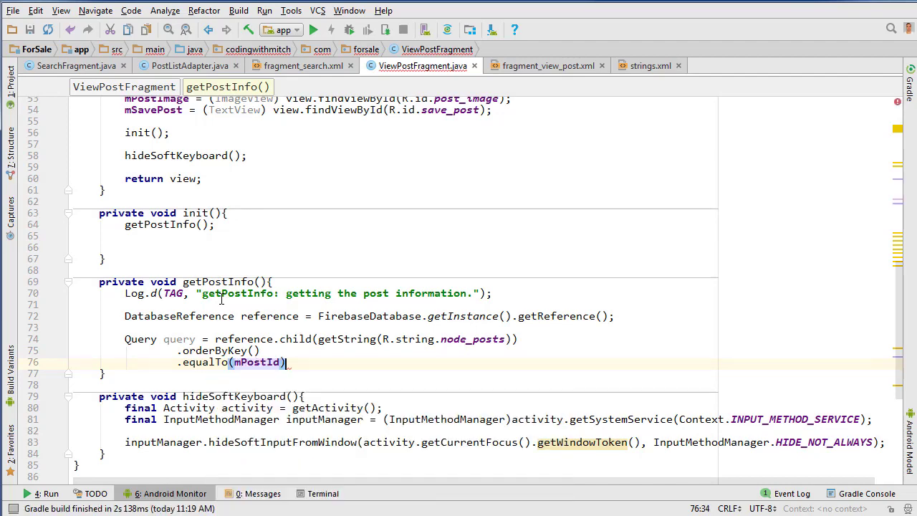
{"action": "type", "text": "query.ad"}
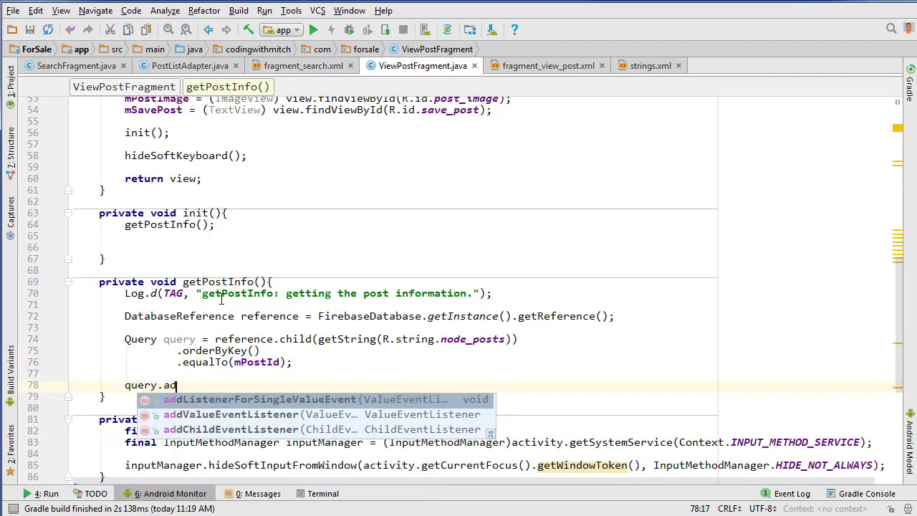
Attach addListenerForSingleValueEvent to the query and take the first child DataSnapshot.
{"action": "left_click", "coordinate": [260, 399]}
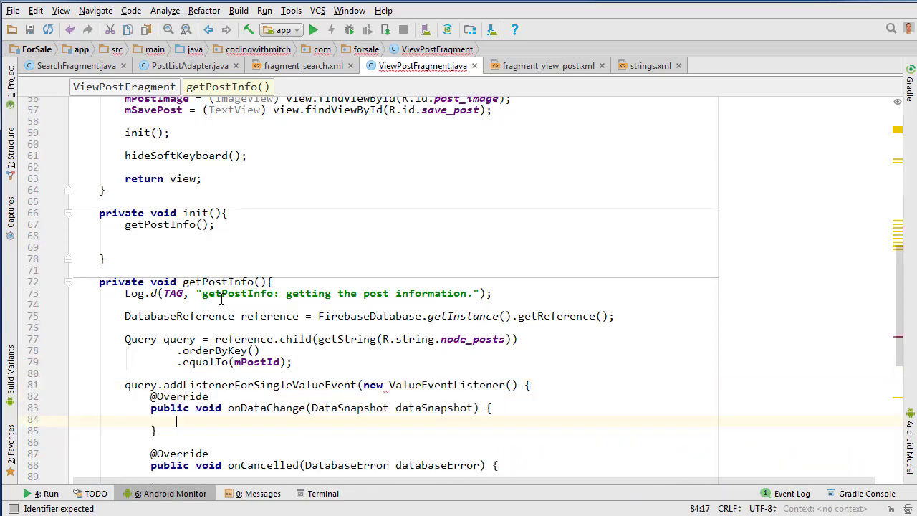
{"action": "scroll", "scroll_direction": "down", "scroll_amount": 3}
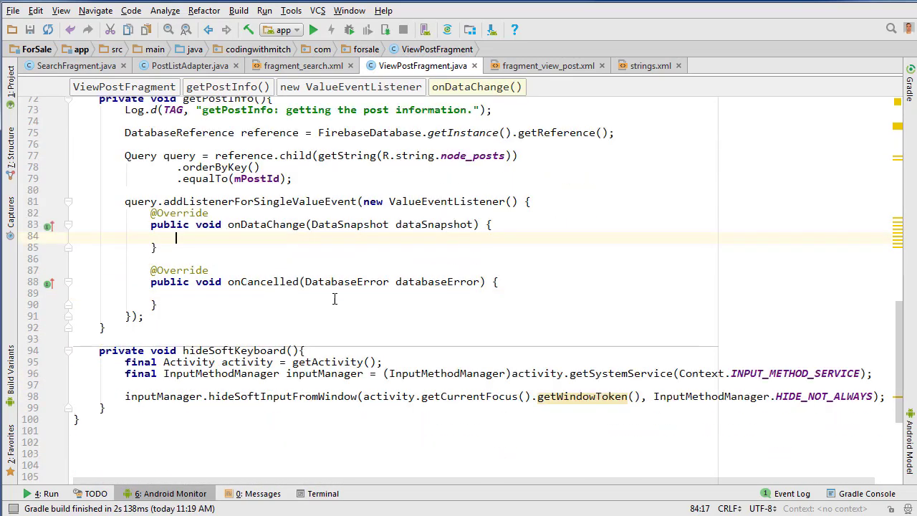
{"action": "mouse_move", "coordinate": [346, 299]}
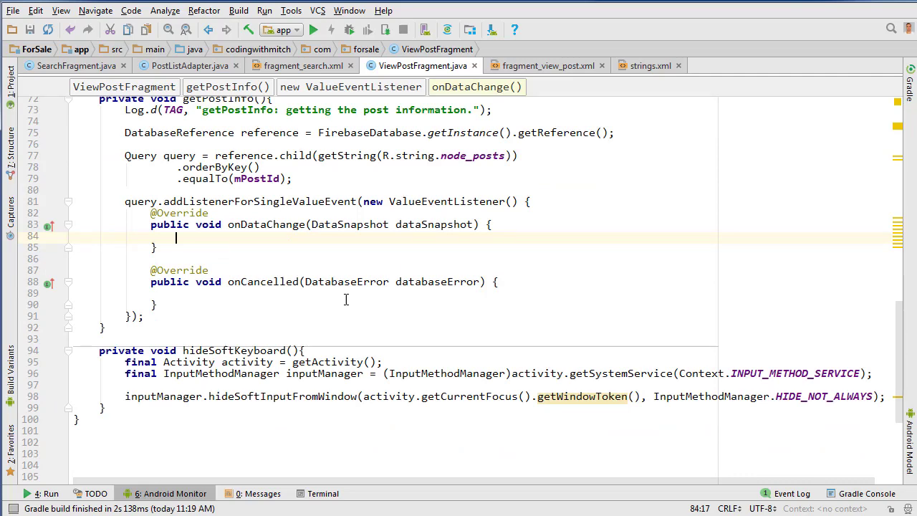
{"action": "type", "text": "DataSnapshot"}
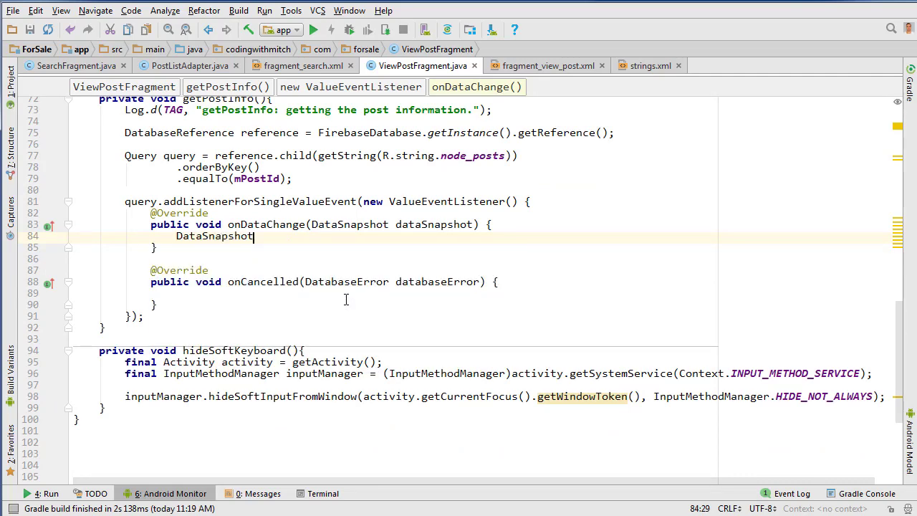
{"action": "type", "text": "singleSnapshot"}
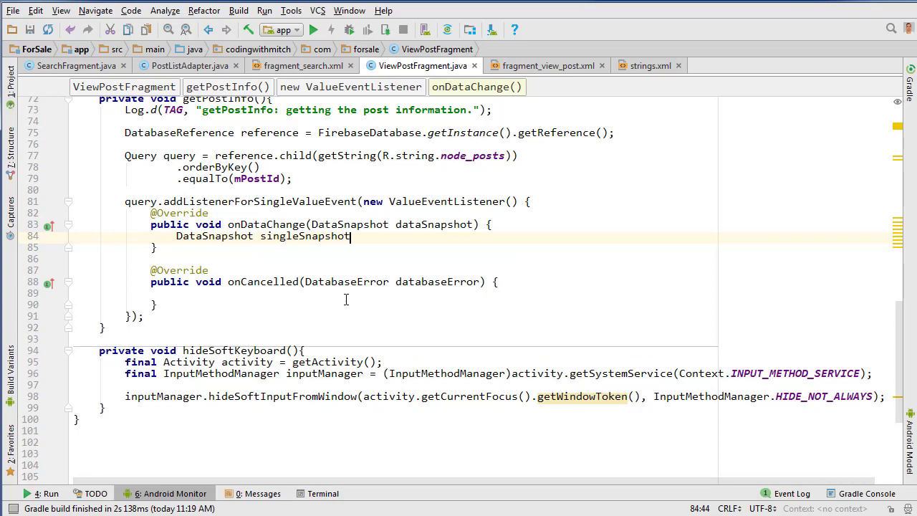
{"action": "type", "text": "= dataSnapshot.getChildren().iterator().next();"}
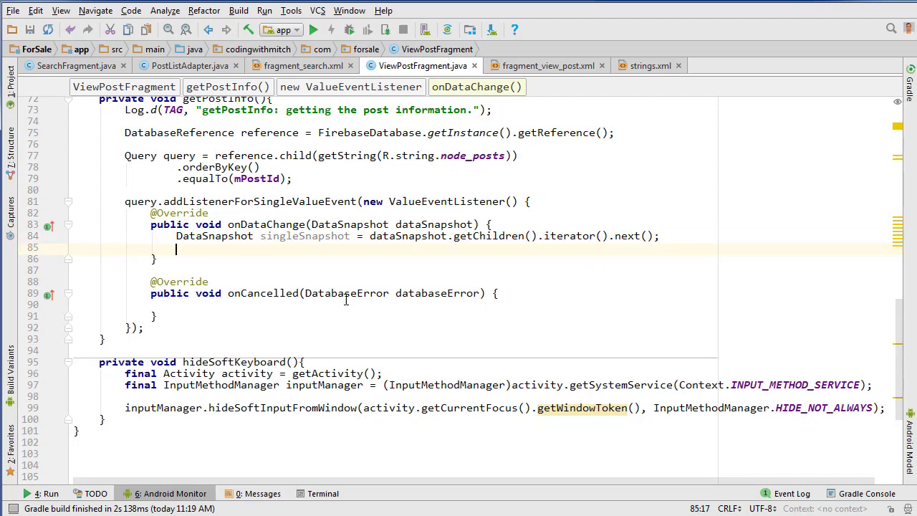
Null-check the snapshot and store its Post value in a new private mPost field.
{"action": "type", "text": "if("}
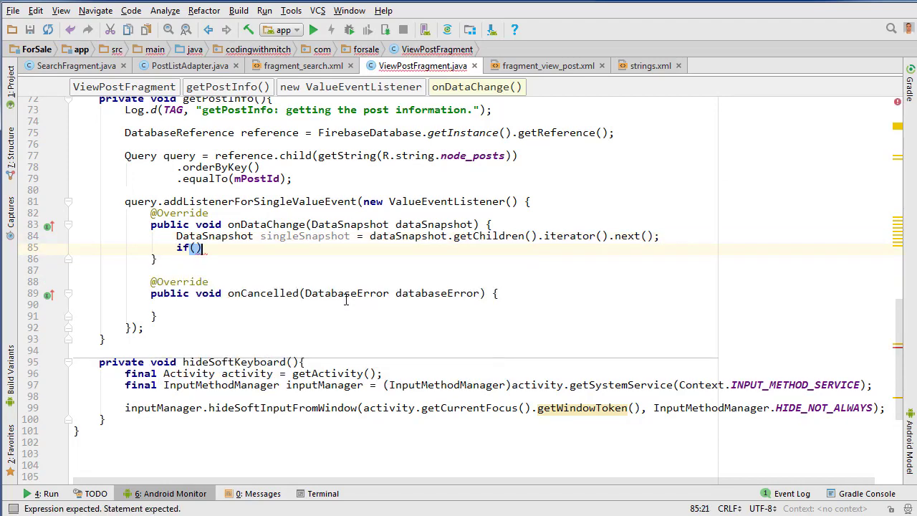
{"action": "type", "text": "singleSnapshot != null"}
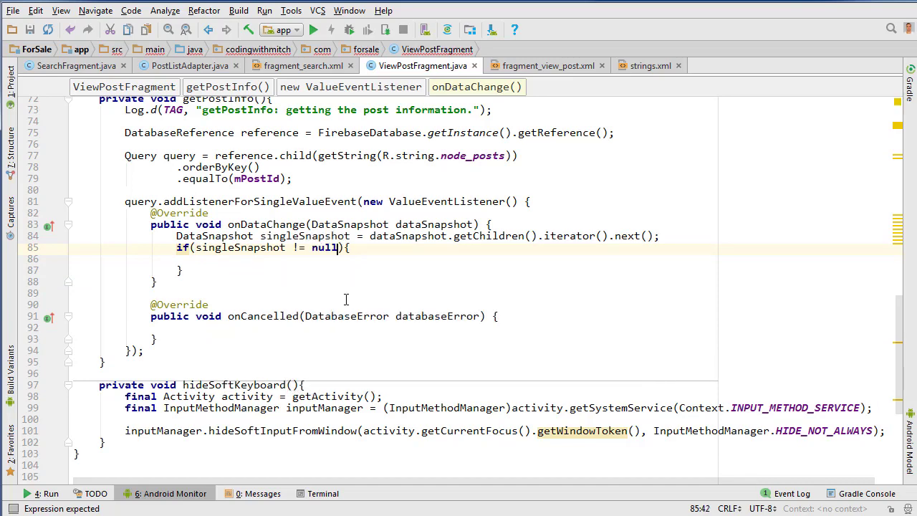
{"action": "type", "text": "m"}
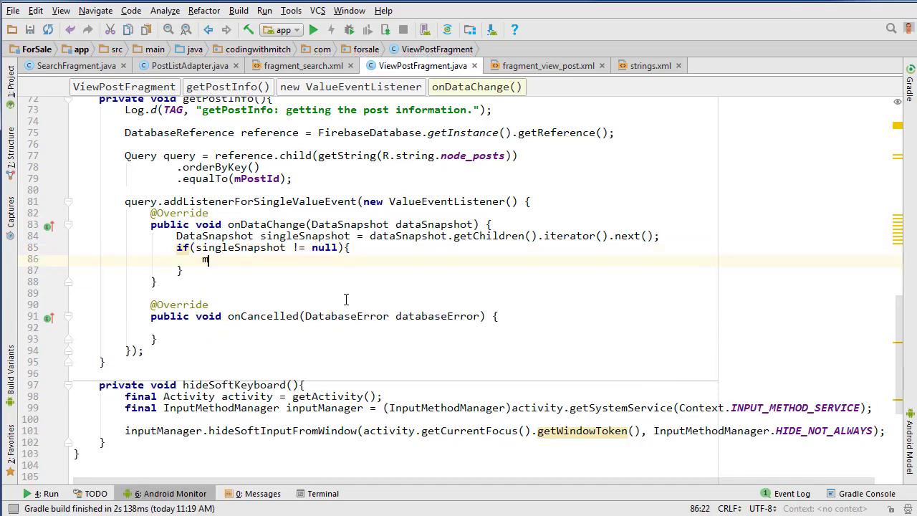
{"action": "type", "text": "m"}
{"action": "type", "text": "priva"}
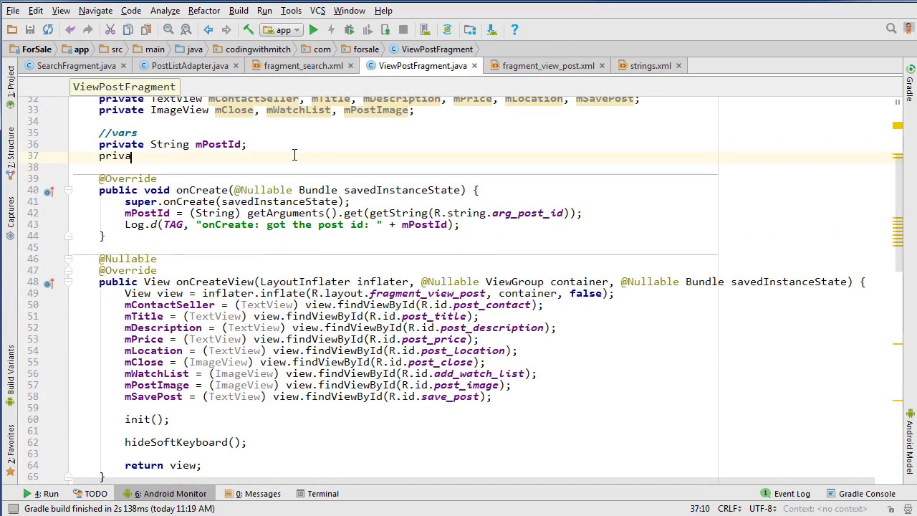
{"action": "type", "text": "Post mPost;"}
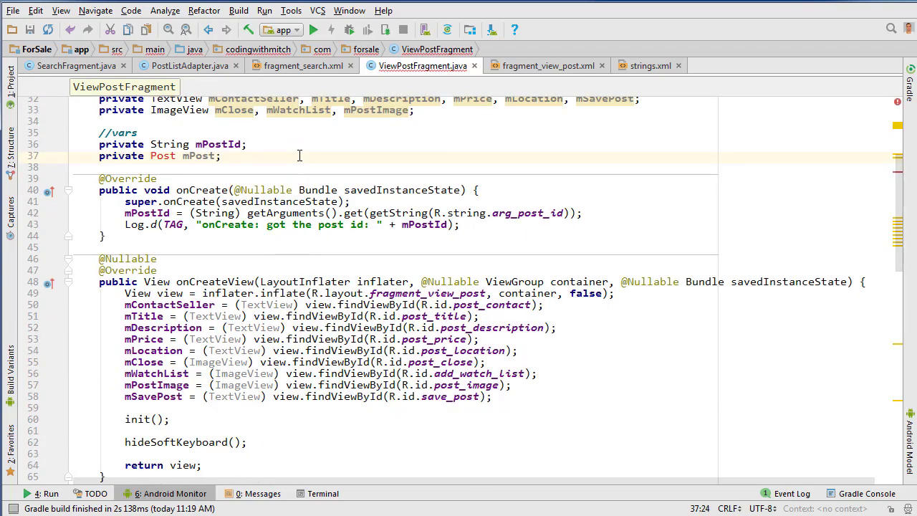
{"action": "scroll", "scroll_direction": "down", "scroll_amount": 3}
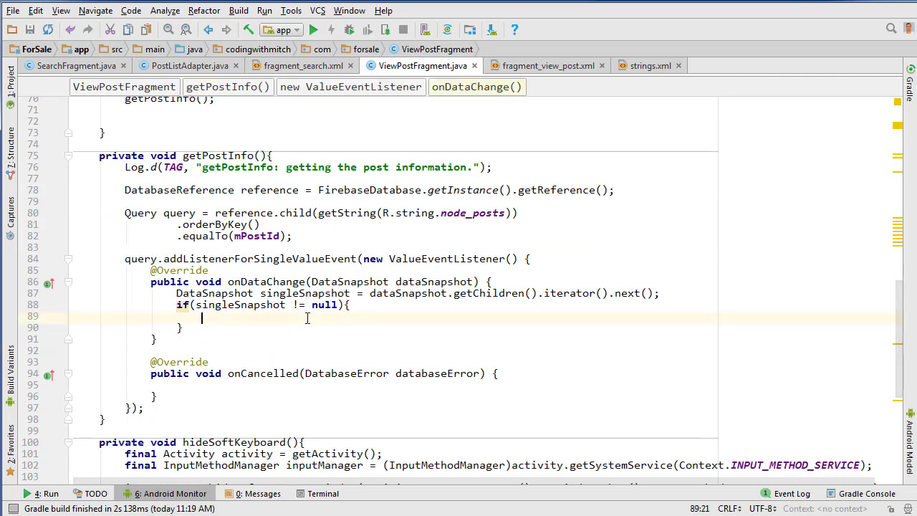
{"action": "type", "text": "mPostId"}
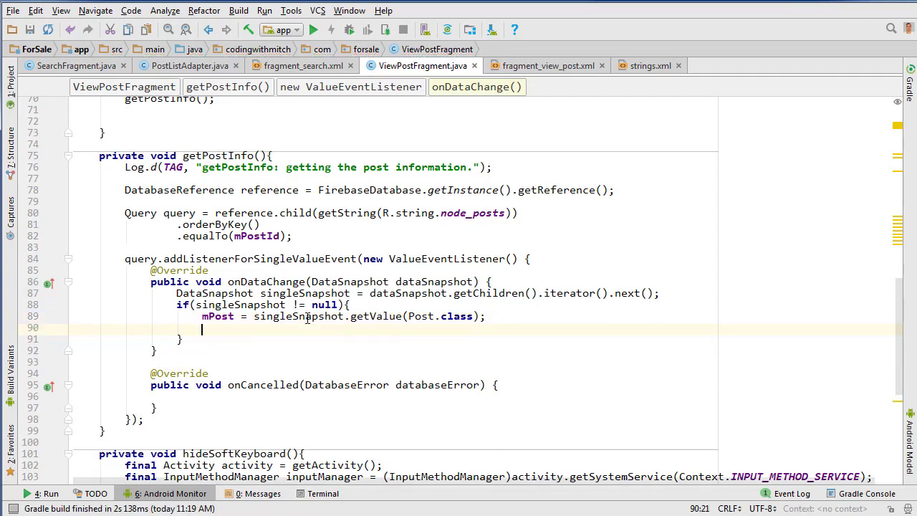
Log the found post's title in onDataChange.
{"action": "type", "text": "Log.d(TAG, \"onDataChange: \");"}
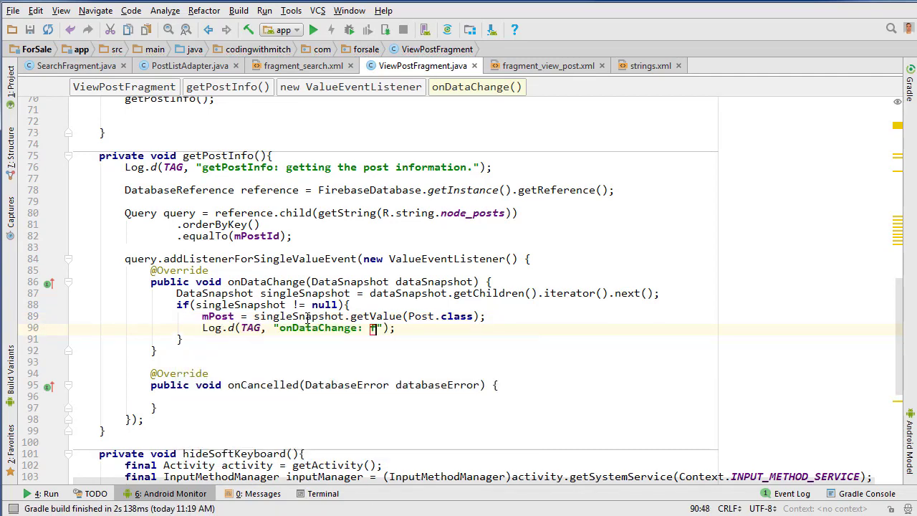
{"action": "type", "text": "found the found:"}
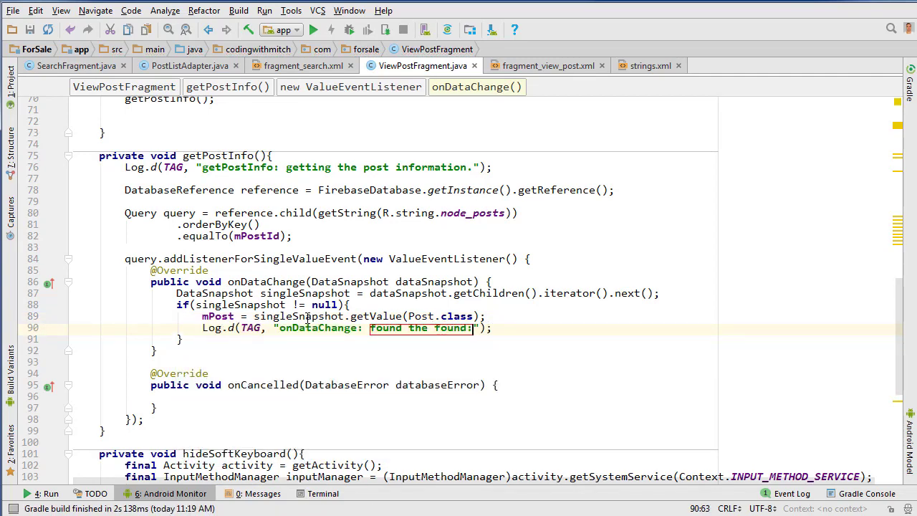
{"action": "type", "text": "post:"}
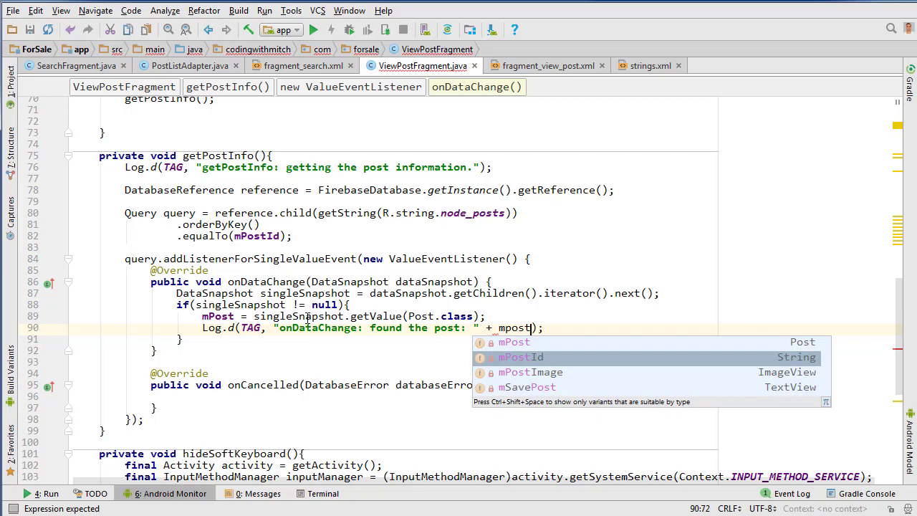
{"action": "type", "text": ".to"}
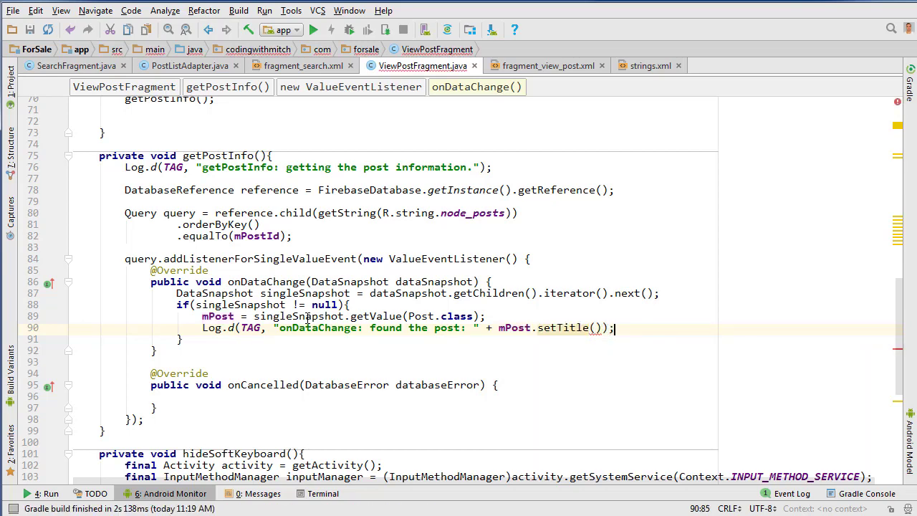
{"action": "type", "text": "get"}
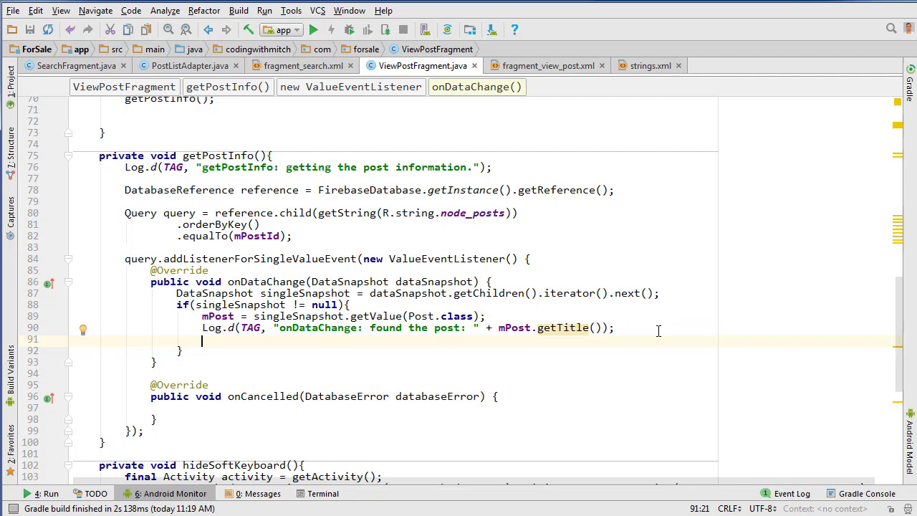
Set mTitle and mDescription from mPost and load its image into mPostImage with UniversalImageLoader.
{"action": "type", "text": "mTitle.setText();"}
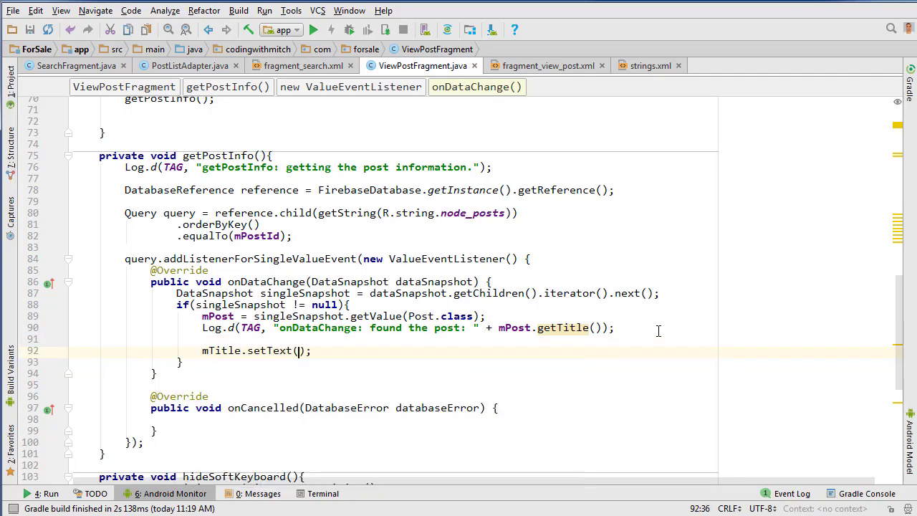
{"action": "type", "text": "mpost.getTitle("}
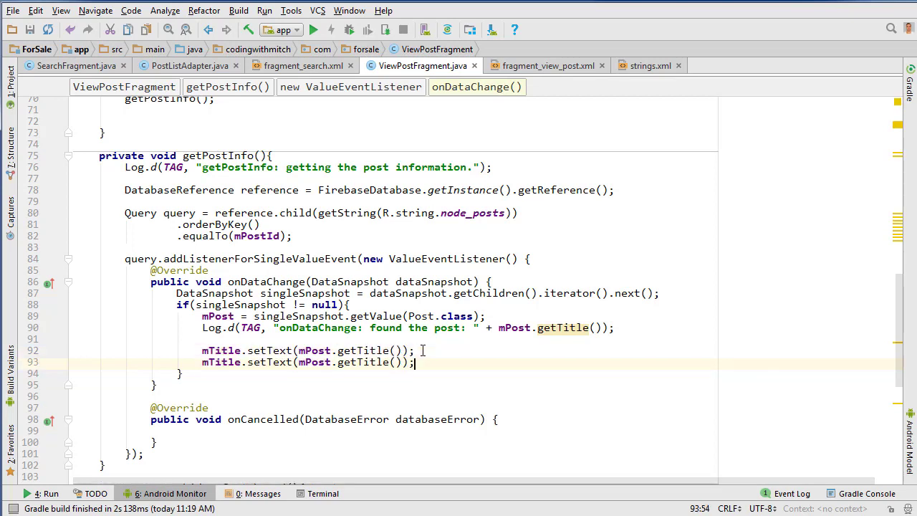
{"action": "key", "text": "Enter"}
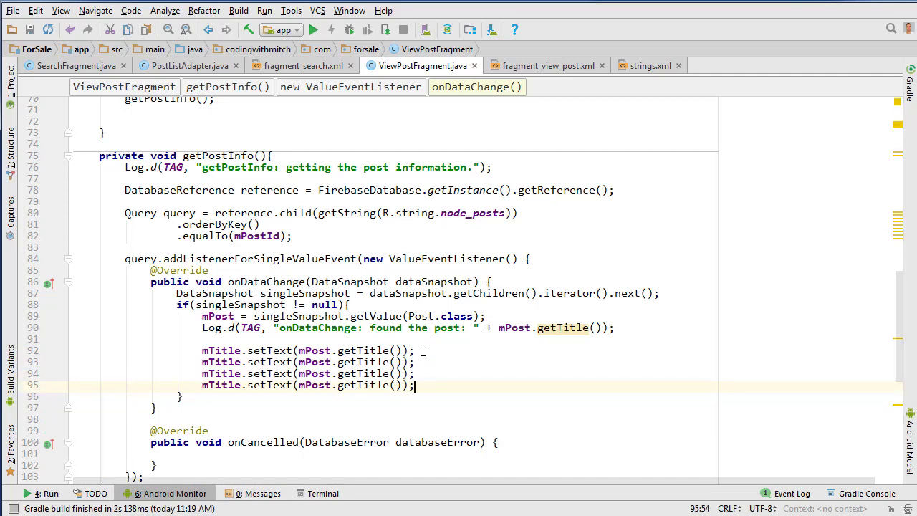
{"action": "type", "text": "UniversalImageLoader"}
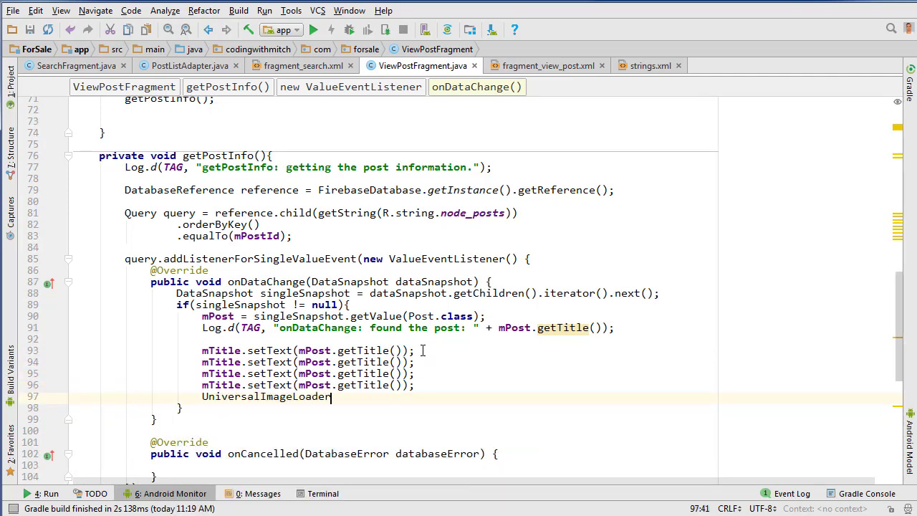
{"action": "type", "text": ".setImage();"}
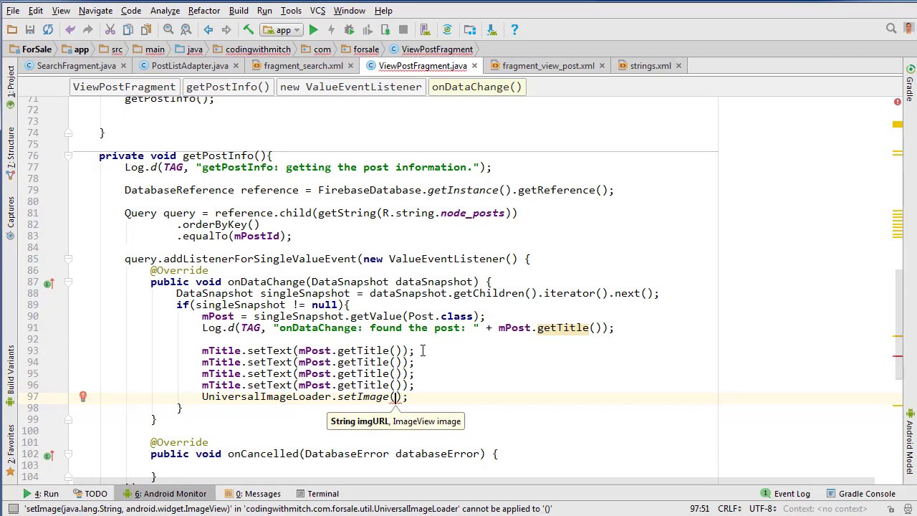
{"action": "type", "text": "mPostId."}
{"action": "type", "text": "if("}
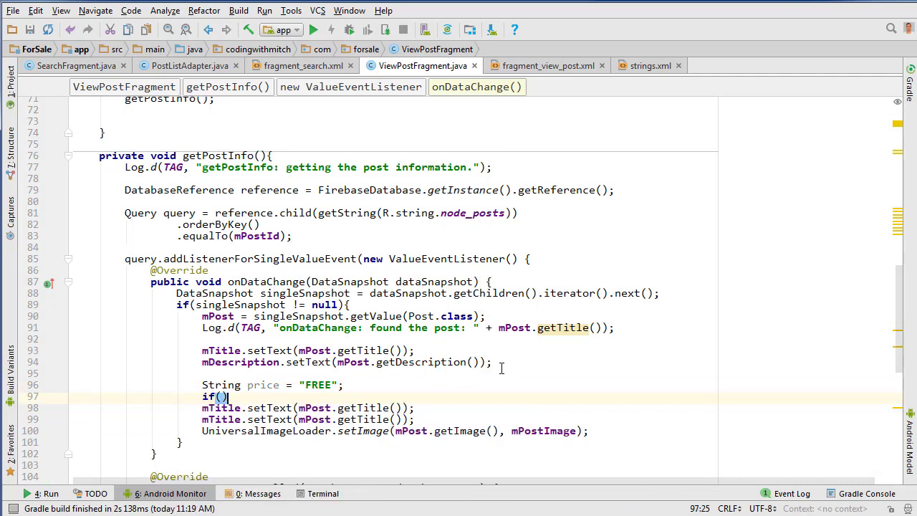
Set mPrice to "$" plus mPost.getPrice() when present, otherwise "FREE".
{"action": "type", "text": "mpo"}
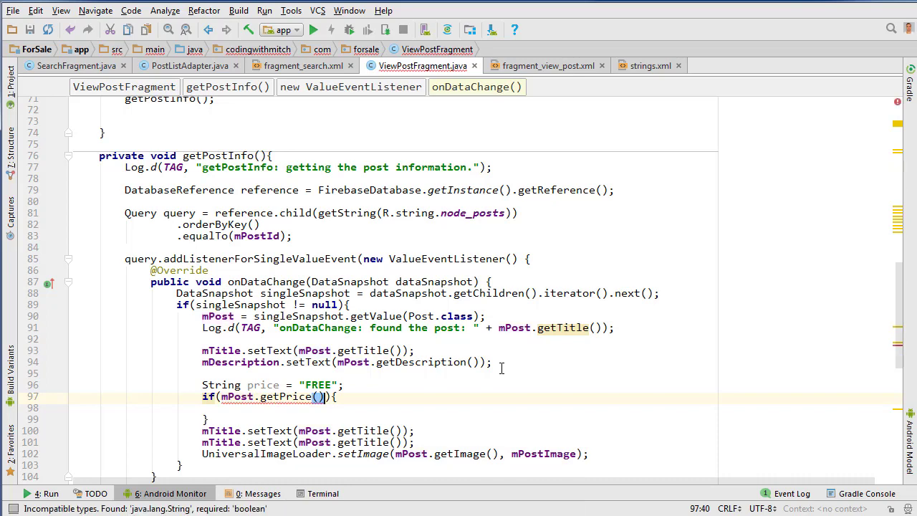
{"action": "type", "text": "!= null"}
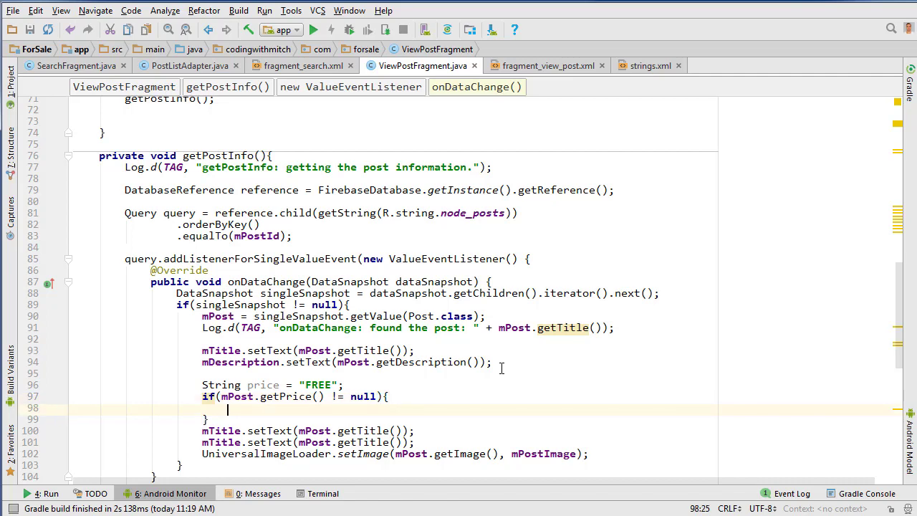
{"action": "type", "text": "price = \"$"}
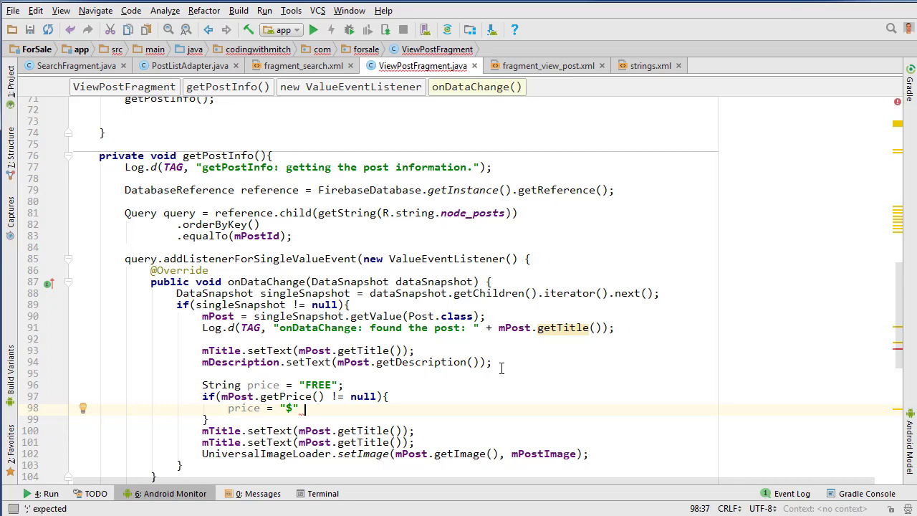
{"action": "type", "text": "+ mPost.g"}
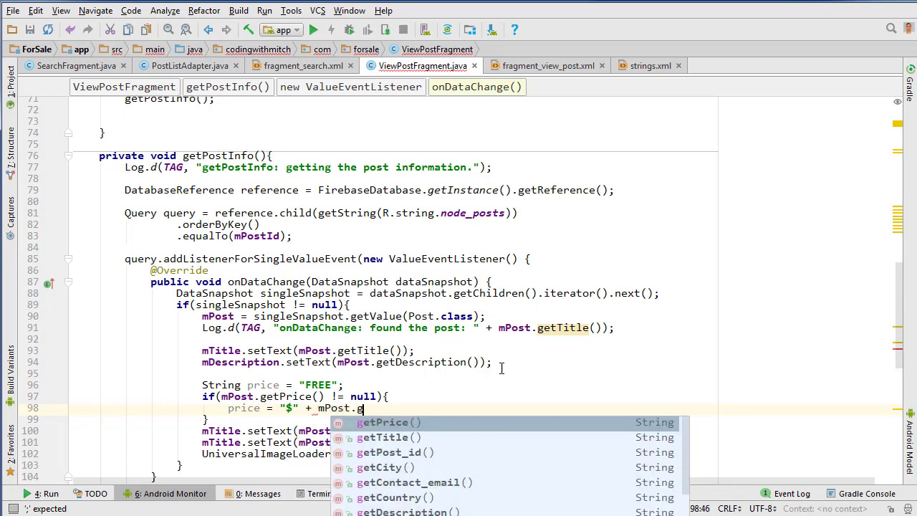
{"action": "left_click", "coordinate": [388, 437]}
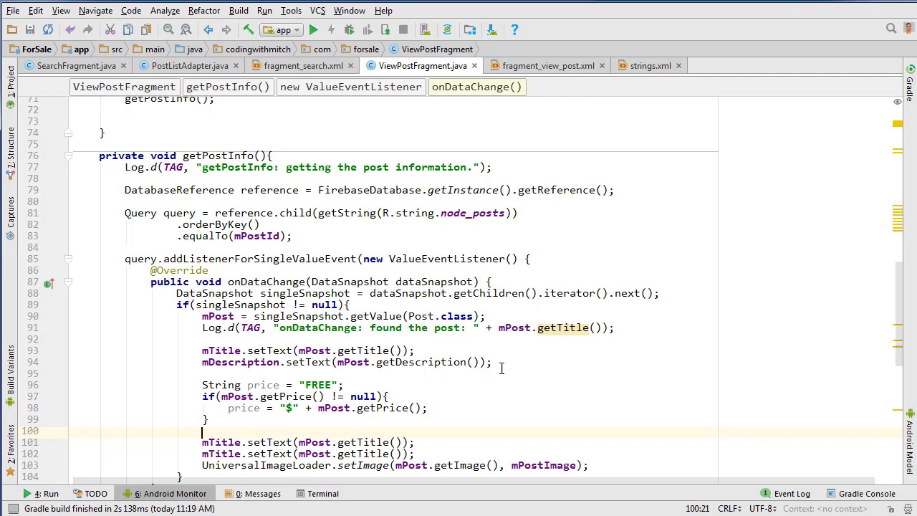
{"action": "type", "text": "mr"}
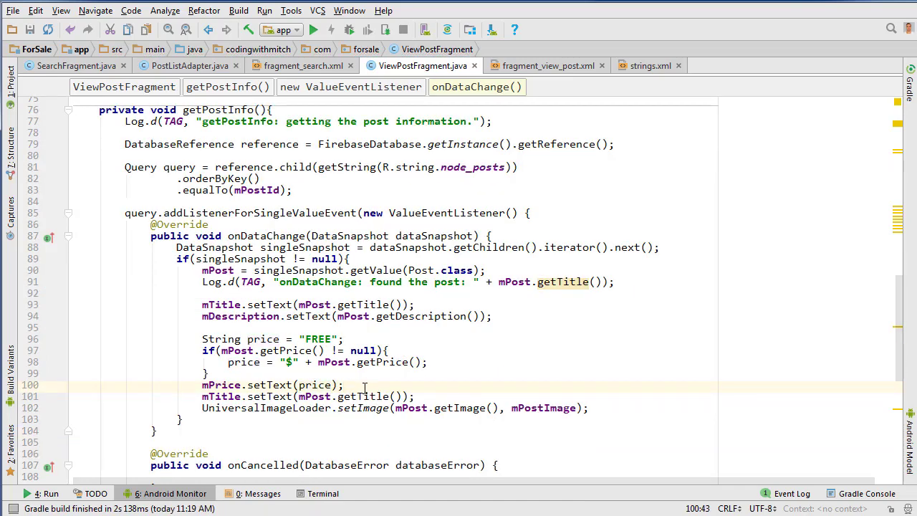
Join mPost's city, state/province and country into a location string and set it on mLocation.
{"action": "type", "text": "String location = mPost.getCity() + \","}
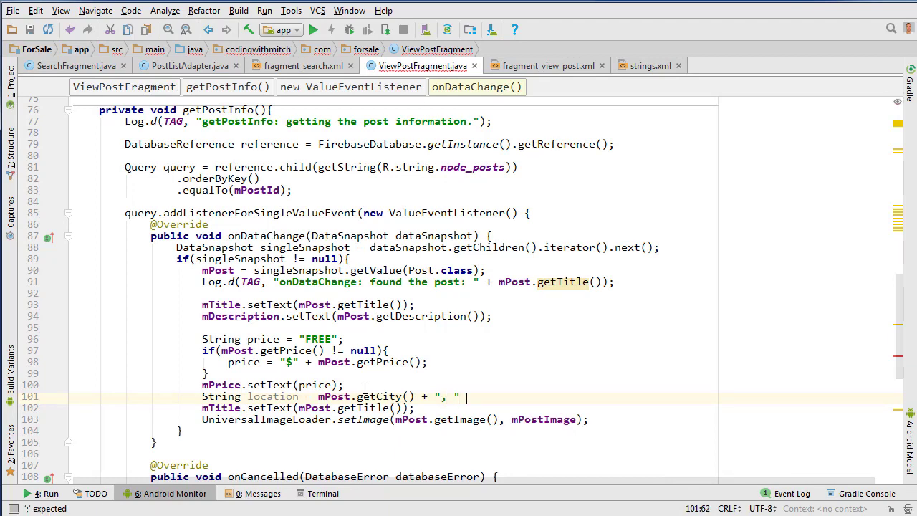
{"action": "type", "text": "mpo"}
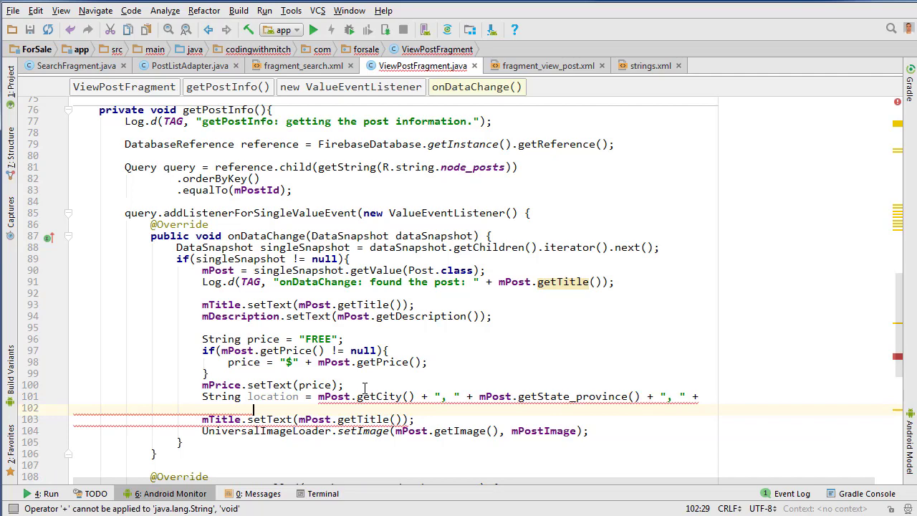
{"action": "type", "text": "mPost"}
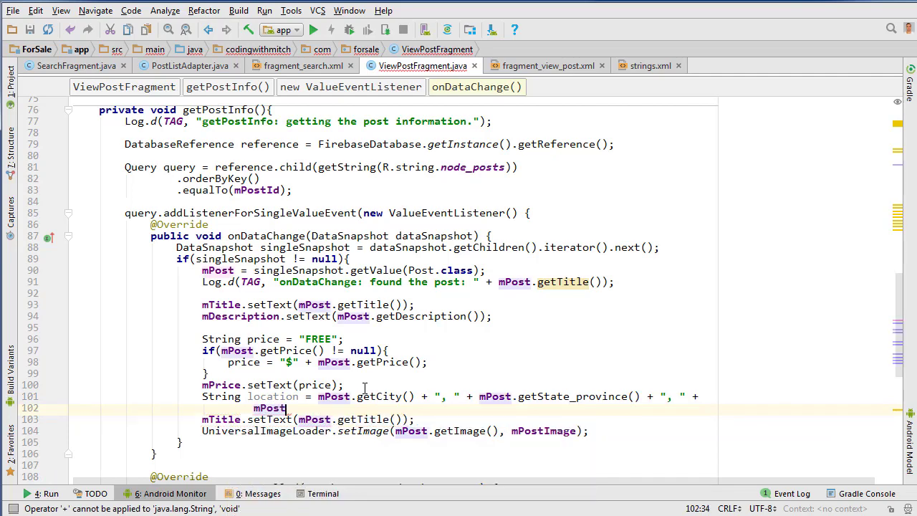
{"action": "type", "text": ".getCountry()"}
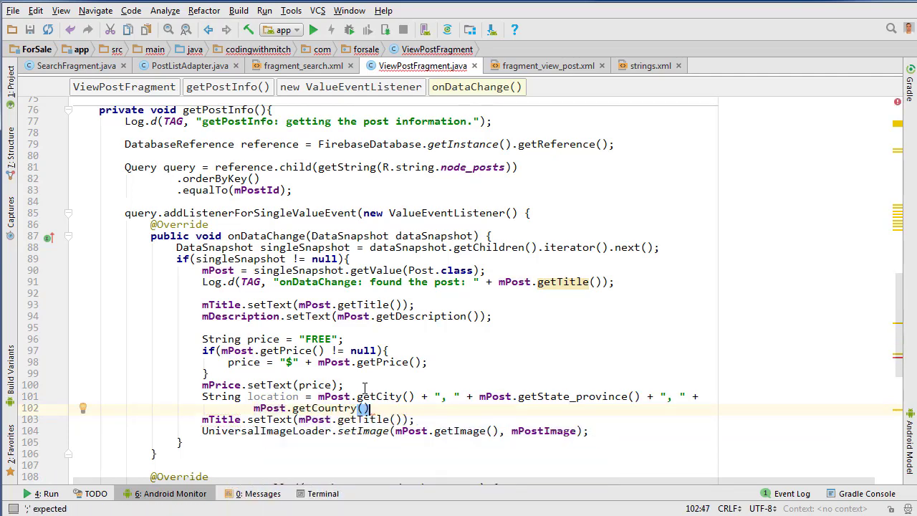
{"action": "left_click", "coordinate": [220, 419]}
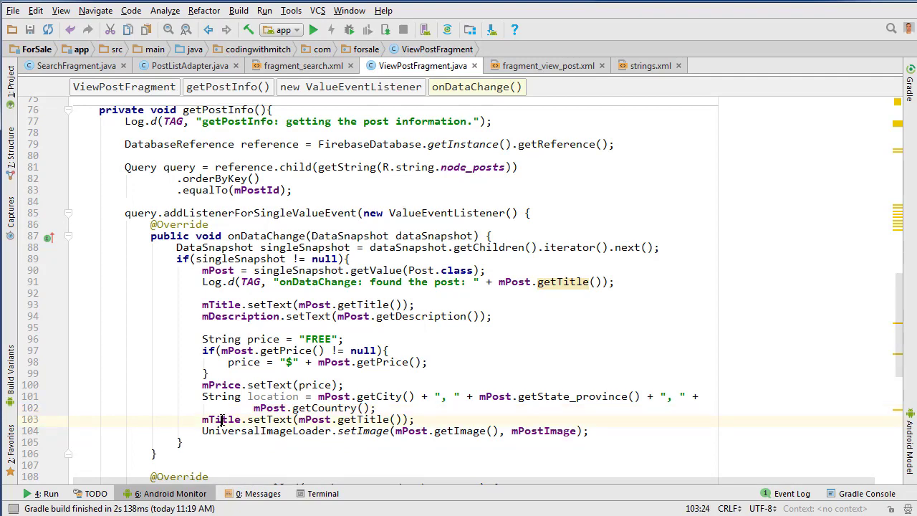
{"action": "type", "text": "mLocation"}
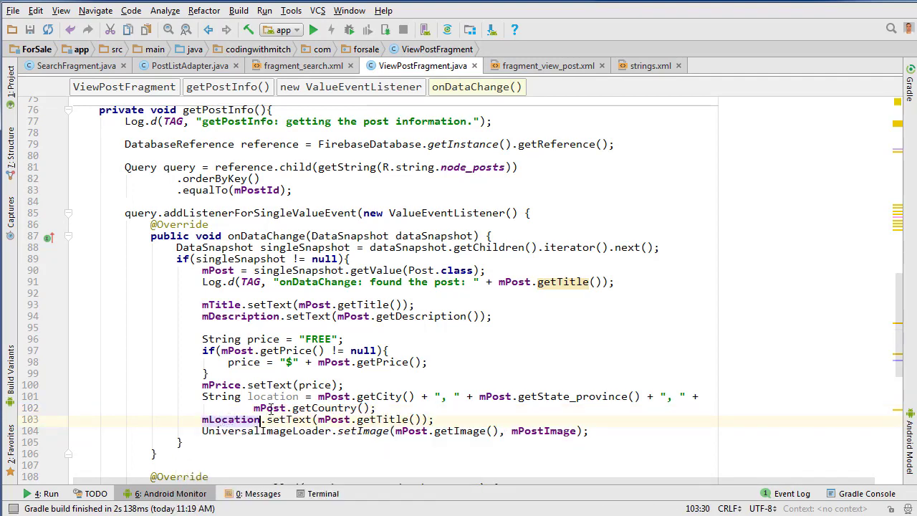
{"action": "double_click", "coordinate": [272, 396]}
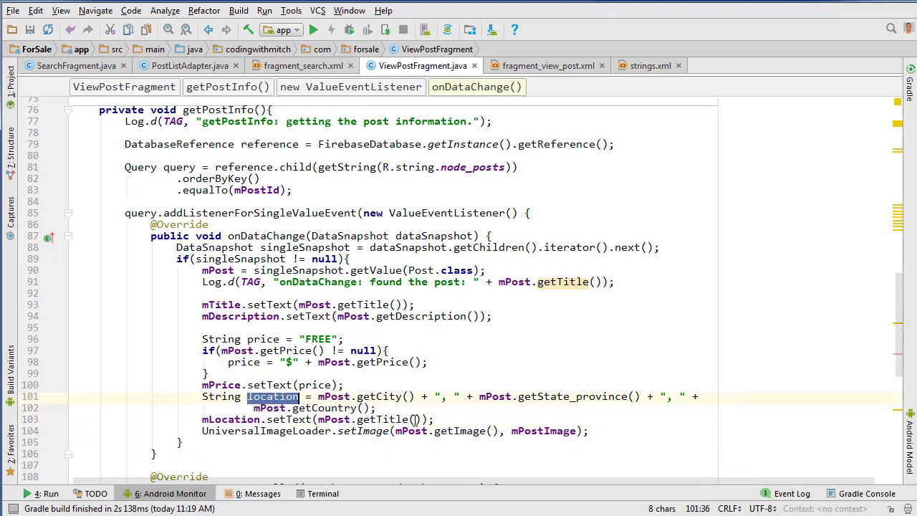
{"action": "type", "text": "mlocation"}
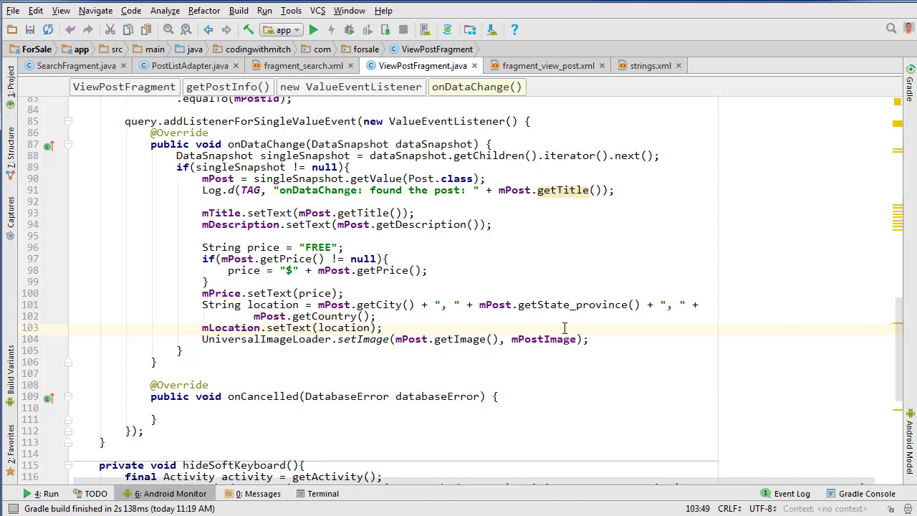
{"action": "scroll", "scroll_direction": "up", "scroll_amount": 3}
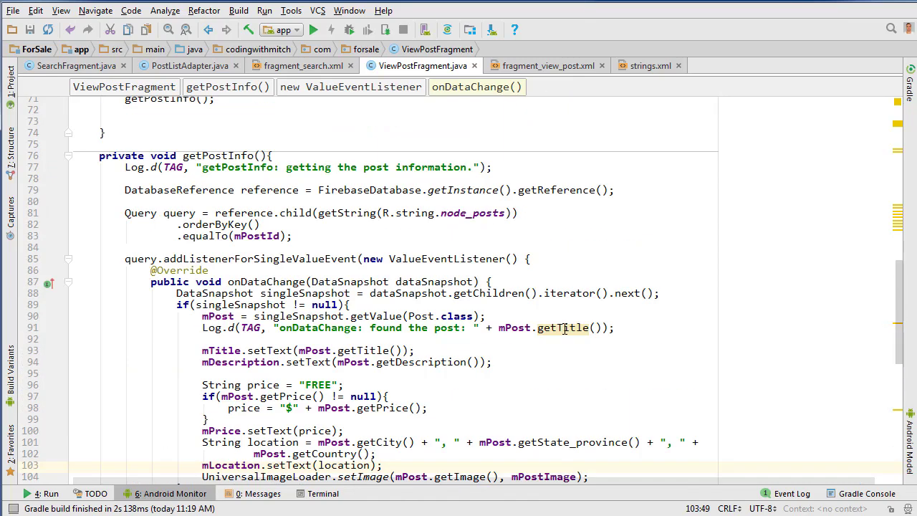
{"action": "scroll", "scroll_direction": "down", "scroll_amount": 3}
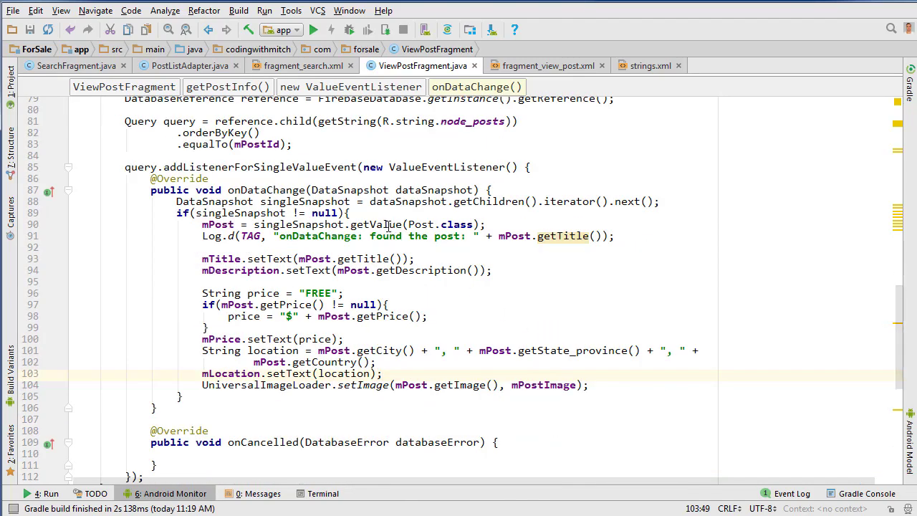
Run the app on the Samsung SM-J510MN and open a post to check its details.
{"action": "left_click", "coordinate": [313, 30]}
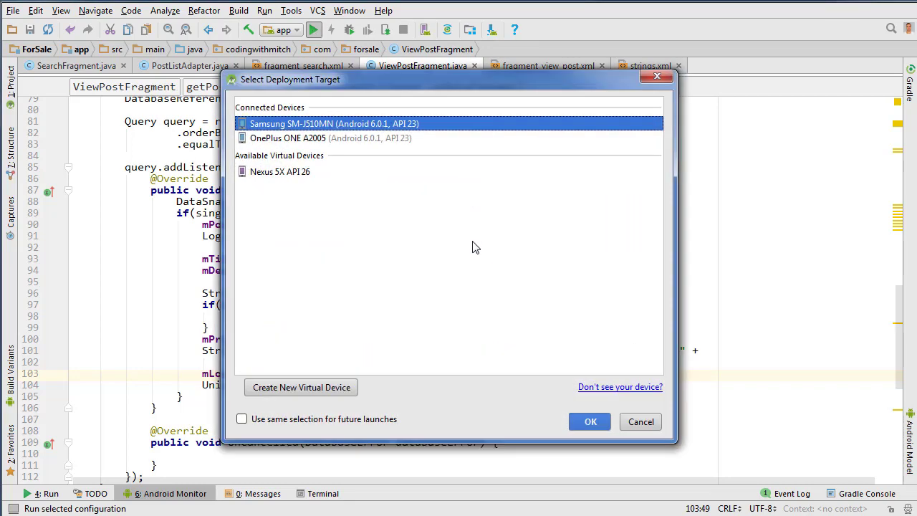
{"action": "left_click", "coordinate": [590, 421]}
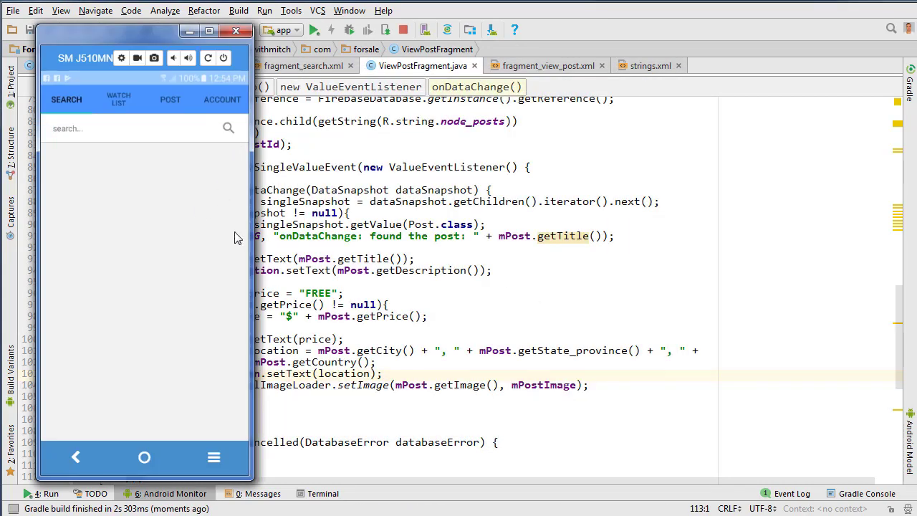
{"action": "left_click", "coordinate": [129, 127]}
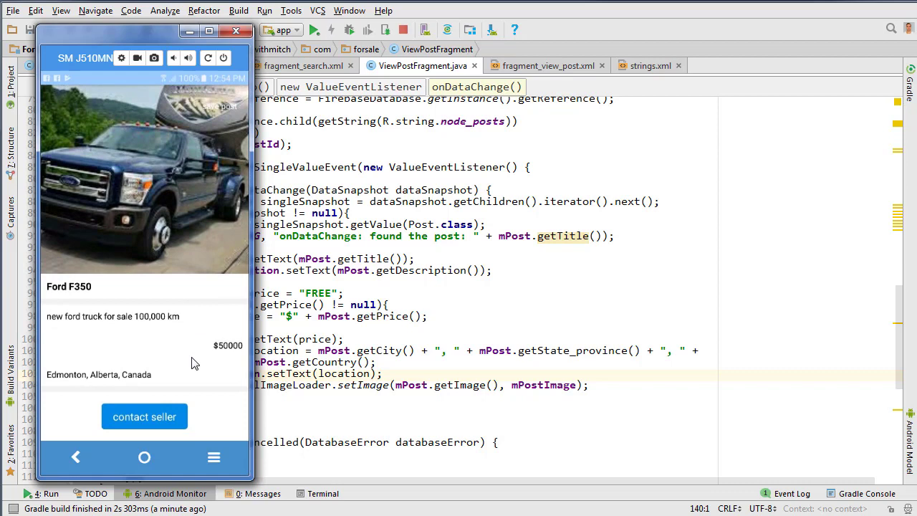
{"action": "mouse_move", "coordinate": [212, 382]}
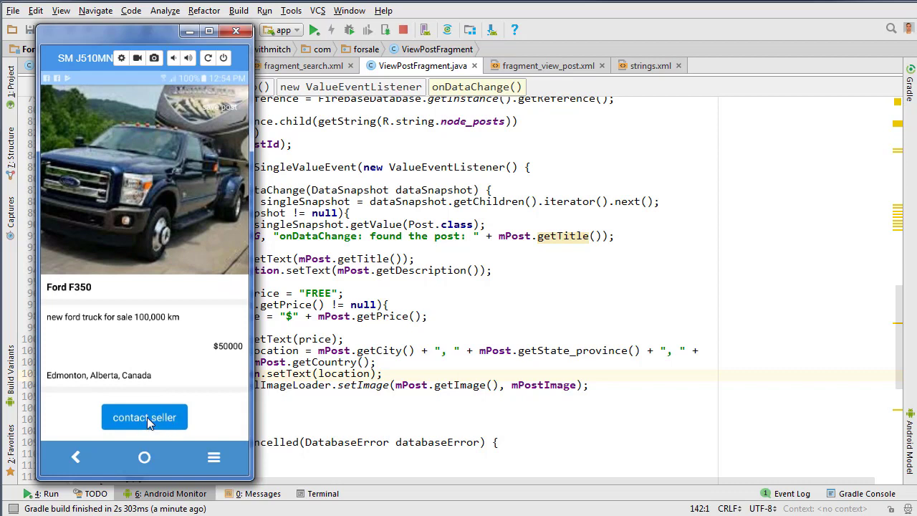
{"action": "mouse_move", "coordinate": [158, 419]}
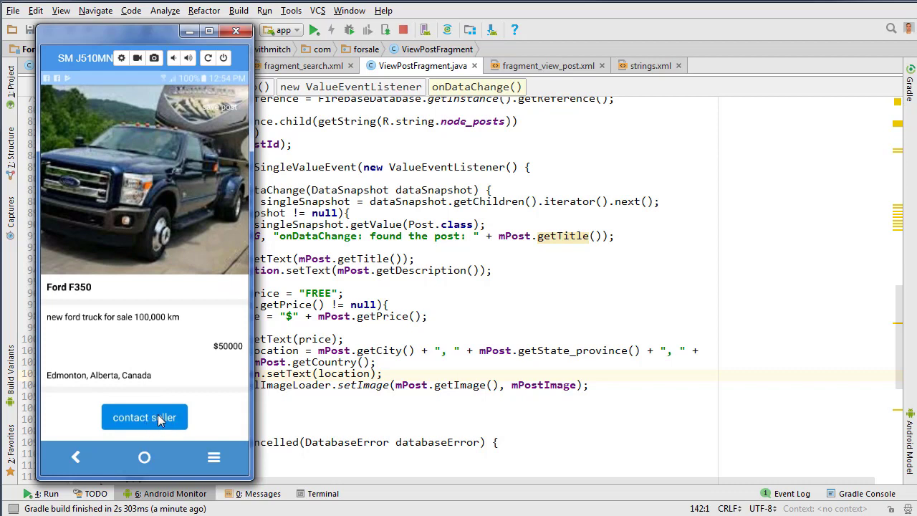
{"action": "mouse_move", "coordinate": [174, 423]}
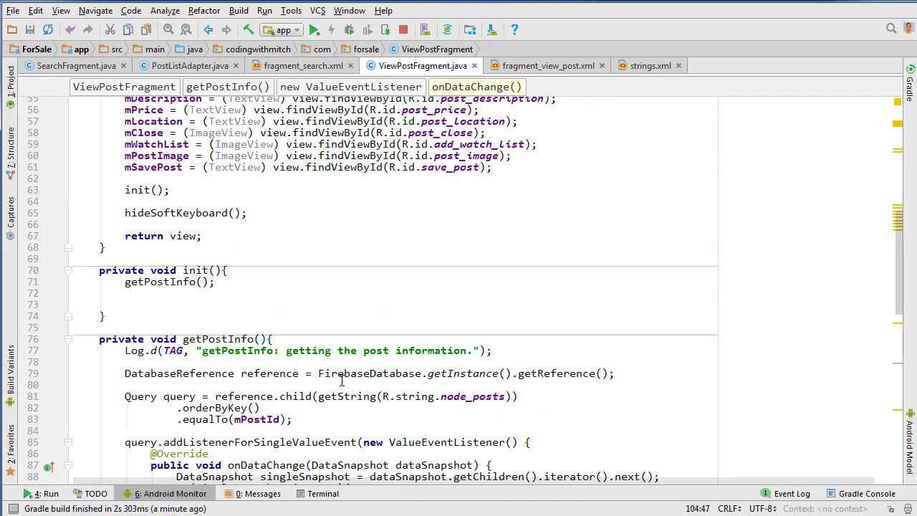
Add a contact-seller click listener that creates an email Intent and sets its type.
{"action": "left_click", "coordinate": [252, 305]}
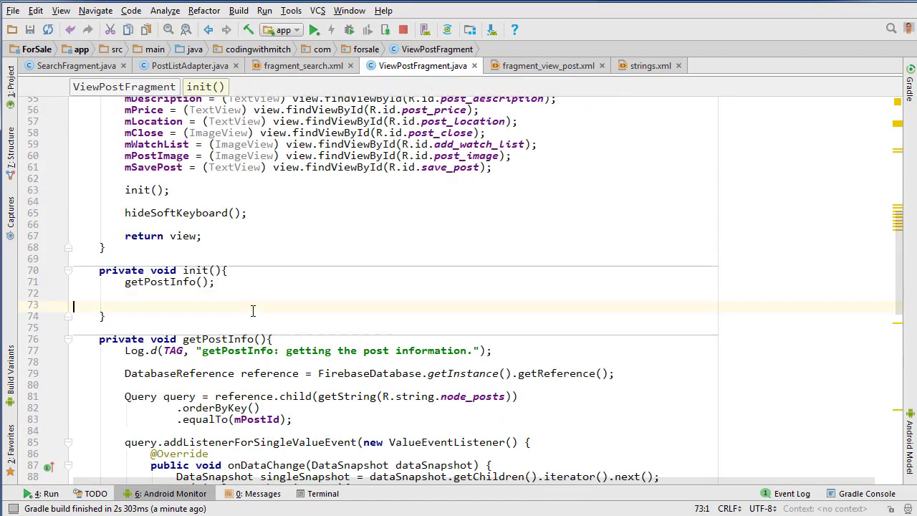
{"action": "type", "text": "mcon"}
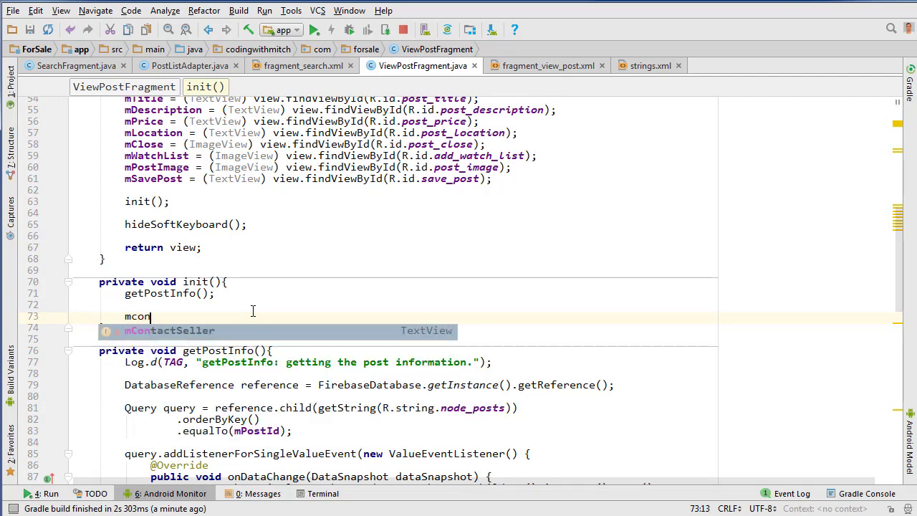
{"action": "type", "text": ".setOnClickListener(new View.OnClickListener() {"}
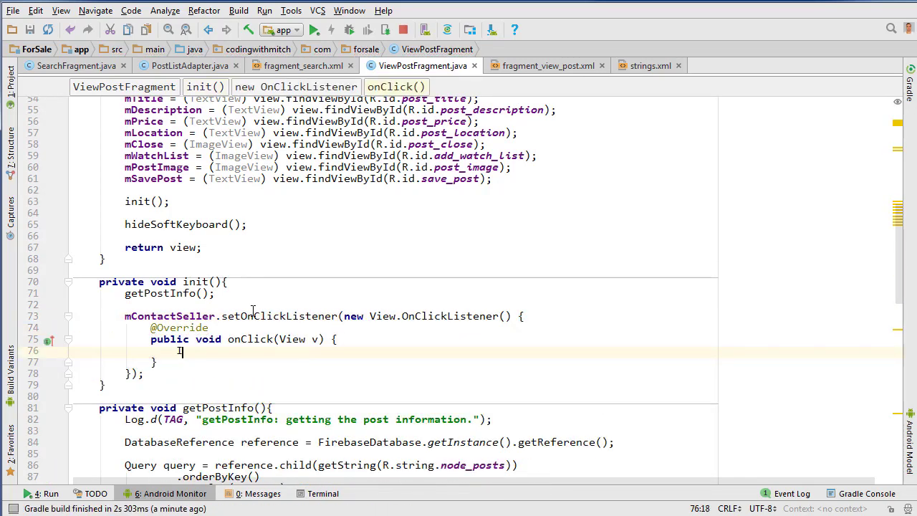
{"action": "type", "text": "Intent in"}
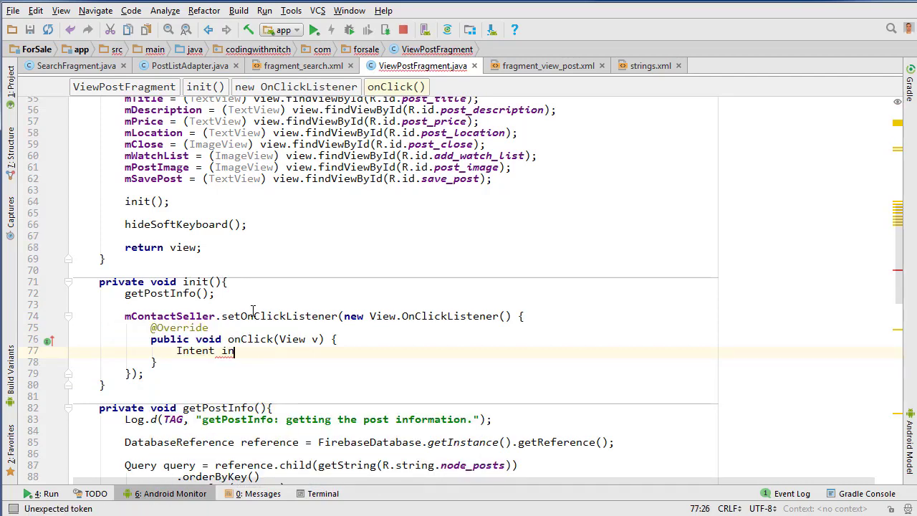
{"action": "type", "text": "_emailInetnt"}
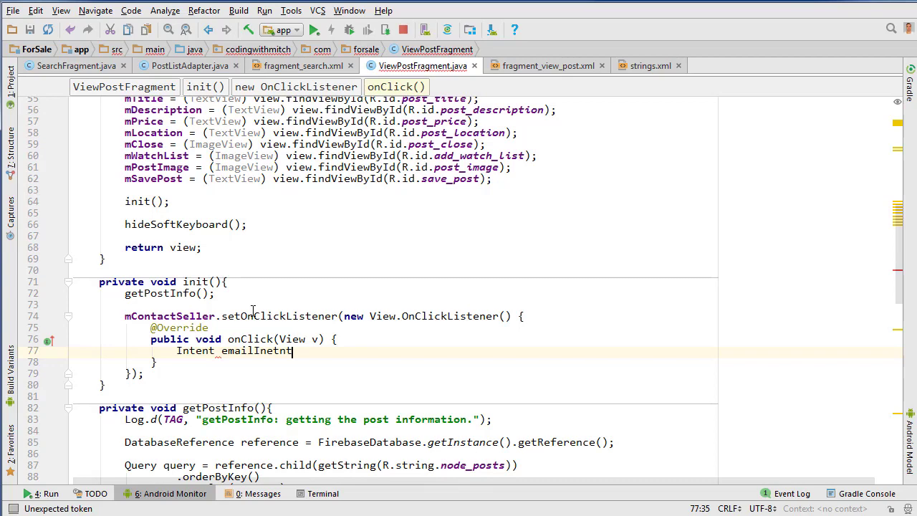
{"action": "type", "text": "emailIntent ="}
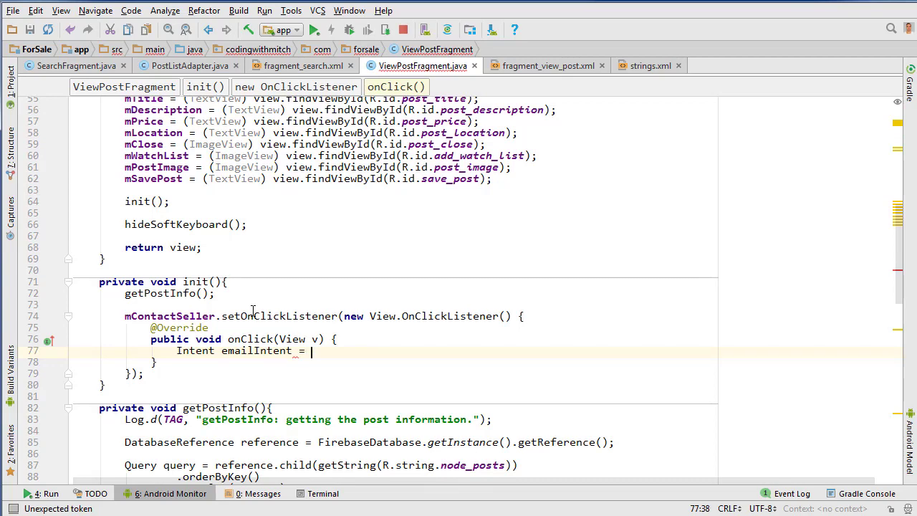
{"action": "type", "text": "new Intent()"}
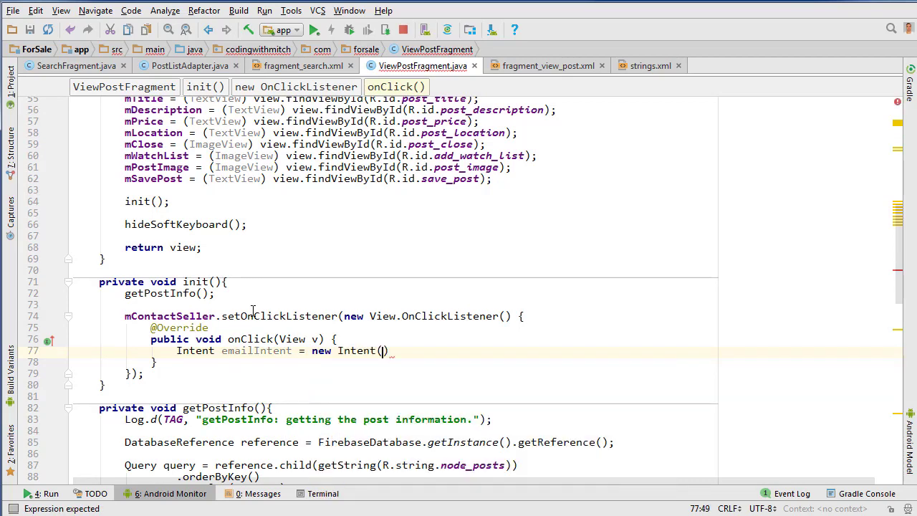
{"action": "type", "text": "Intent.ACTION_SEND"}
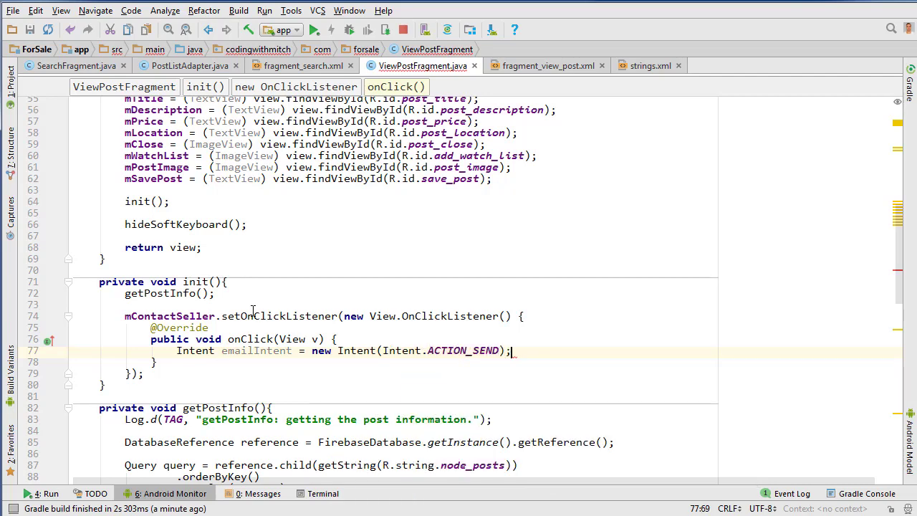
{"action": "type", "text": "emailIntent"}
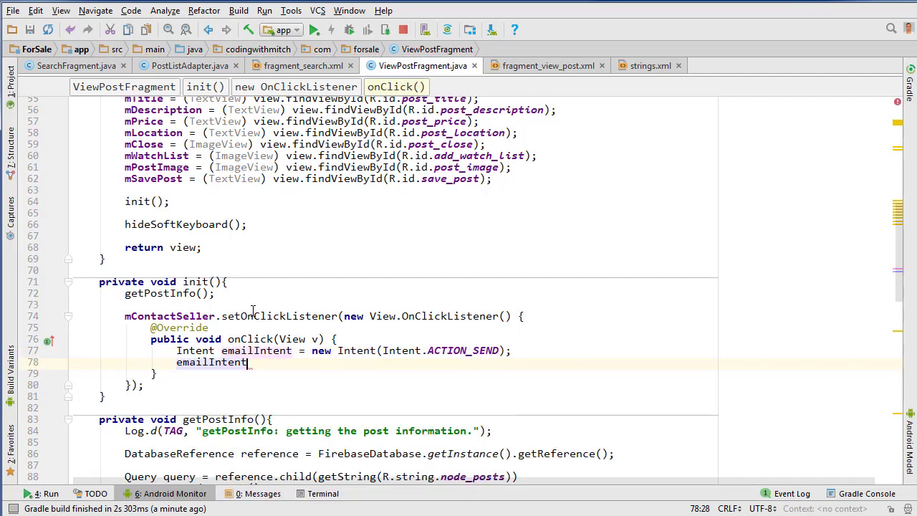
{"action": "type", "text": ".setType()"}
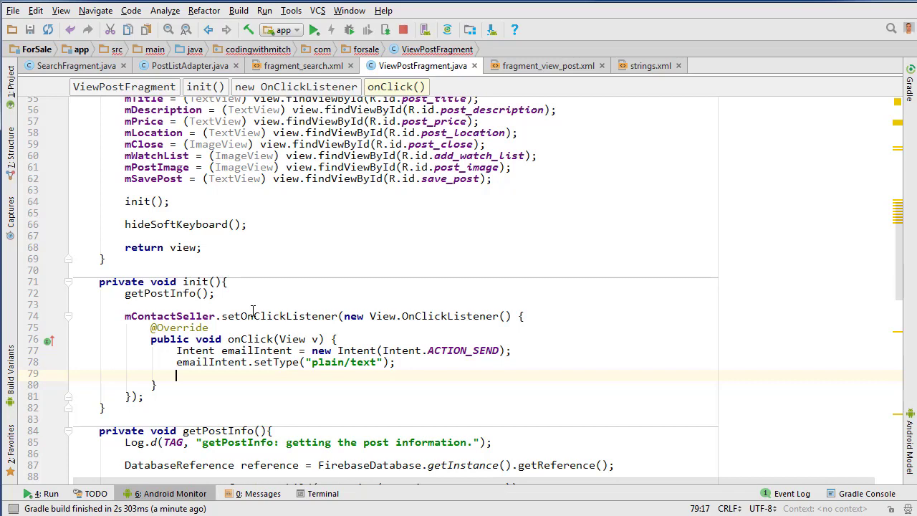
Put mPost.getContact_email() in Intent.EXTRA_EMAIL and start the email activity.
{"action": "type", "text": "emailIntent.putExtra("}
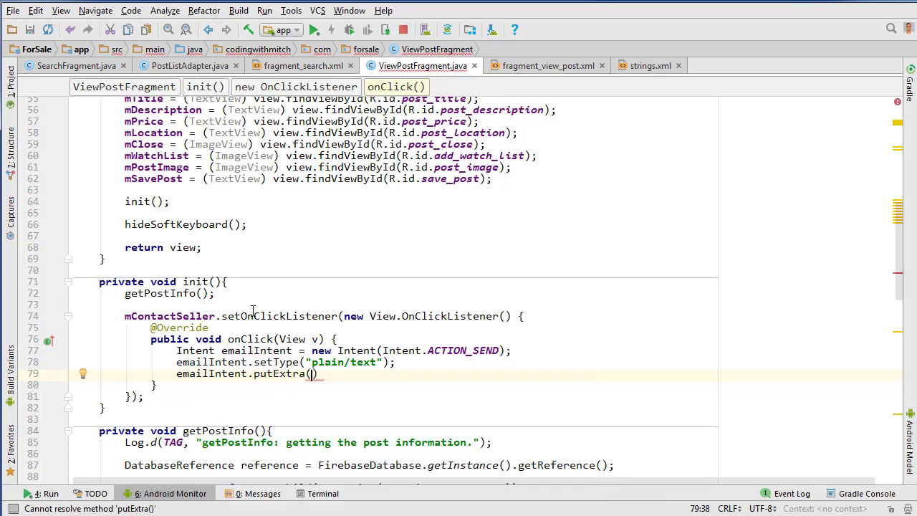
{"action": "type", "text": "Intent.EMA"}
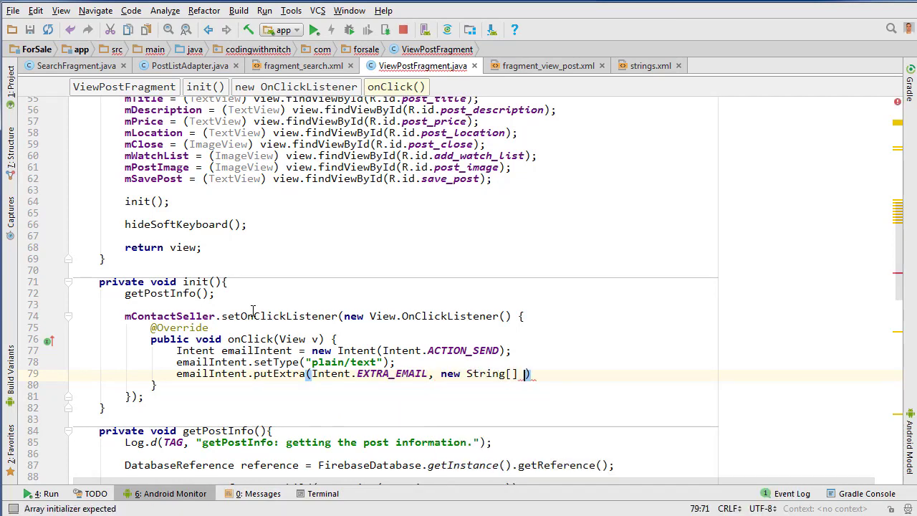
{"action": "type", "text": "{"}
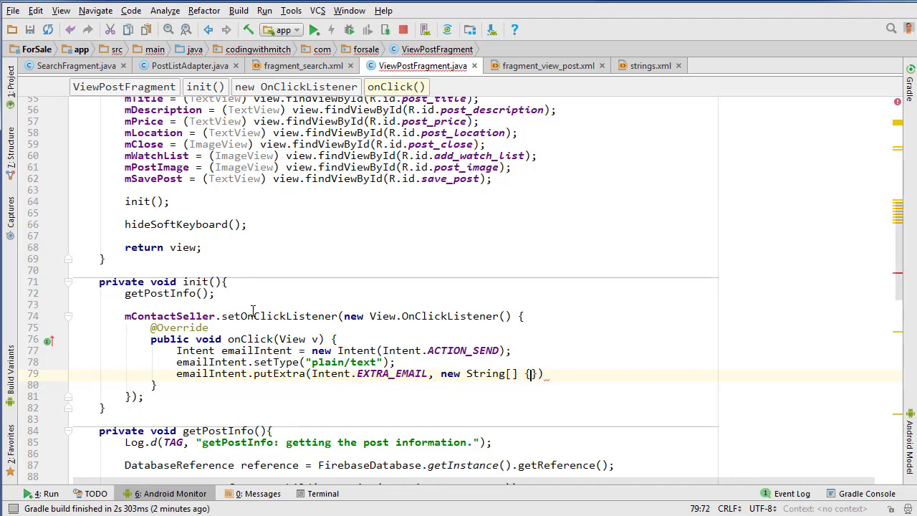
{"action": "type", "text": "mPost"}
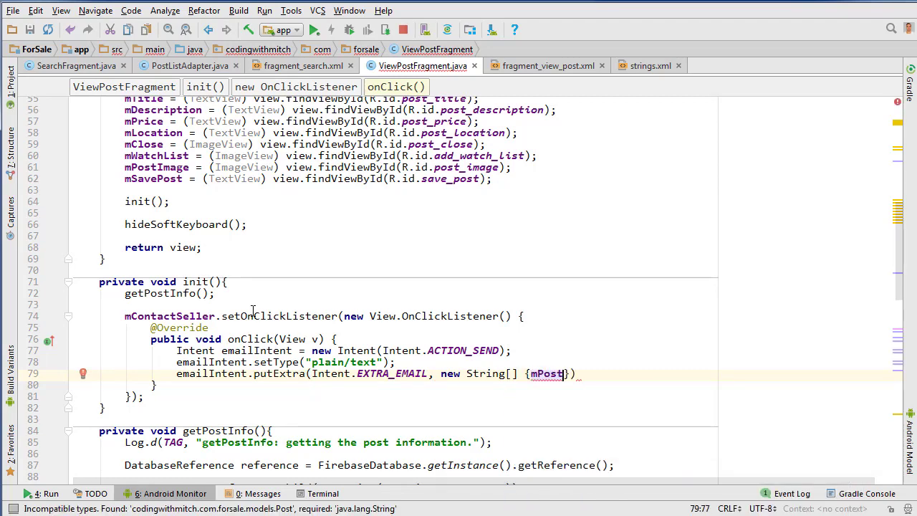
{"action": "type", "text": ".getcontact_email("}
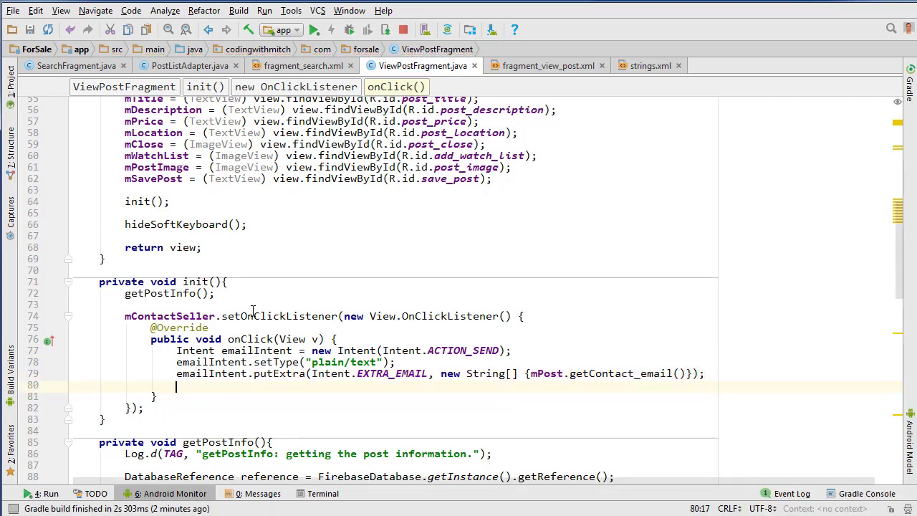
{"action": "type", "text": "getActivity().startActivity(emailIntent);"}
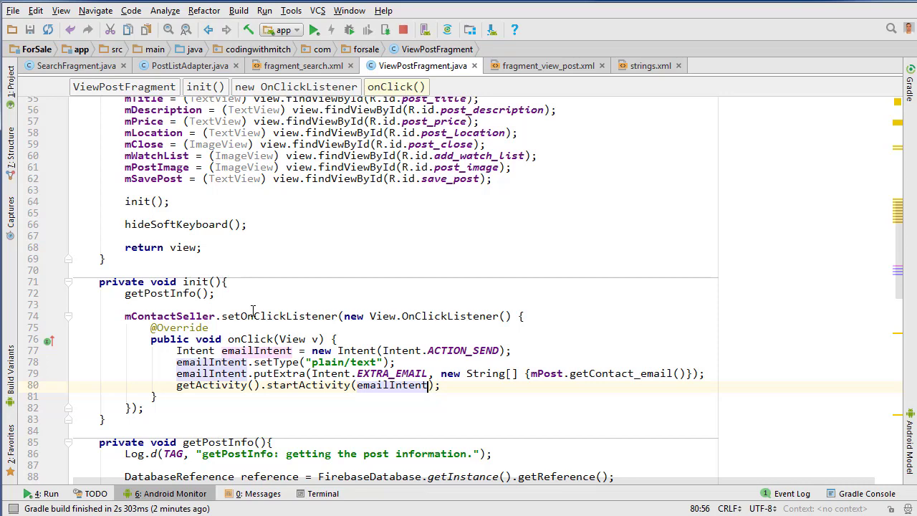
{"action": "scroll", "scroll_direction": "down", "scroll_amount": 3}
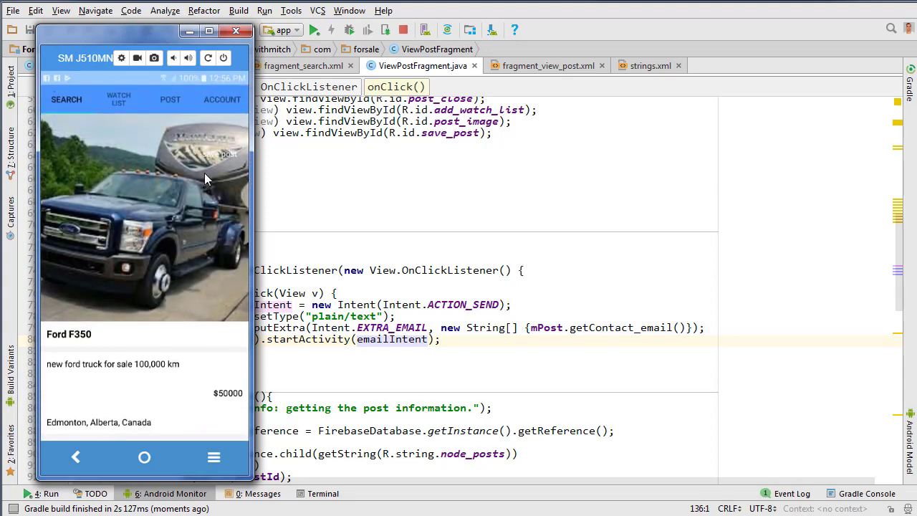
{"action": "mouse_move", "coordinate": [229, 154]}
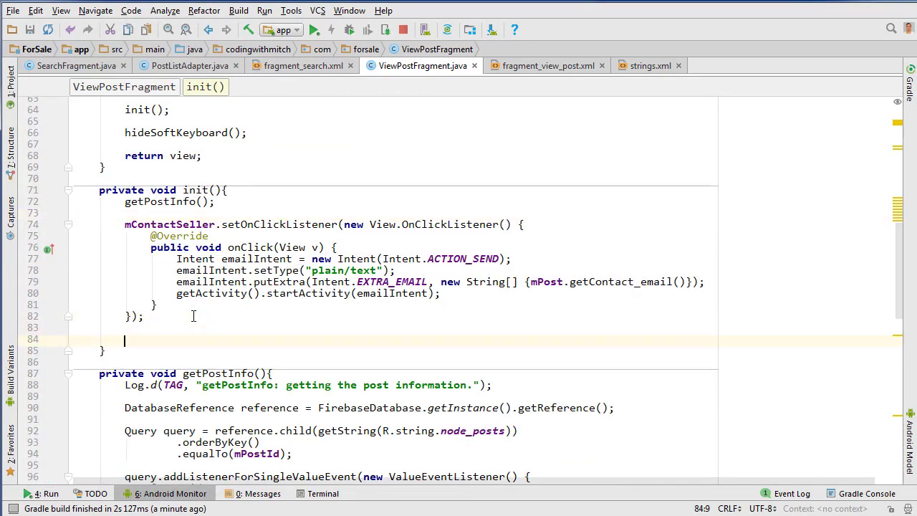
{"action": "mouse_move", "coordinate": [247, 301]}
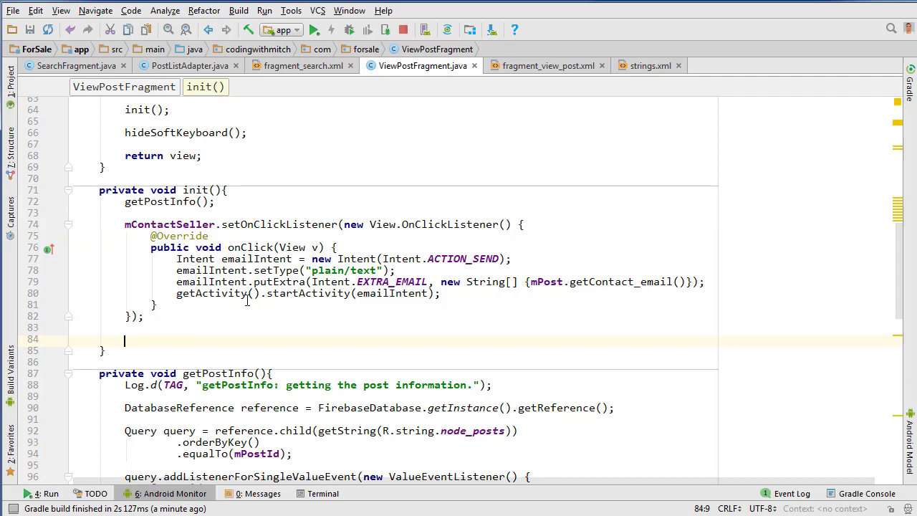
Add an mClose click listener logging "onClick: closing post." that calls getSupportFragmentManager().popBackStack().
{"action": "type", "text": "mClose.setOnClickListener(new View.OnClickListener() {"}
{"action": "type", "text": "Log.d(TAG, \"onClick: \");"}
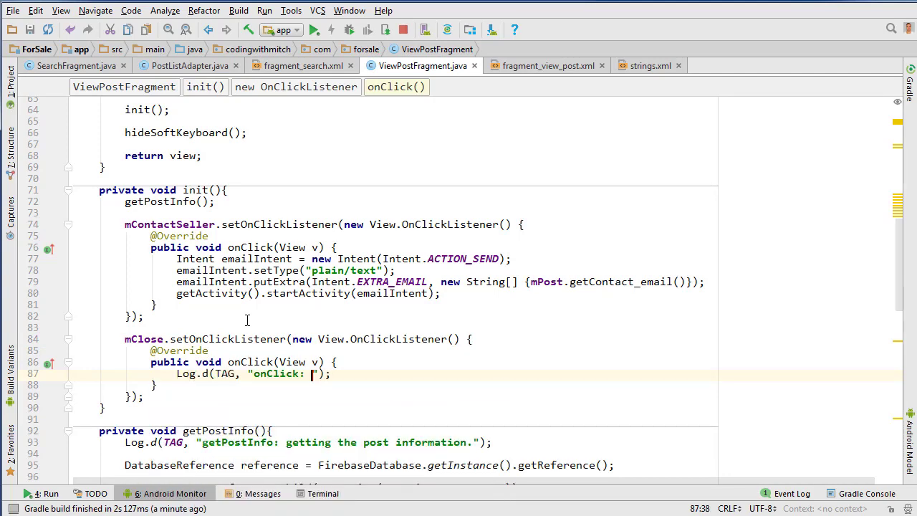
{"action": "type", "text": "closing post."}
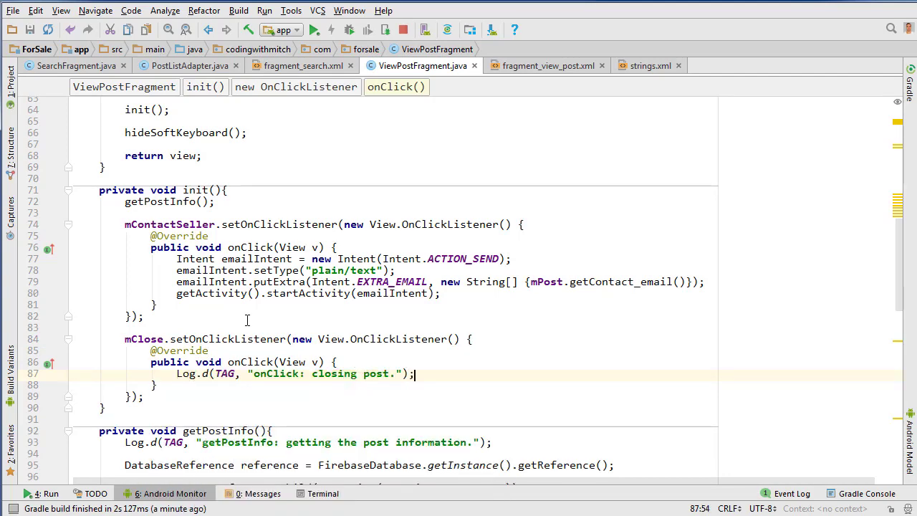
{"action": "type", "text": "a"}
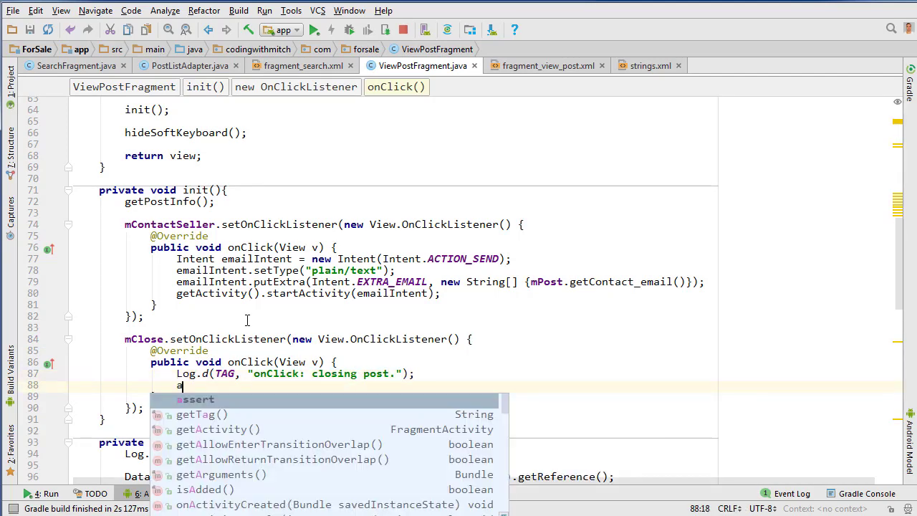
{"action": "type", "text": "getActivity()."}
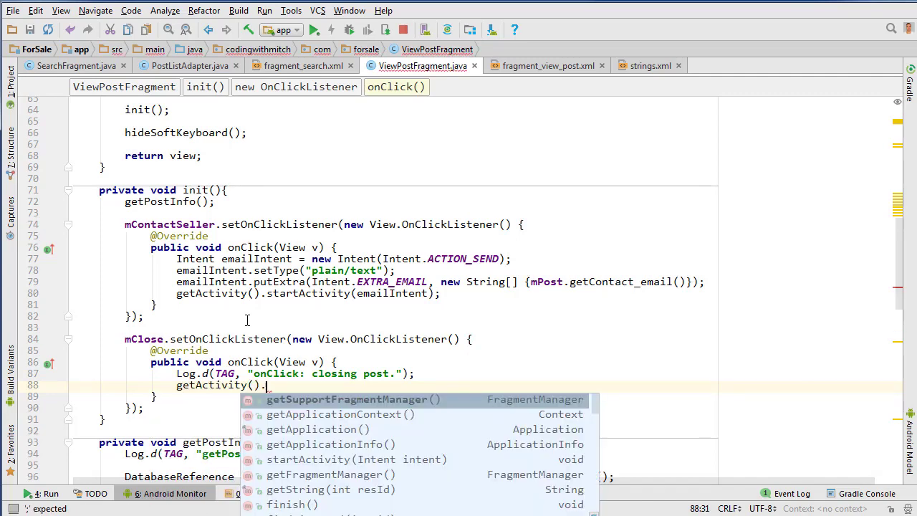
{"action": "left_click", "coordinate": [346, 399]}
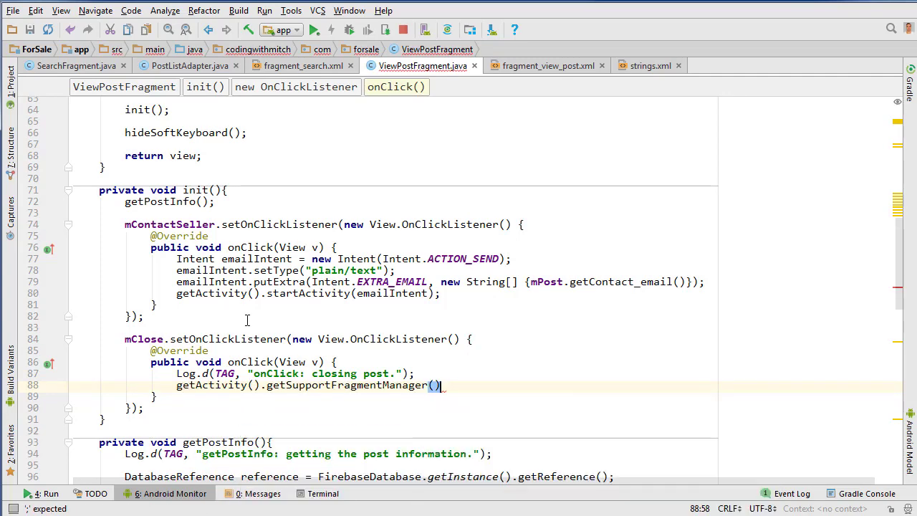
{"action": "type", "text": ".popBackStack();"}
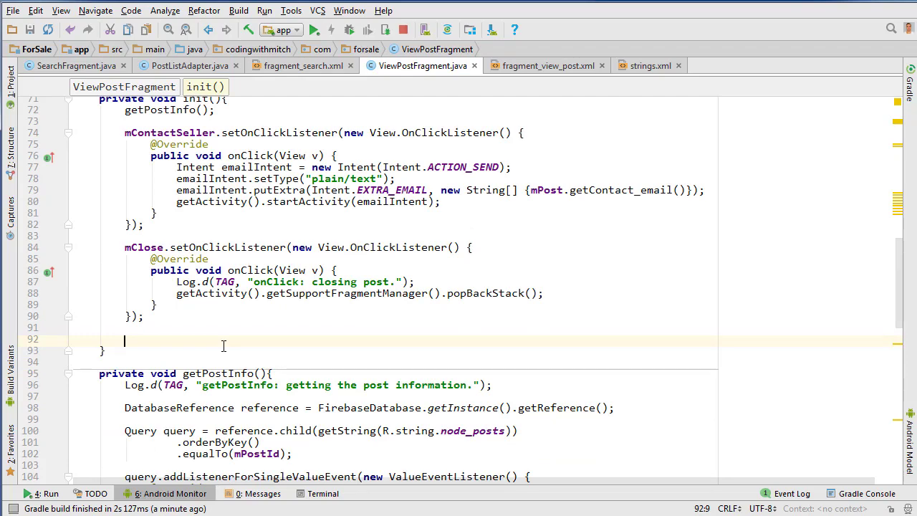
{"action": "scroll", "scroll_direction": "down", "scroll_amount": 3}
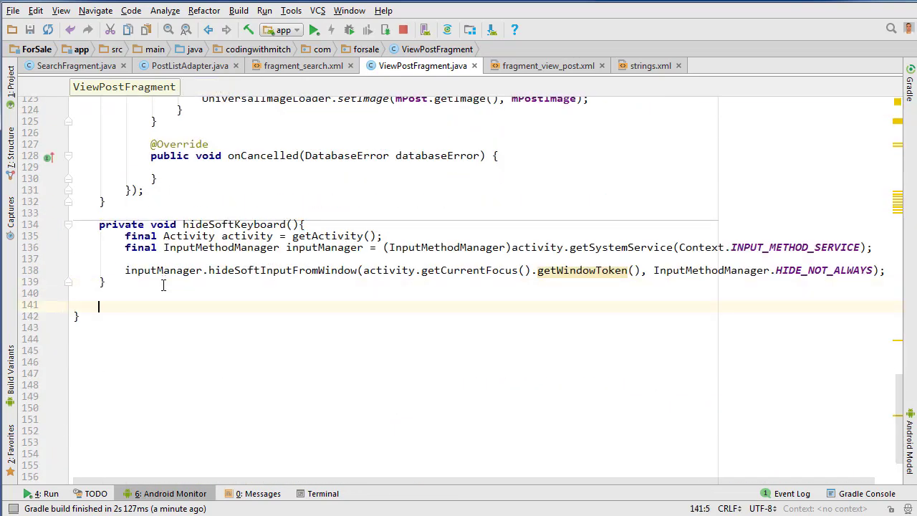
Declare a private Bitmap createOutline method and create a new Paint p inside it.
{"action": "type", "text": "private"}
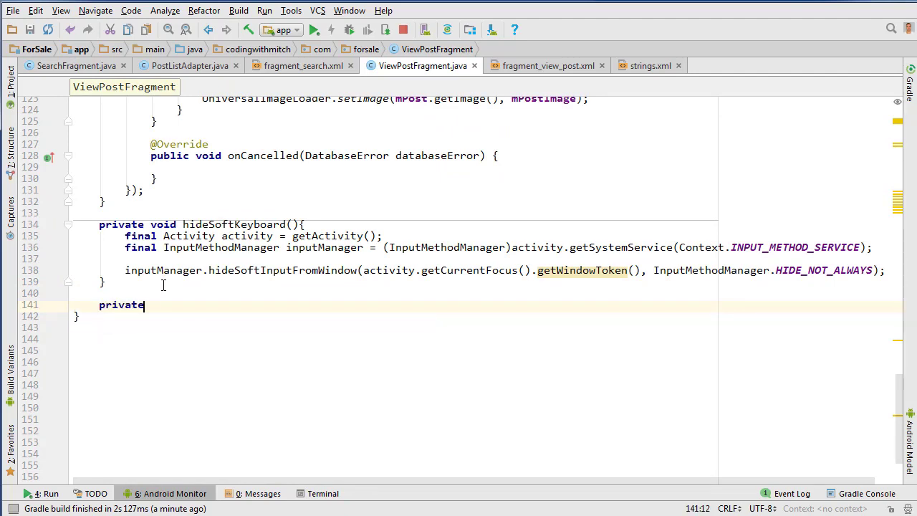
{"action": "type", "text": "Bitmap"}
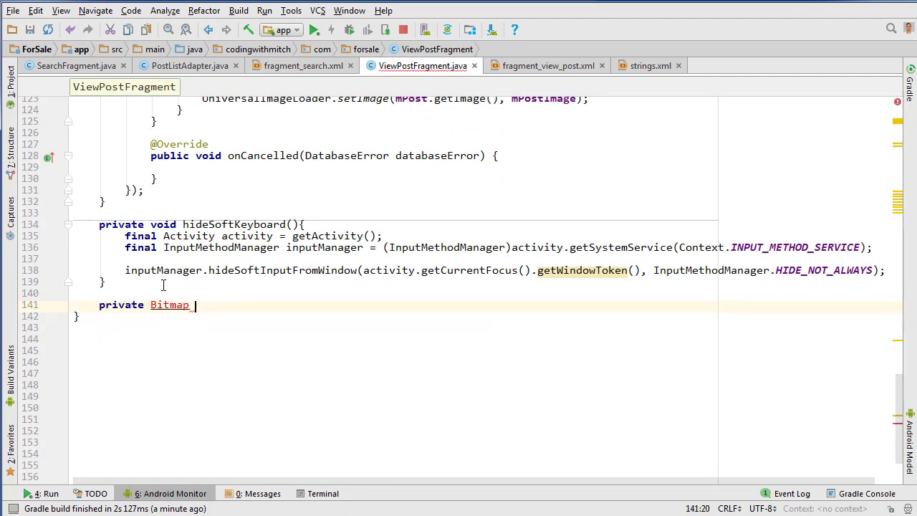
{"action": "type", "text": "create"}
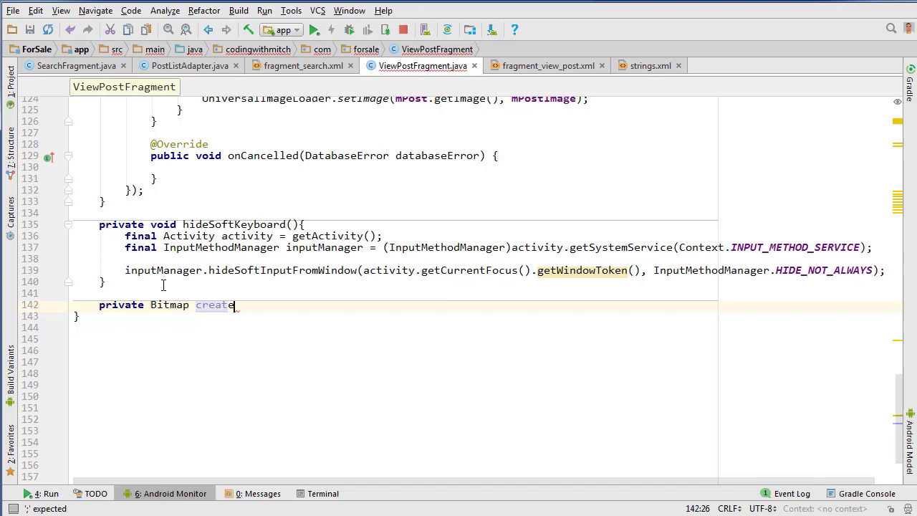
{"action": "type", "text": "Outline(i"}
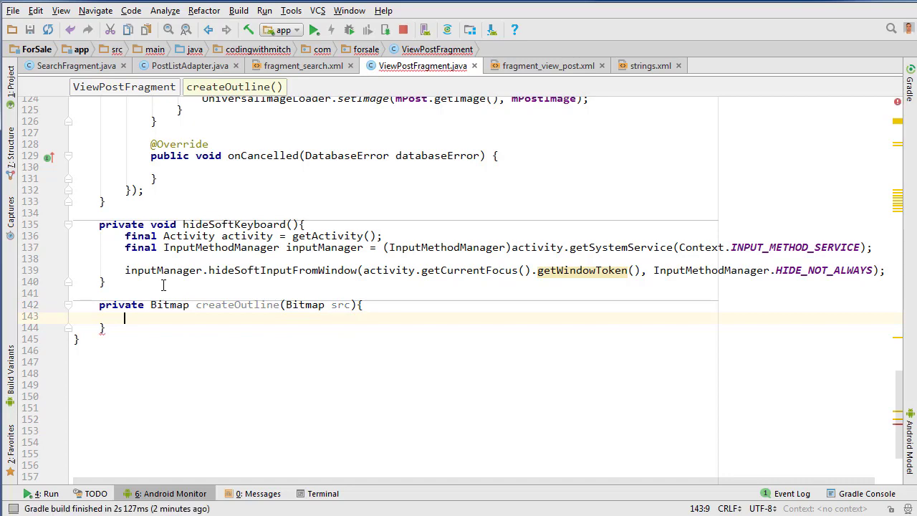
{"action": "type", "text": "Paint"}
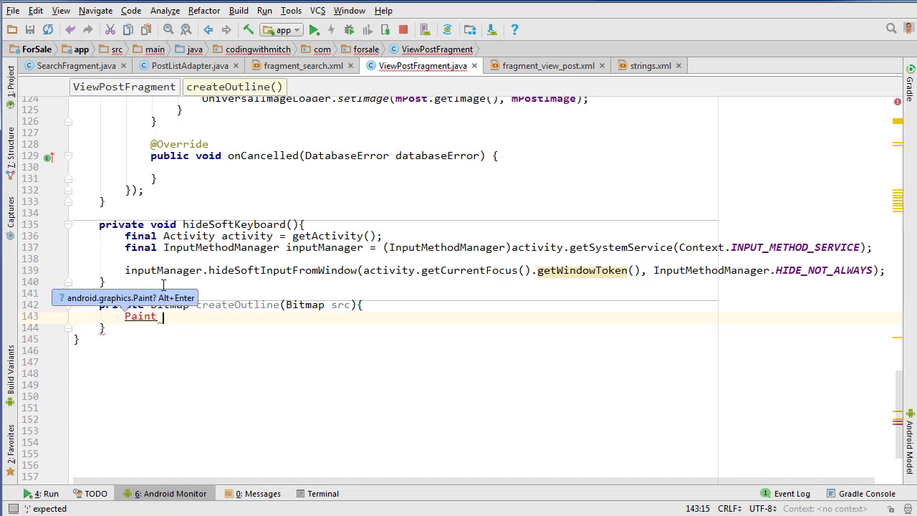
{"action": "type", "text": "p ="}
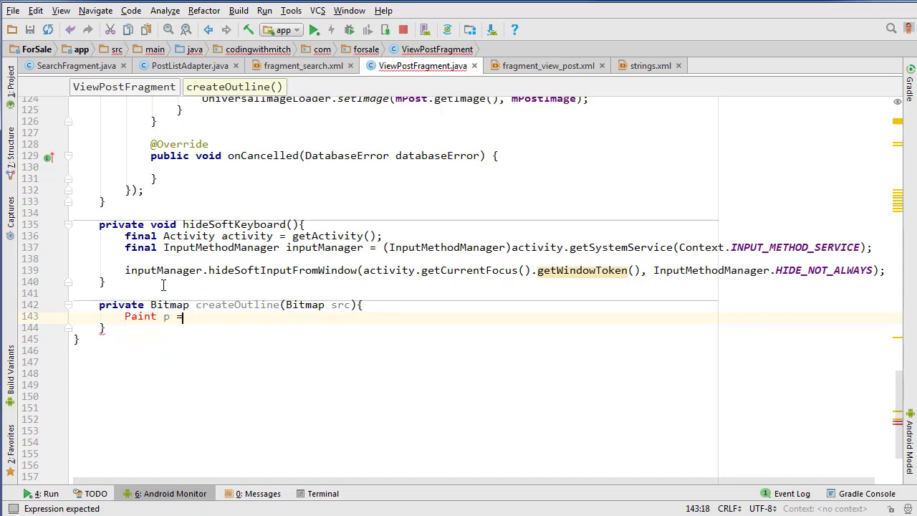
{"action": "type", "text": "new Paint();"}
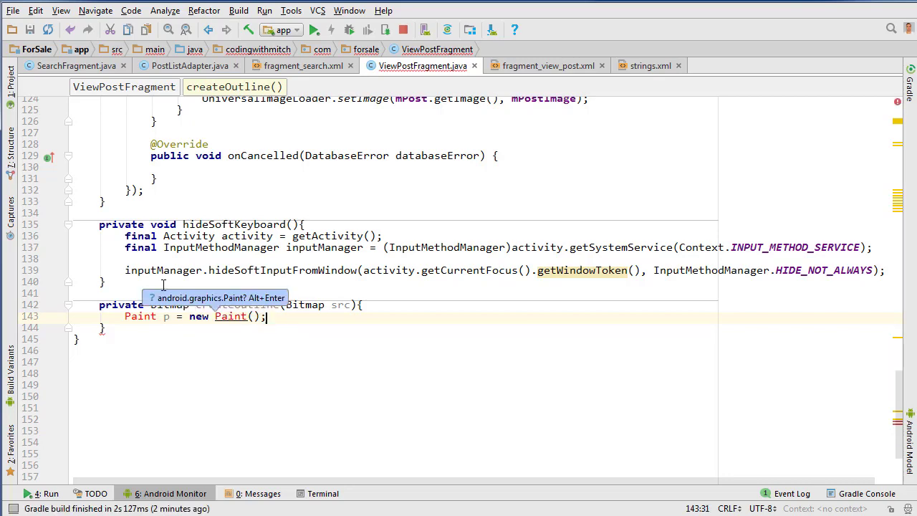
Give p a BlurMaskFilter with Blur.OUTER and return src.extractAlpha(p, null).
{"action": "type", "text": "p."}
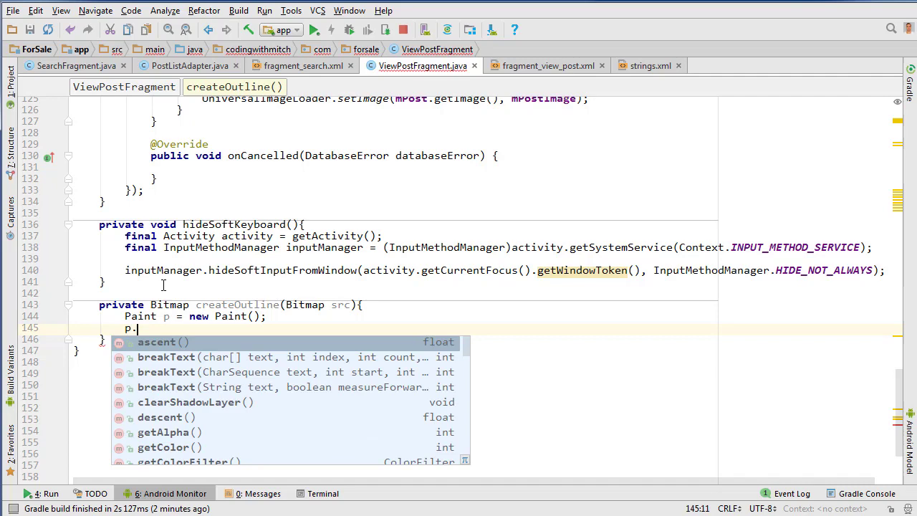
{"action": "type", "text": "setmastil"}
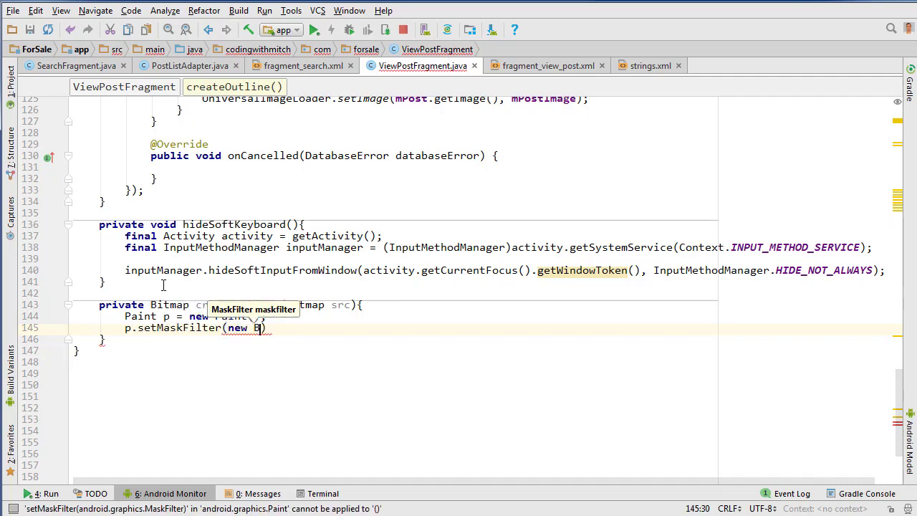
{"action": "type", "text": "lurMaskFilter(2,"}
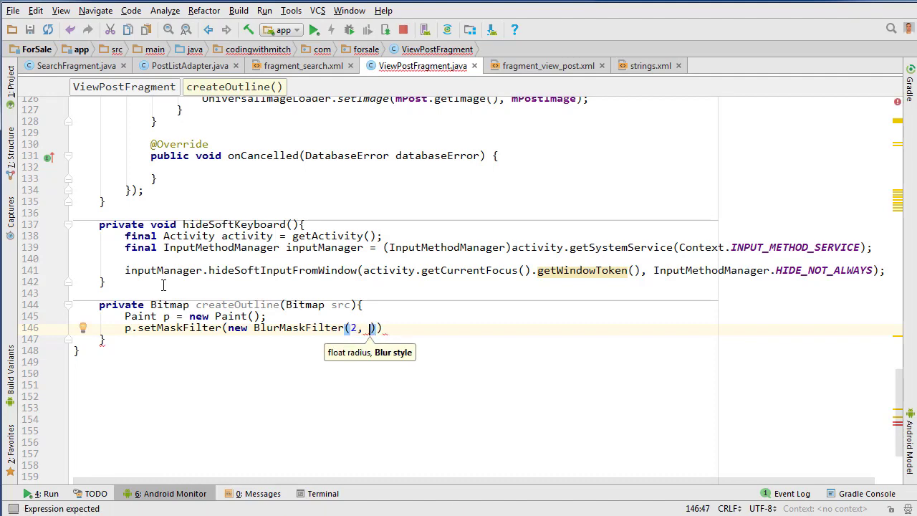
{"action": "type", "text": "Bluemas"}
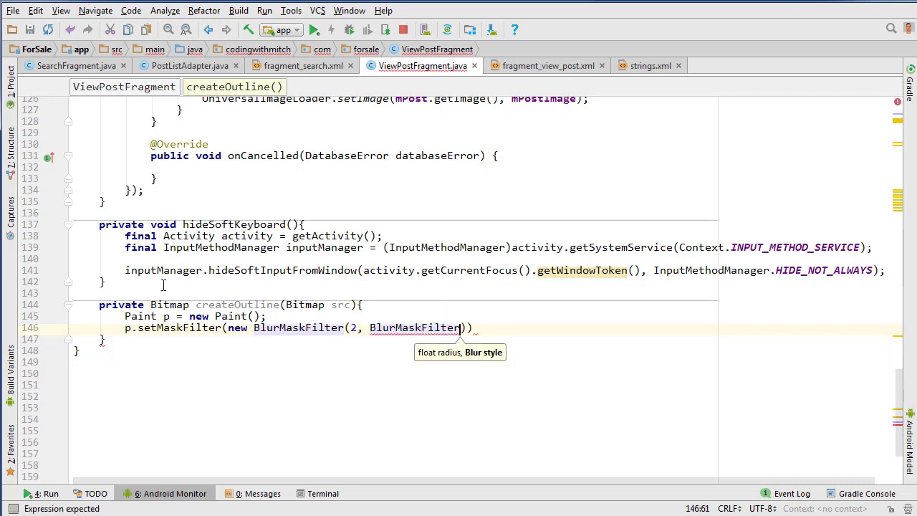
{"action": "type", "text": "B"}
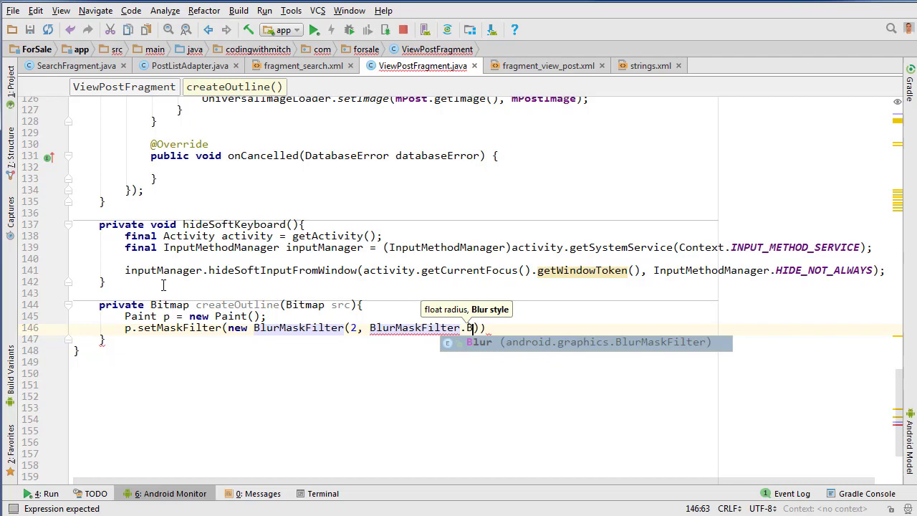
{"action": "type", "text": "Blur."}
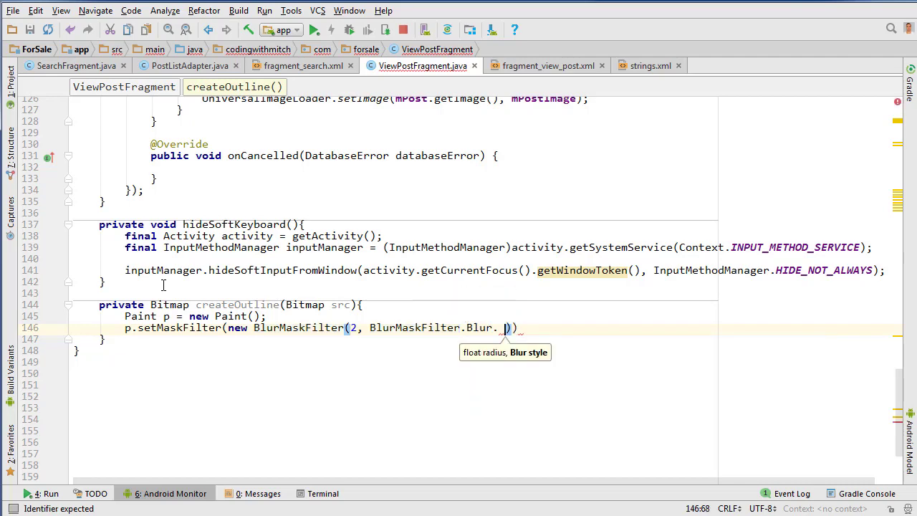
{"action": "type", "text": "OUTER));"}
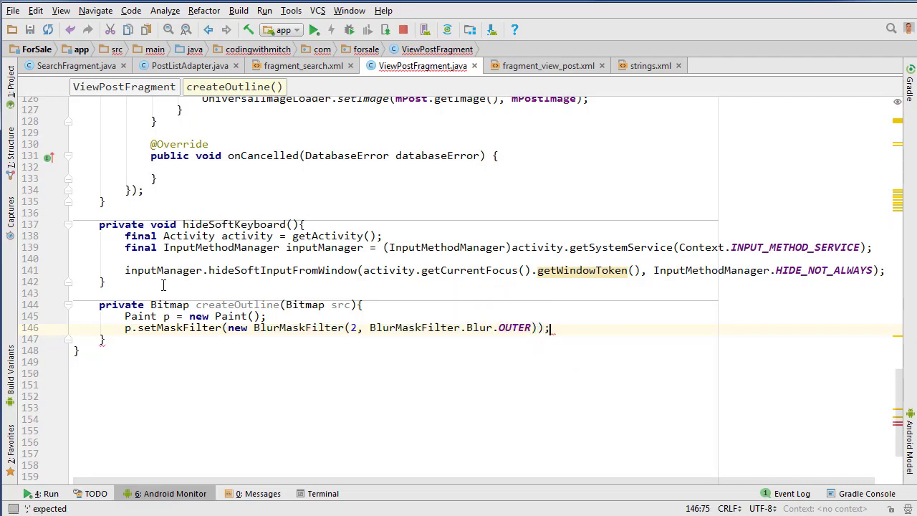
{"action": "type", "text": "return src"}
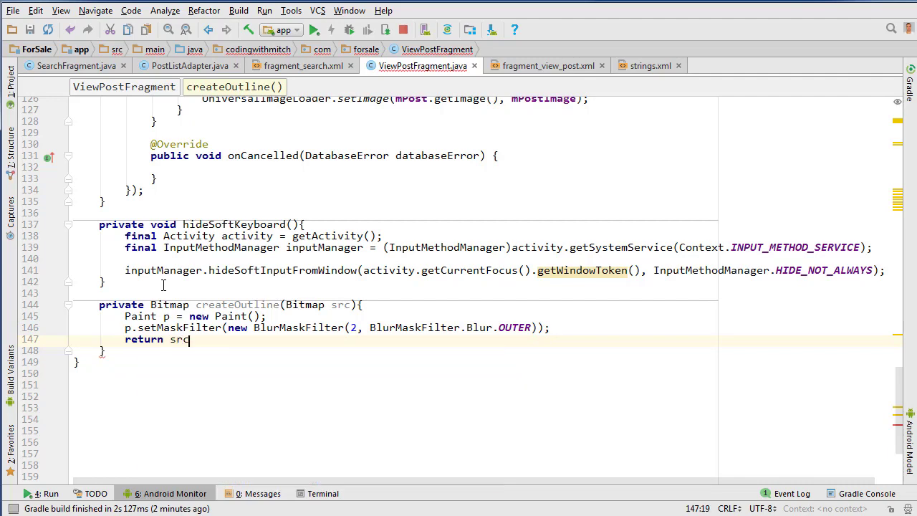
{"action": "type", "text": ".extractAlpha()"}
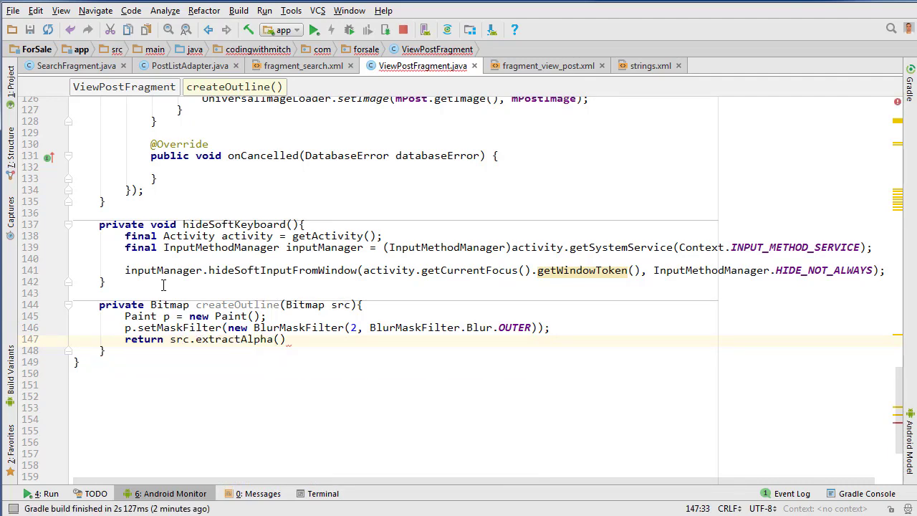
{"action": "type", "text": "p, null);"}
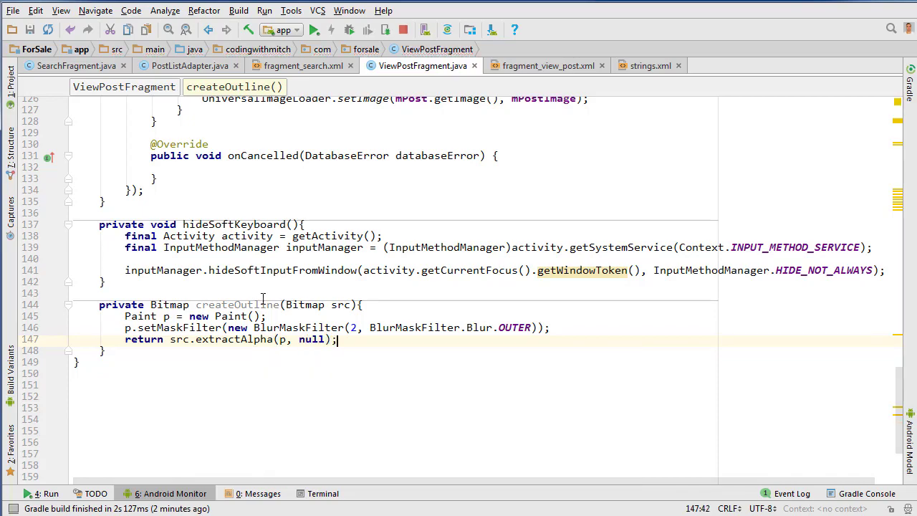
Add a setShadowLayer call with a Color value to mSavePost in init().
{"action": "scroll", "scroll_direction": "up", "scroll_amount": 3}
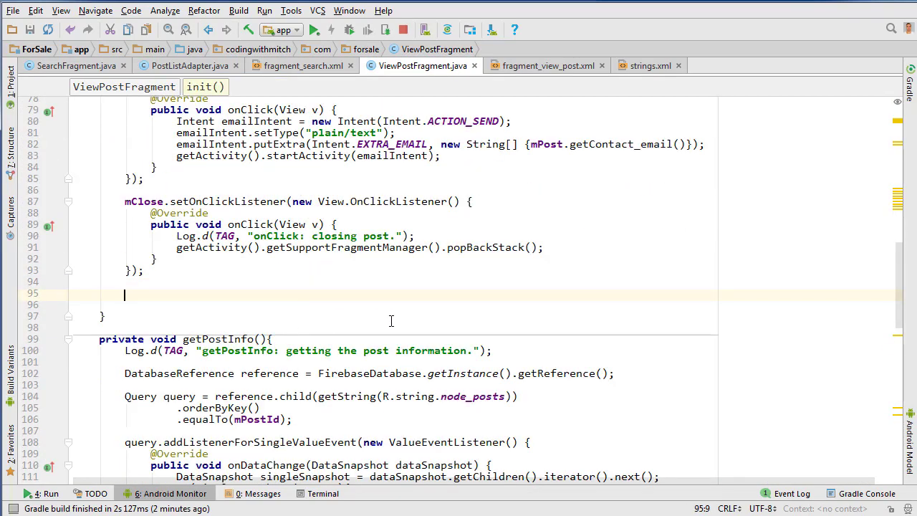
{"action": "mouse_move", "coordinate": [677, 339]}
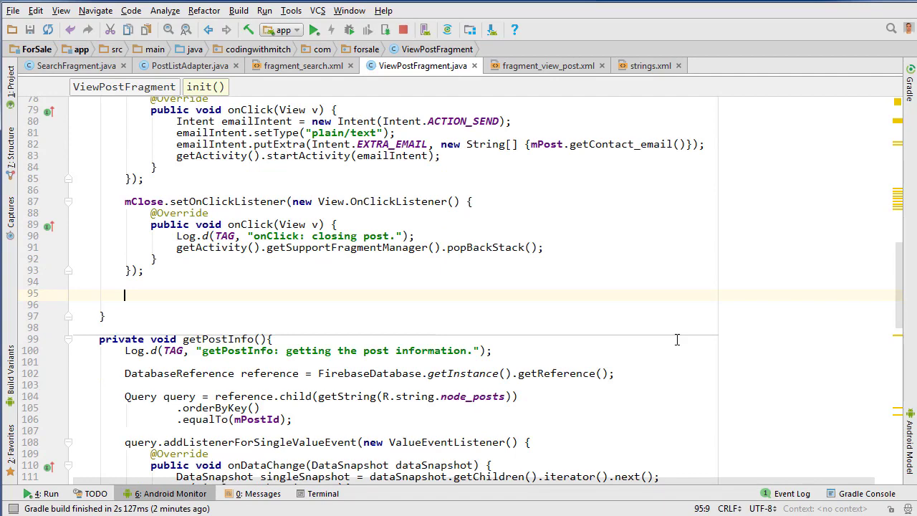
{"action": "type", "text": "mSavePost.setShadowLayer(5);"}
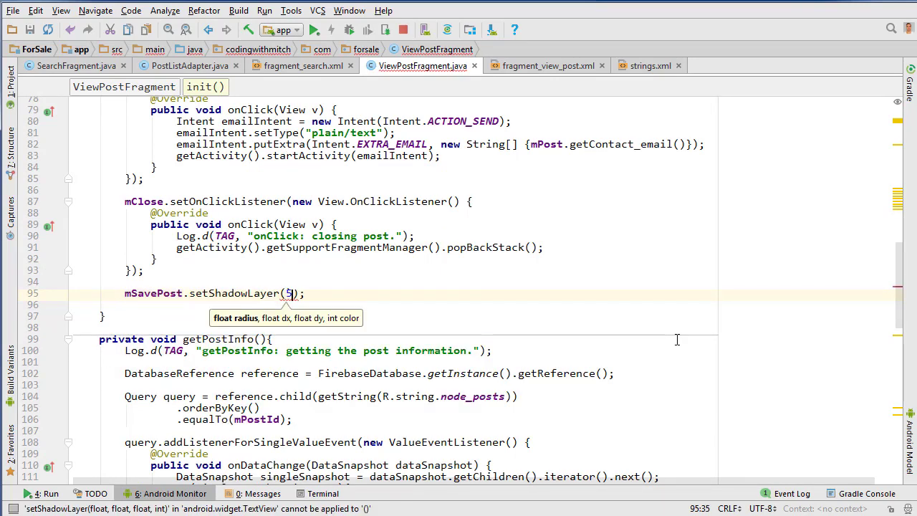
{"action": "type", "text": ", 0 ,0"}
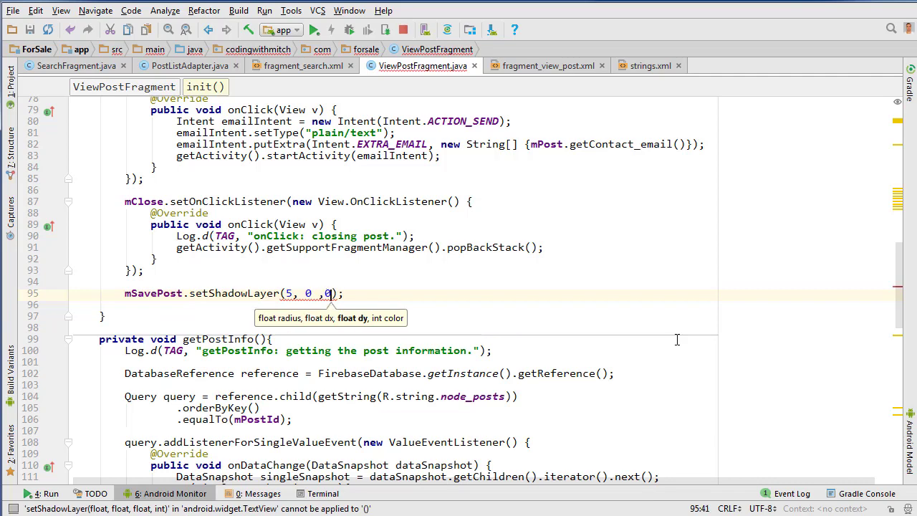
{"action": "type", "text": ", 0,"}
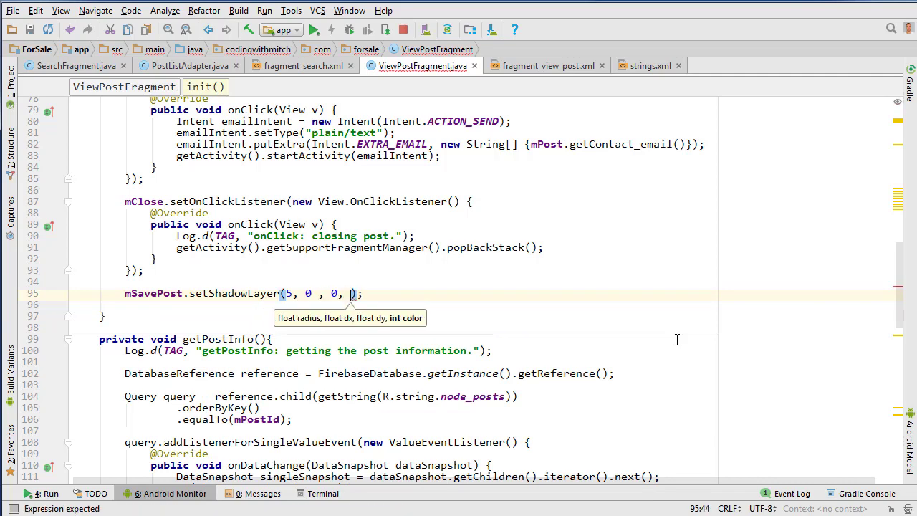
{"action": "type", "text": "Color.BLACK"}
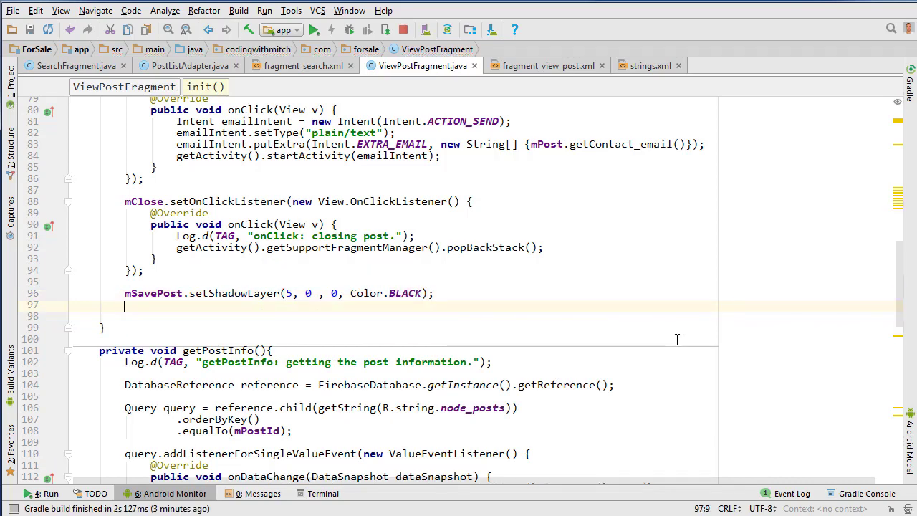
Set mWatchList to an outlined ic_save_white bitmap with a color filter.
{"action": "type", "text": "m"}
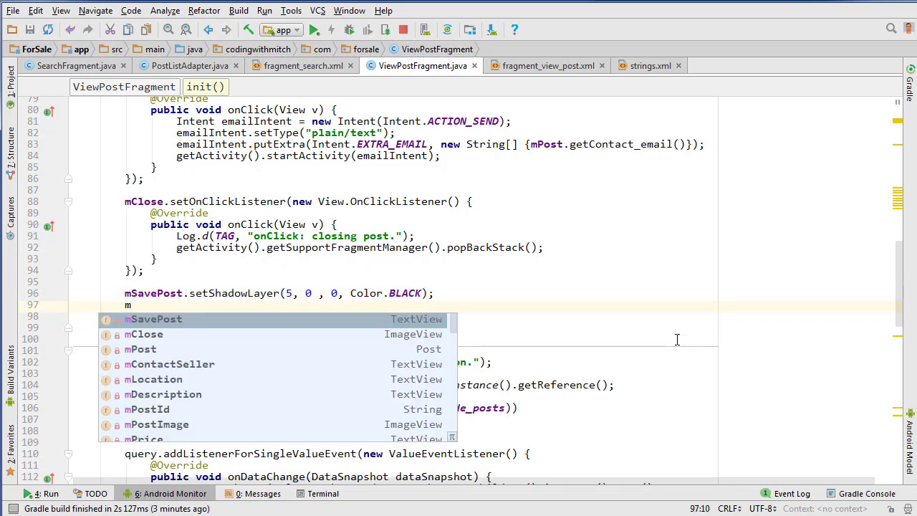
{"action": "type", "text": "a"}
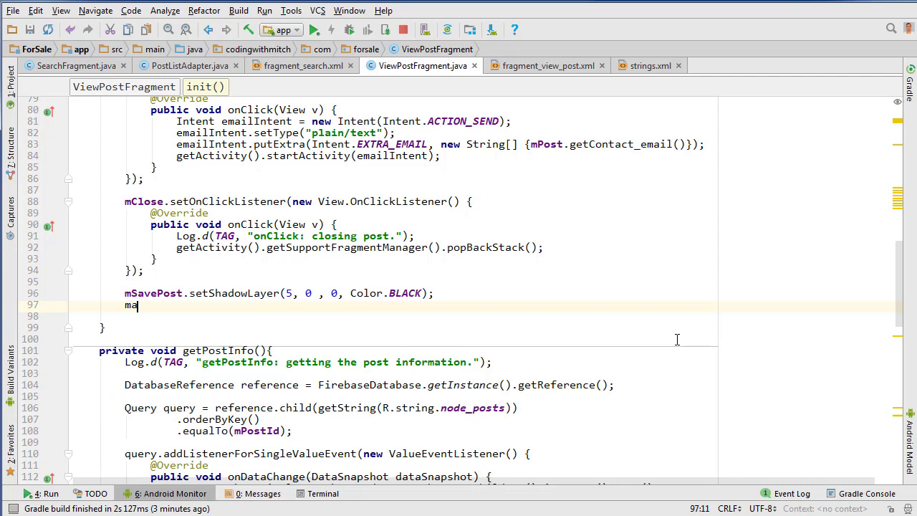
{"action": "type", "text": "WatchList.setImageBitmap();"}
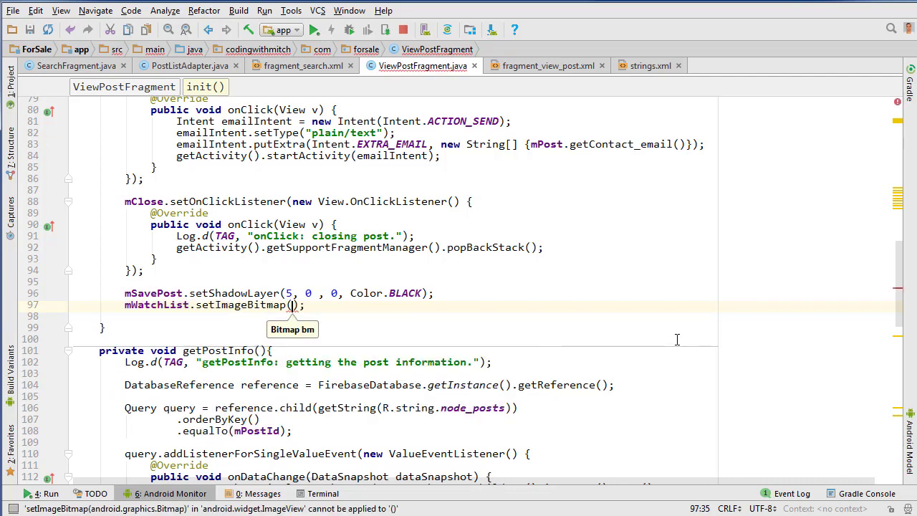
{"action": "type", "text": "createOutline()"}
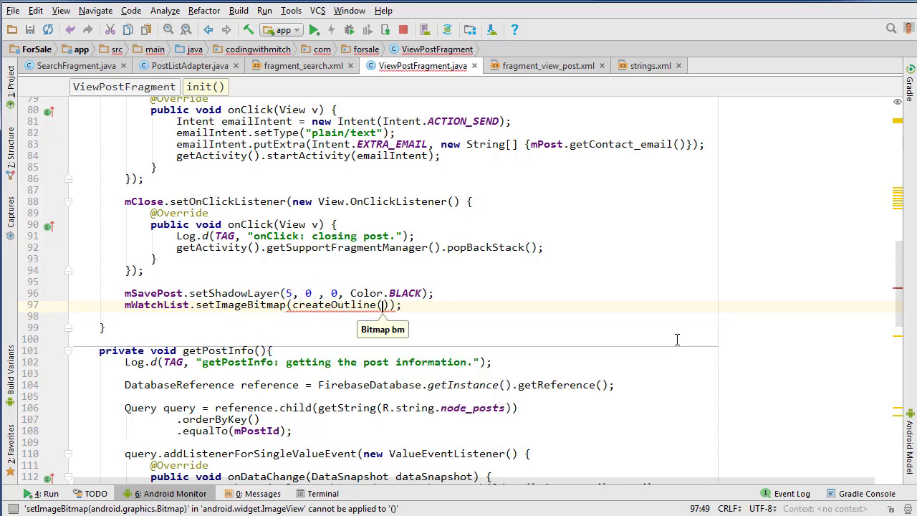
{"action": "type", "text": "BitmapFactory.decodeResource("}
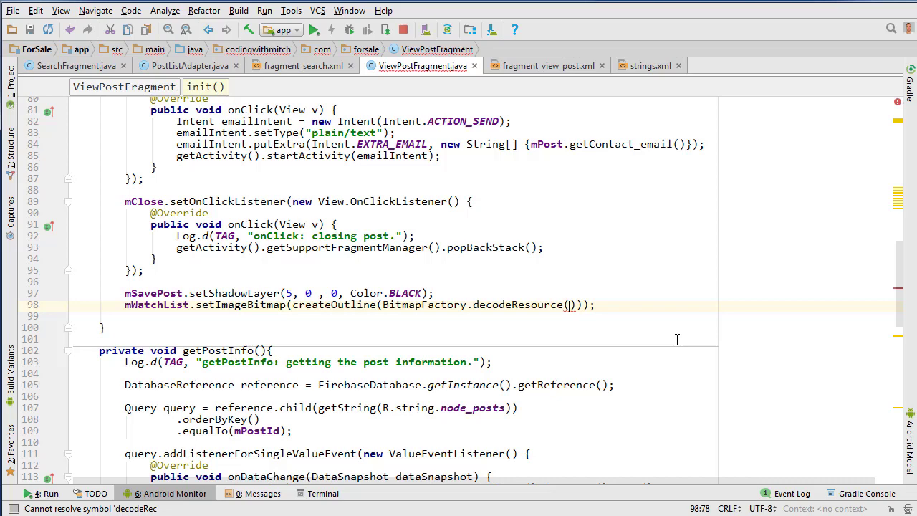
{"action": "type", "text": "get"}
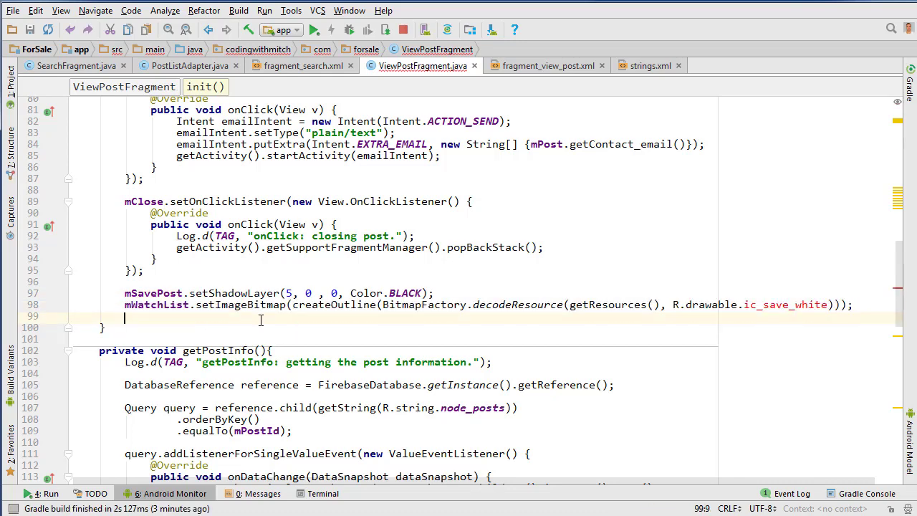
{"action": "type", "text": "mWatchList"}
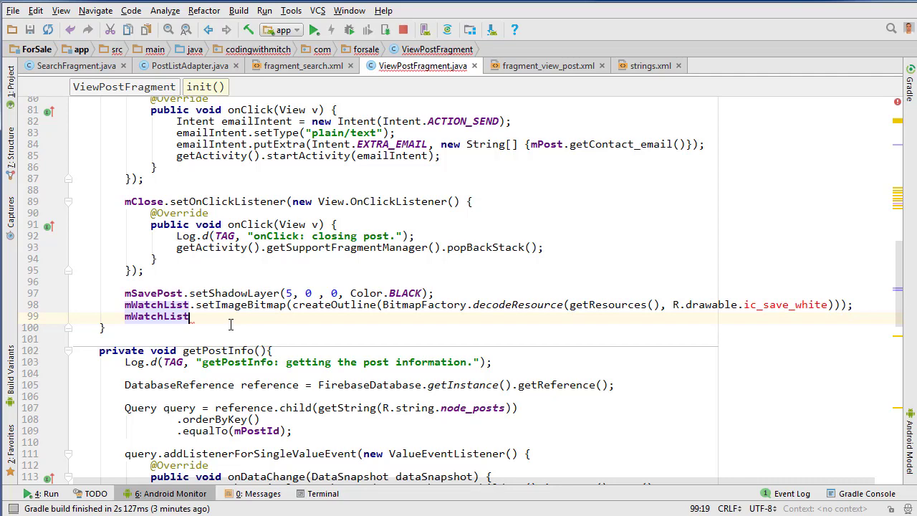
{"action": "type", "text": ".setcolorFilter(Color.BLACK);"}
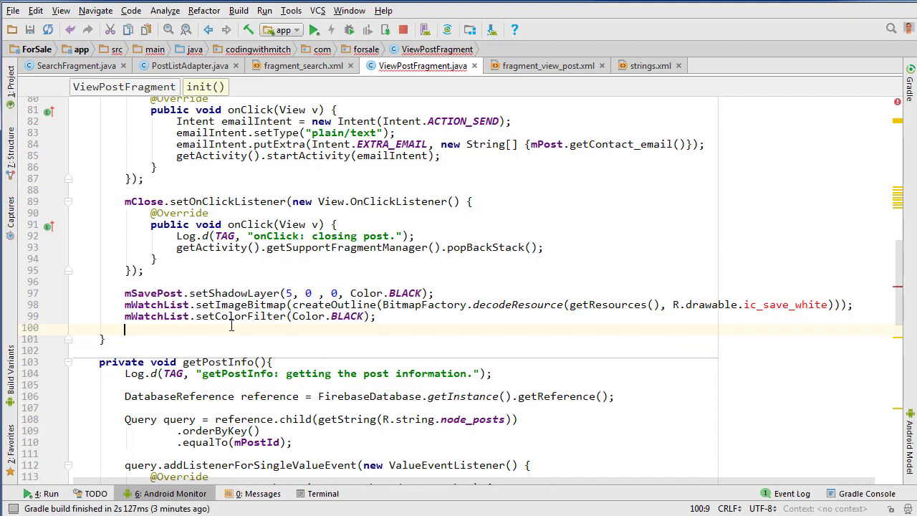
Give mClose an outlined ic_x_white bitmap with a black color filter.
{"action": "type", "text": "mClose.setImageBitmap(createOutline());"}
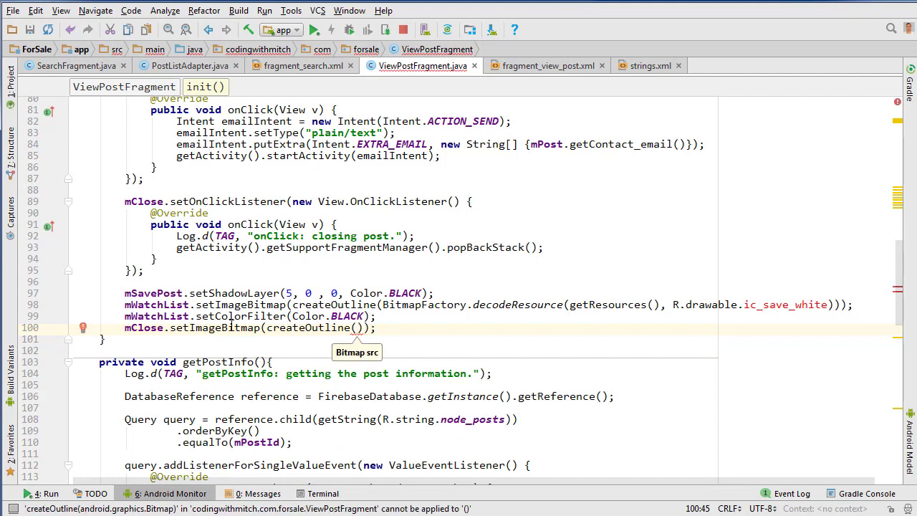
{"action": "type", "text": "B"}
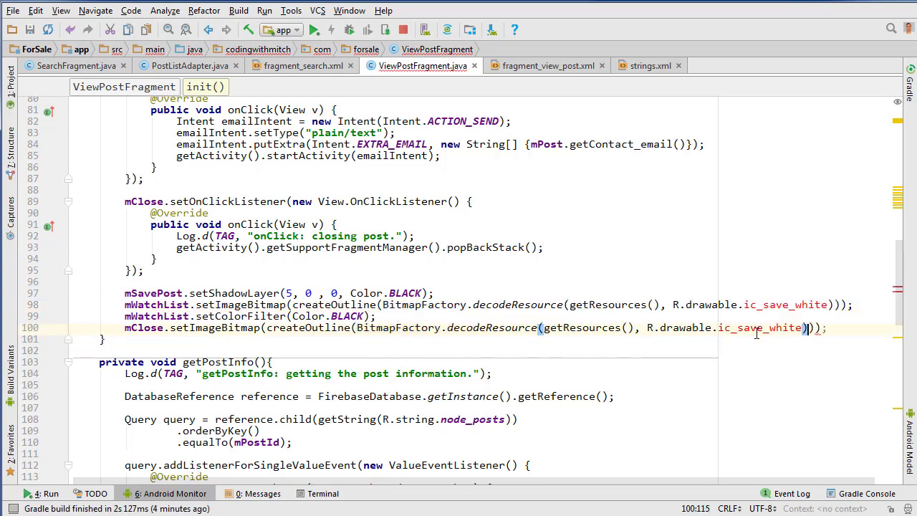
{"action": "double_click", "coordinate": [759, 328]}
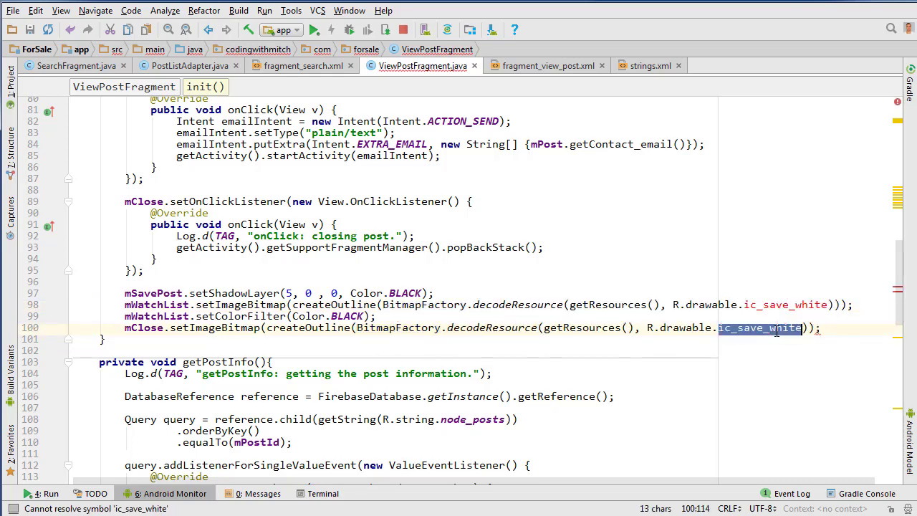
{"action": "type", "text": "ic_x_"}
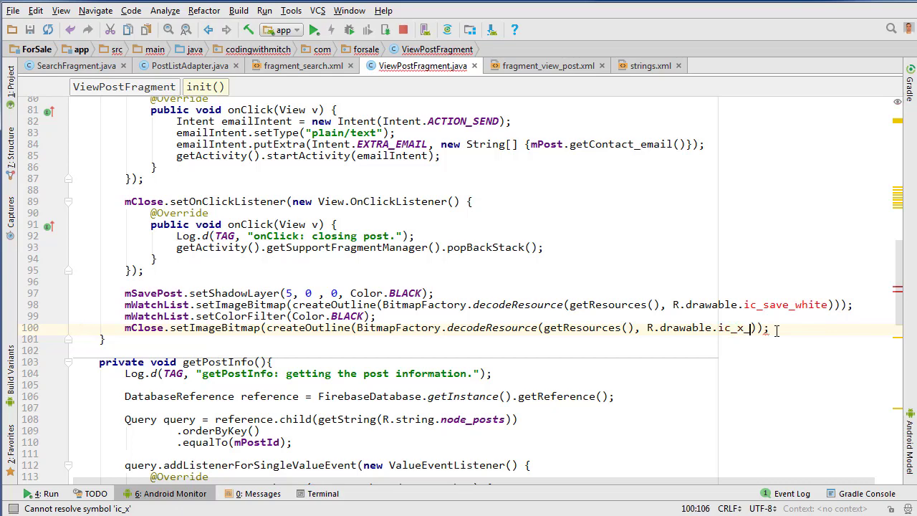
{"action": "type", "text": "white)"}
{"action": "type", "text": "mClose.setColorFilter(Color.BLACK);"}
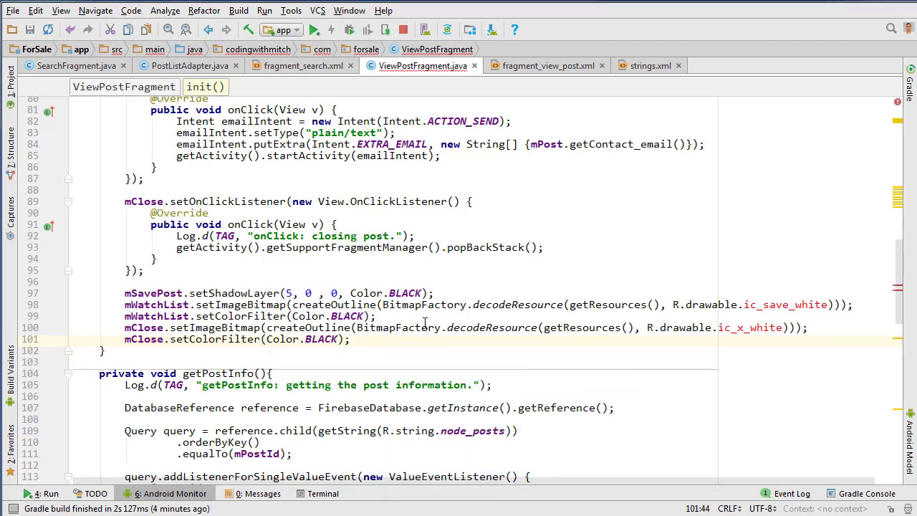
Replace Color.BLACK with Color.BLUE for the shadow layer and both icon tints.
{"action": "double_click", "coordinate": [404, 293]}
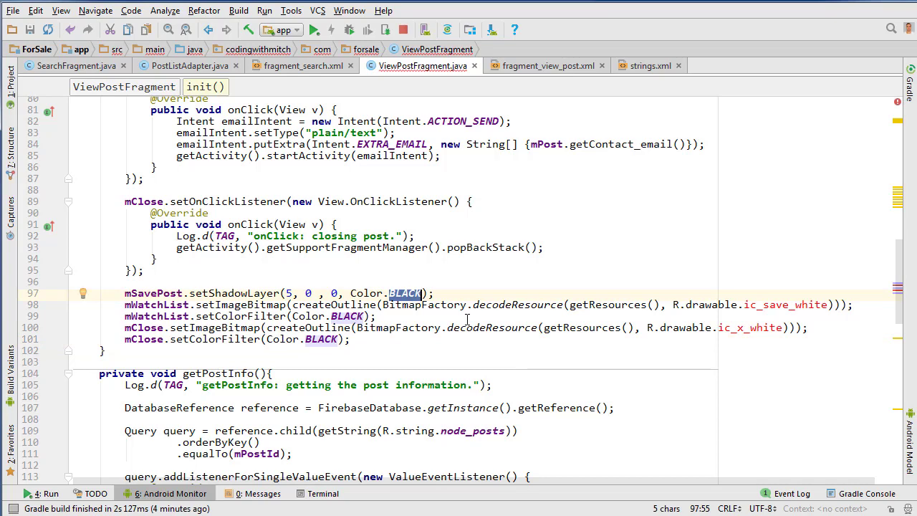
{"action": "type", "text": "BLUE"}
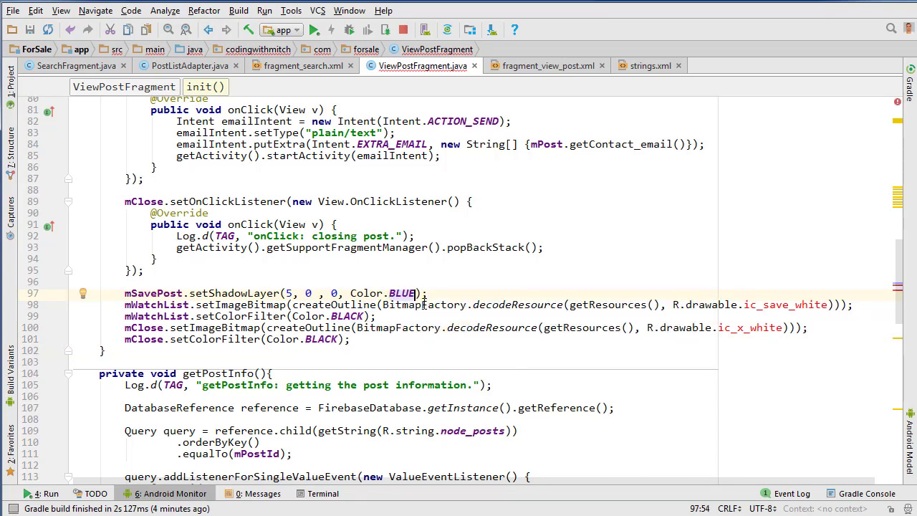
{"action": "left_click", "coordinate": [324, 338]}
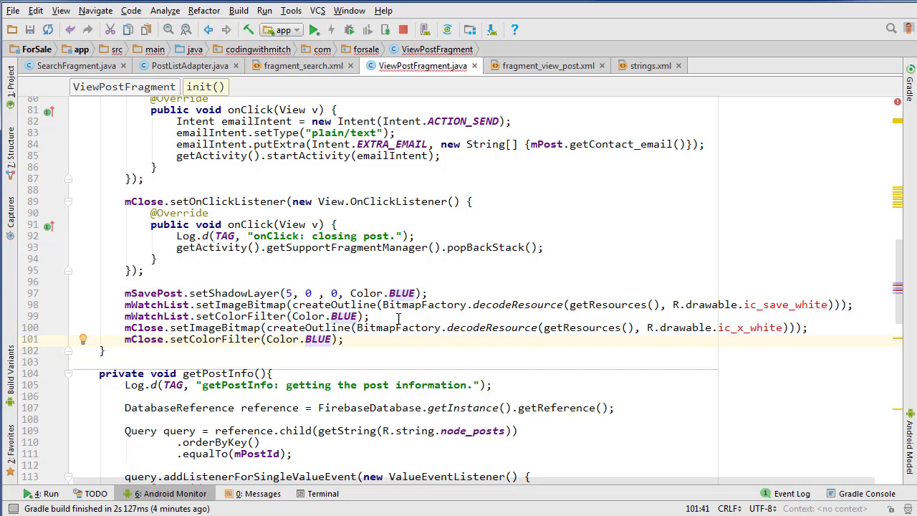
{"action": "mouse_move", "coordinate": [786, 312]}
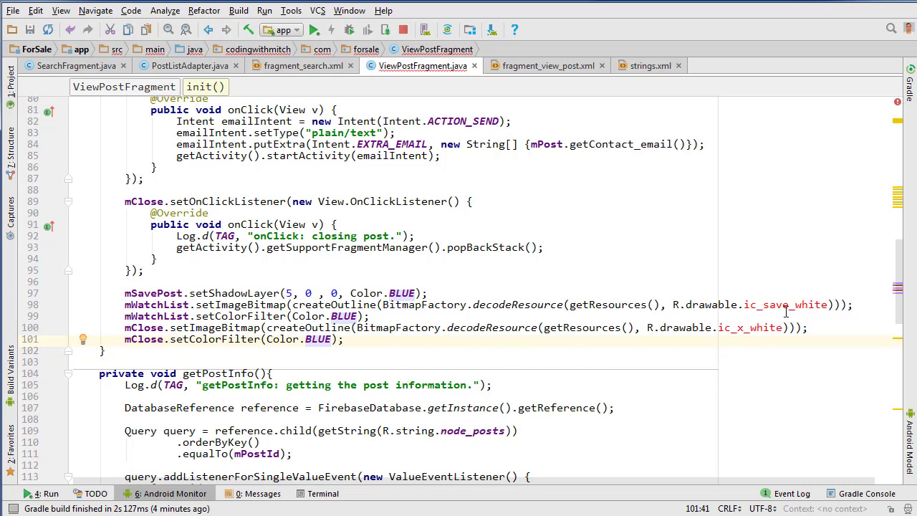
{"action": "double_click", "coordinate": [750, 328]}
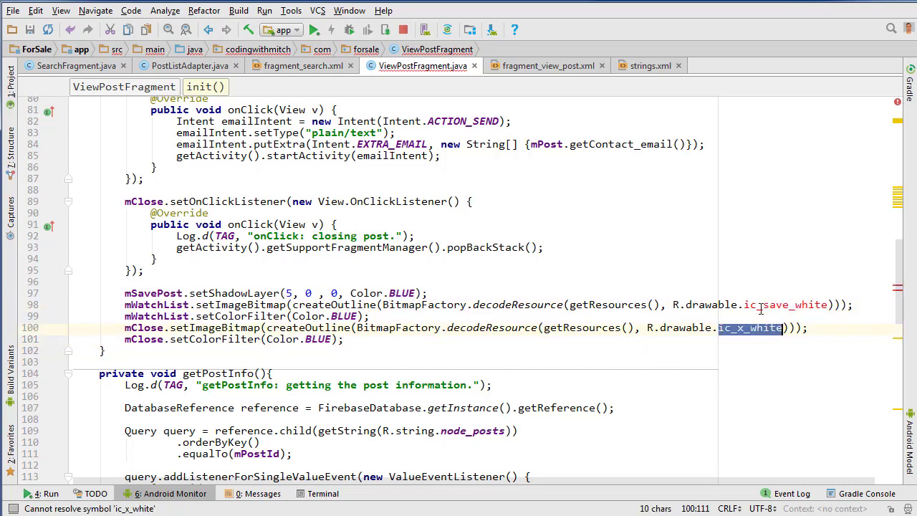
{"action": "mouse_move", "coordinate": [725, 341]}
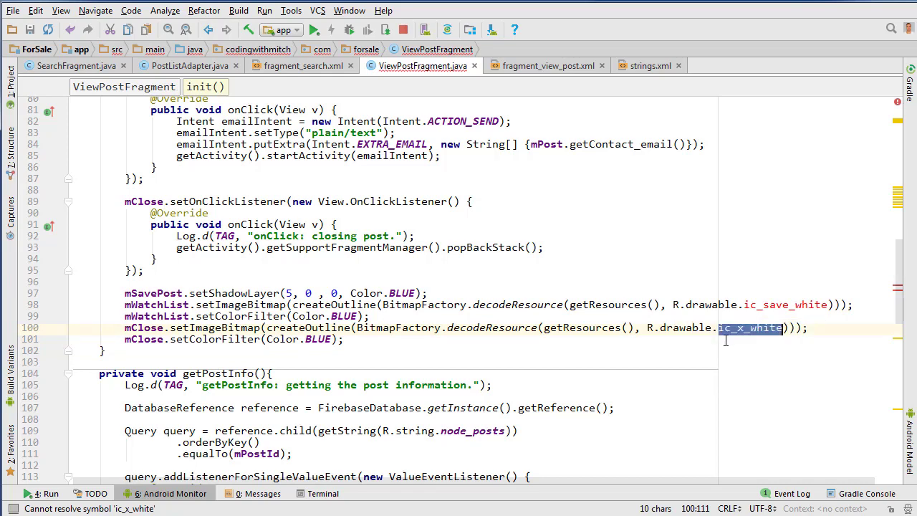
{"action": "left_click", "coordinate": [10, 74]}
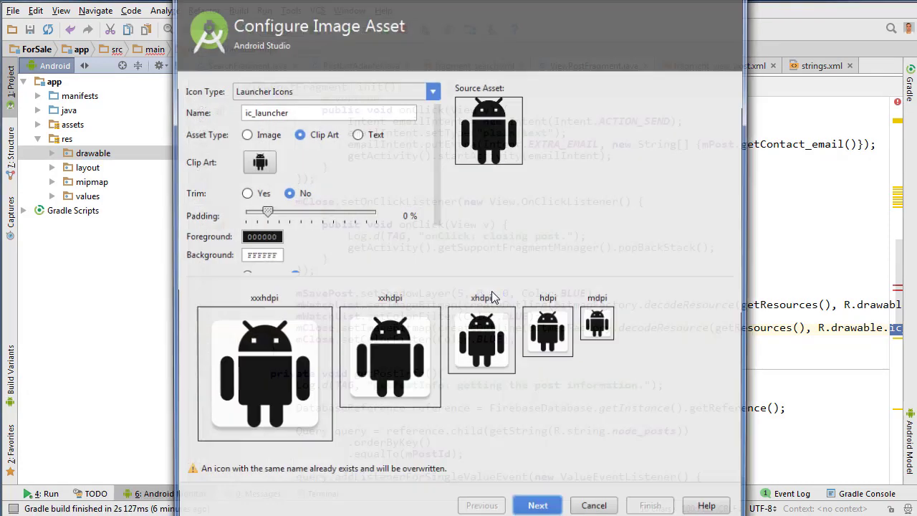
Generate ic_save_white from the save clip art with a custom white theme and -2% padding.
{"action": "left_click", "coordinate": [432, 91]}
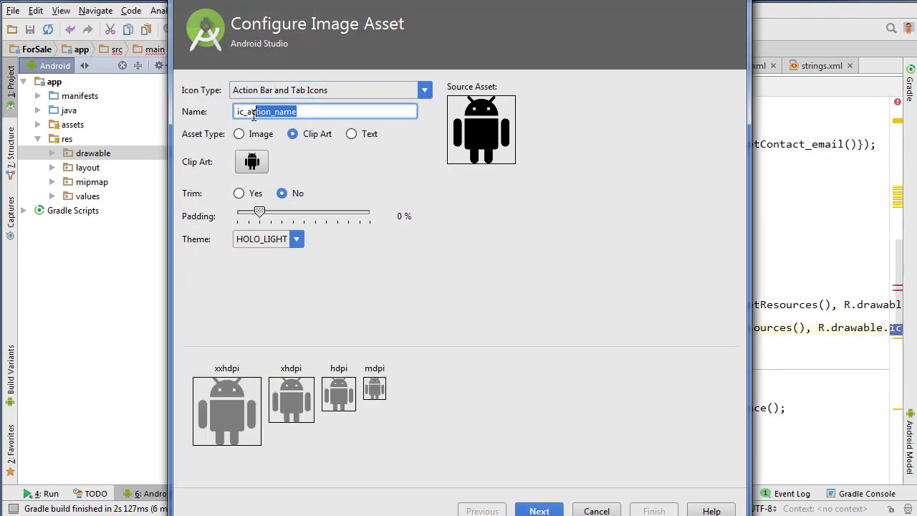
{"action": "type", "text": "ic_save_white"}
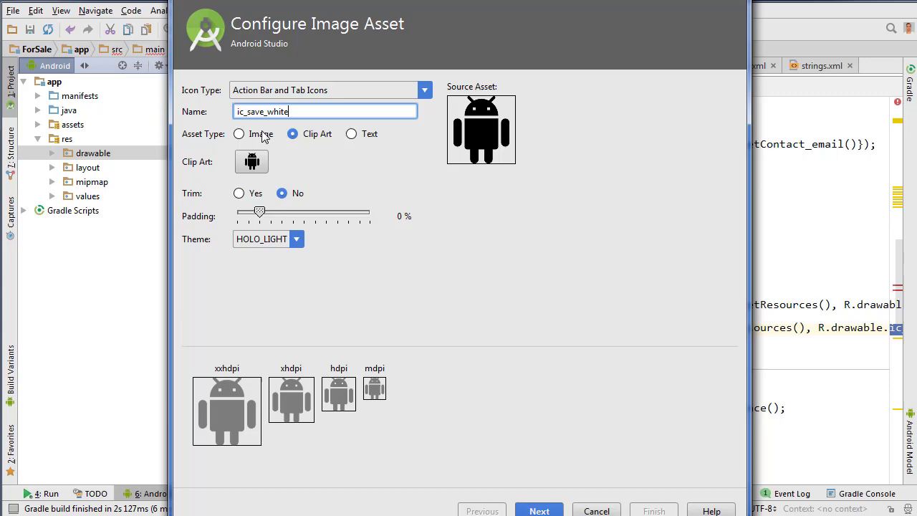
{"action": "left_click", "coordinate": [251, 161]}
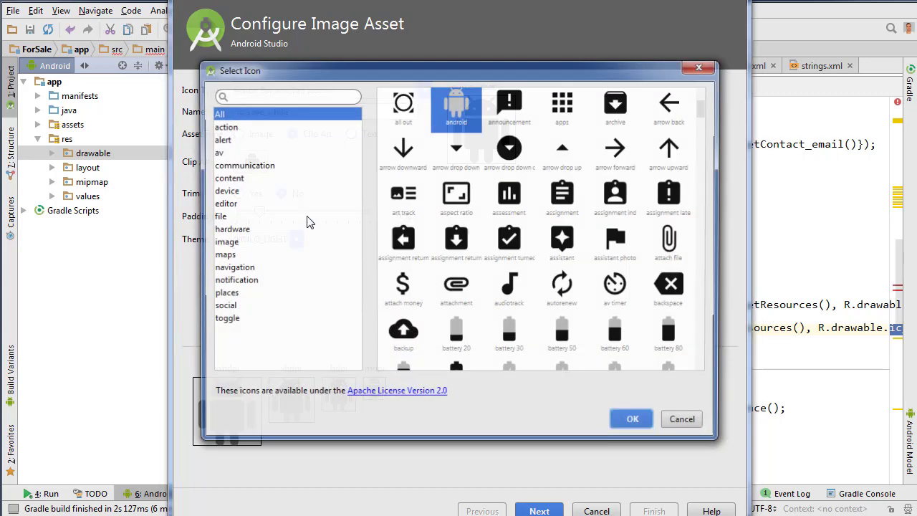
{"action": "type", "text": "save_white"}
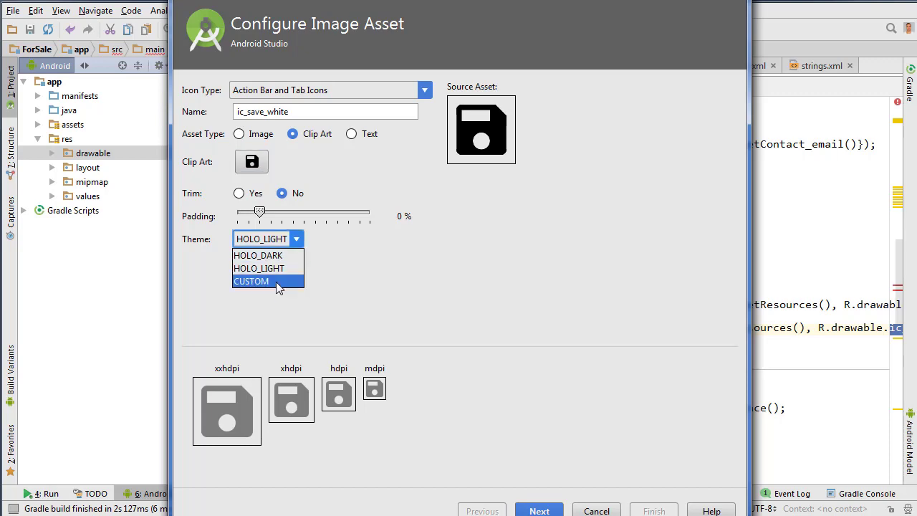
{"action": "left_click", "coordinate": [251, 281]}
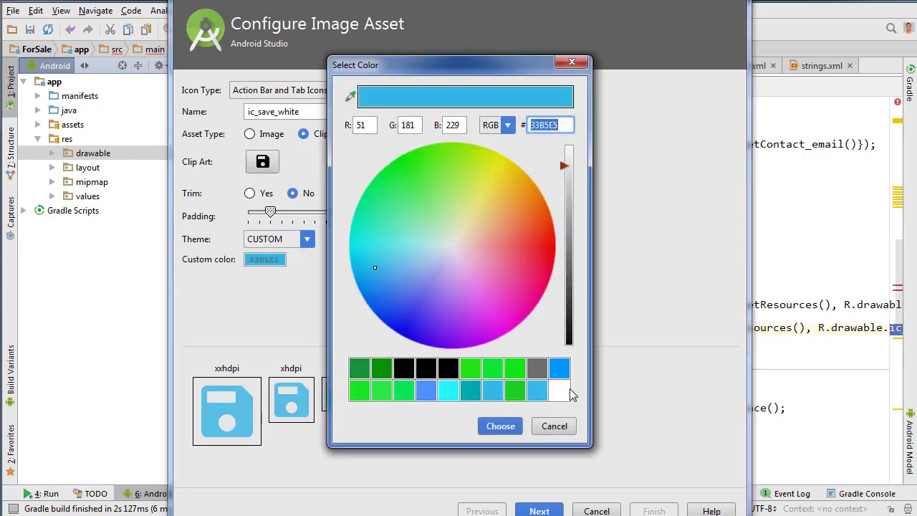
{"action": "left_click", "coordinate": [500, 426]}
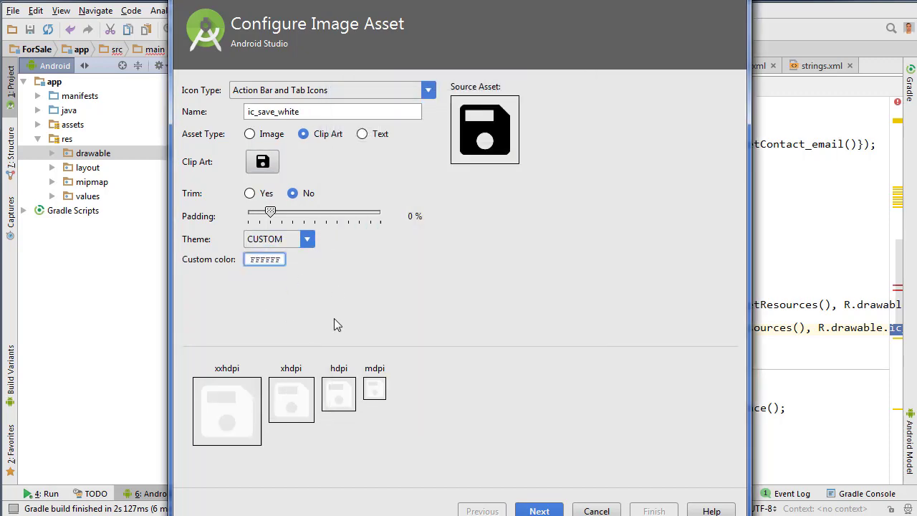
{"action": "left_click_drag", "start_coordinate": [271, 212], "coordinate": [265, 212]}
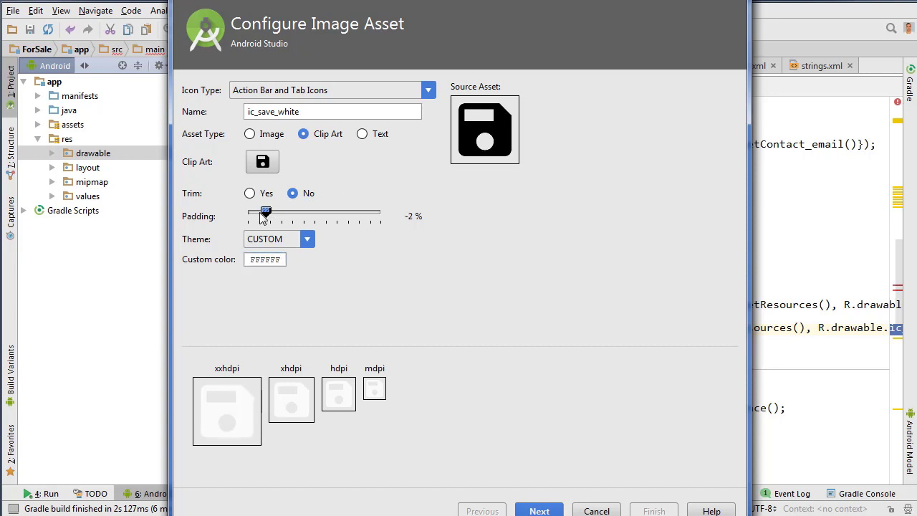
{"action": "left_click_drag", "start_coordinate": [266, 212], "coordinate": [248, 212]}
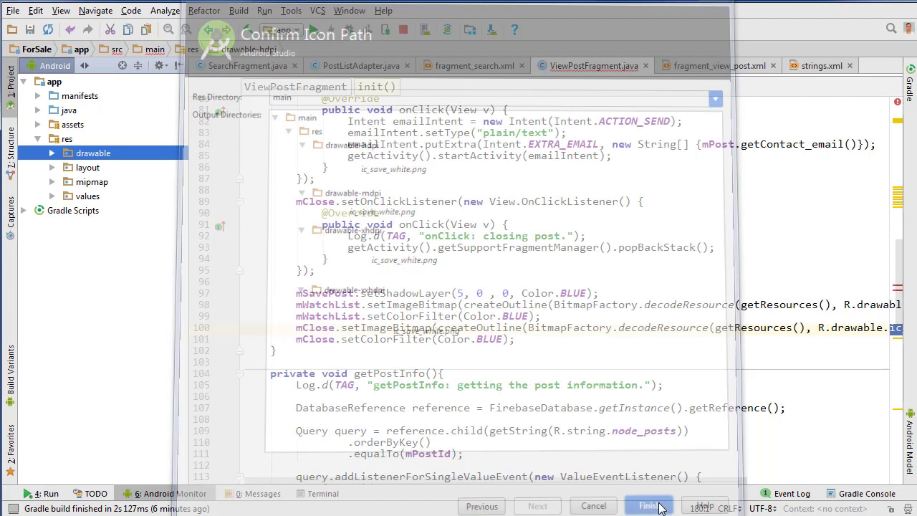
{"action": "left_click", "coordinate": [649, 505]}
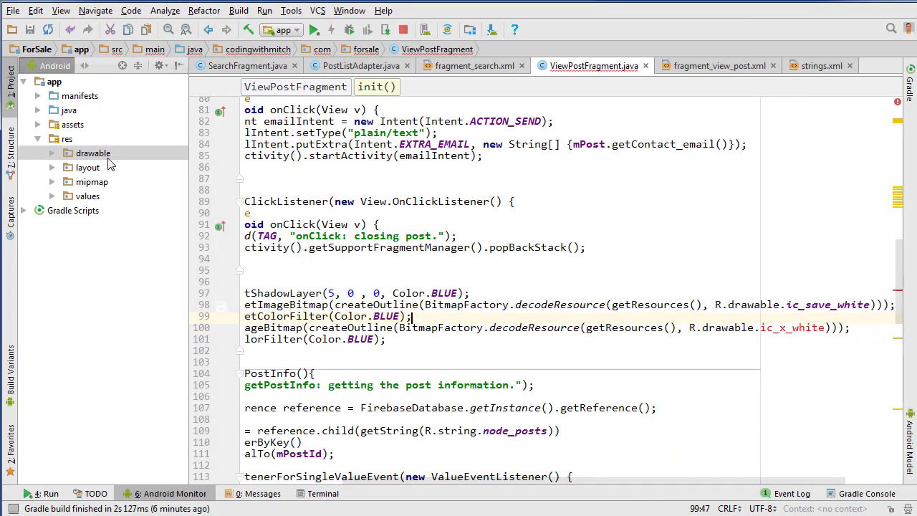
Create image asset ic_x_white from the X clip art in custom white with -10% padding.
{"action": "right_click", "coordinate": [92, 153]}
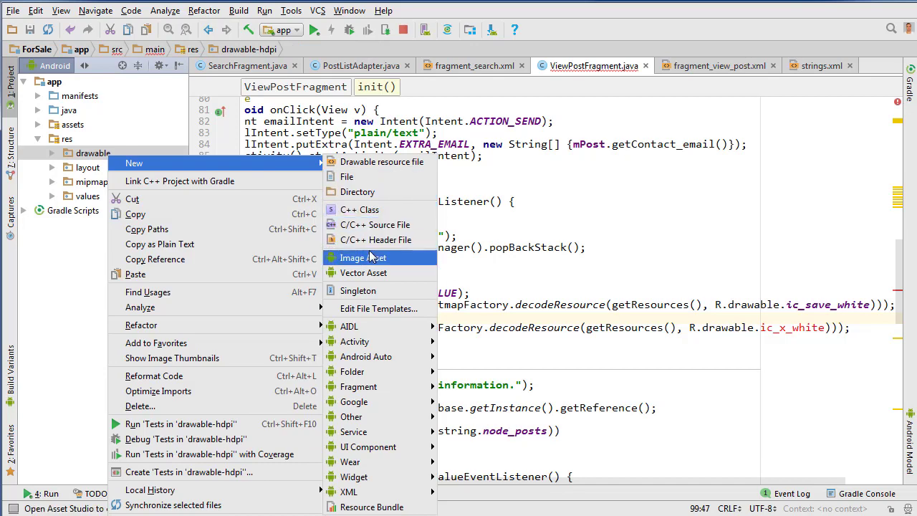
{"action": "left_click", "coordinate": [363, 258]}
{"action": "type", "text": "ic_x_"}
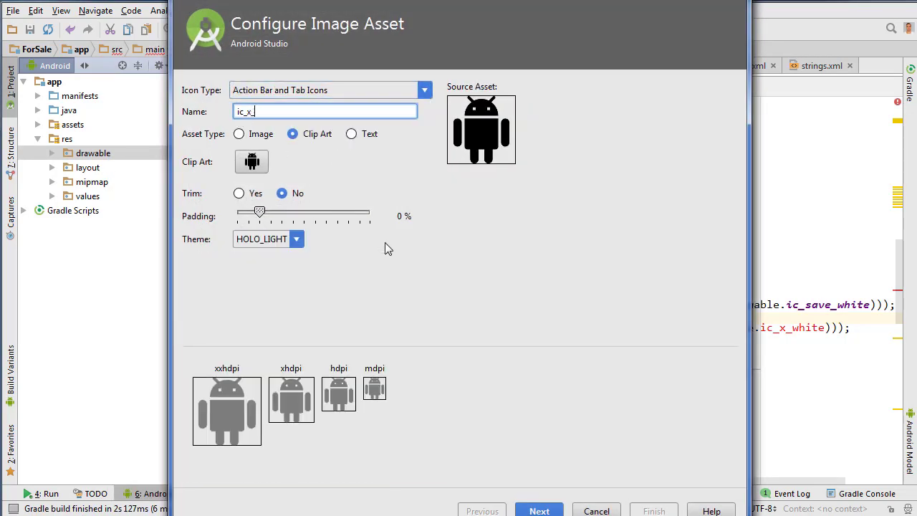
{"action": "type", "text": "white"}
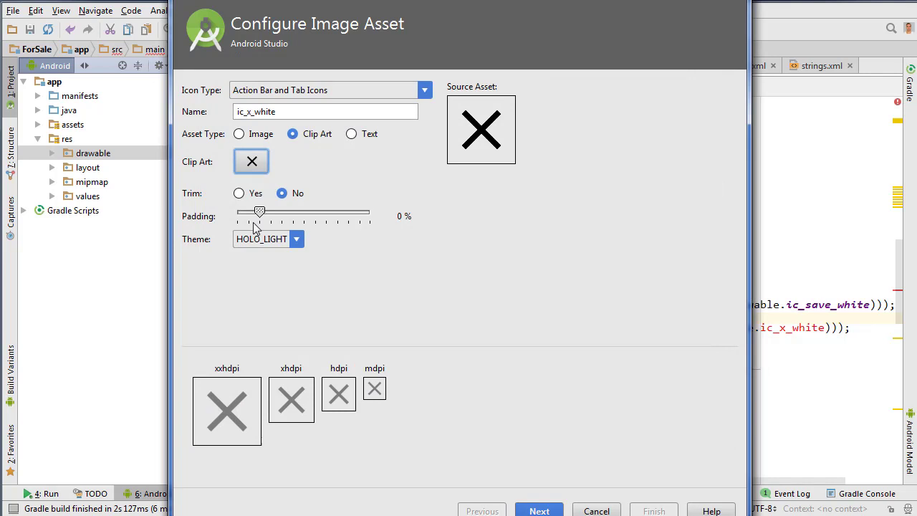
{"action": "left_click", "coordinate": [296, 238]}
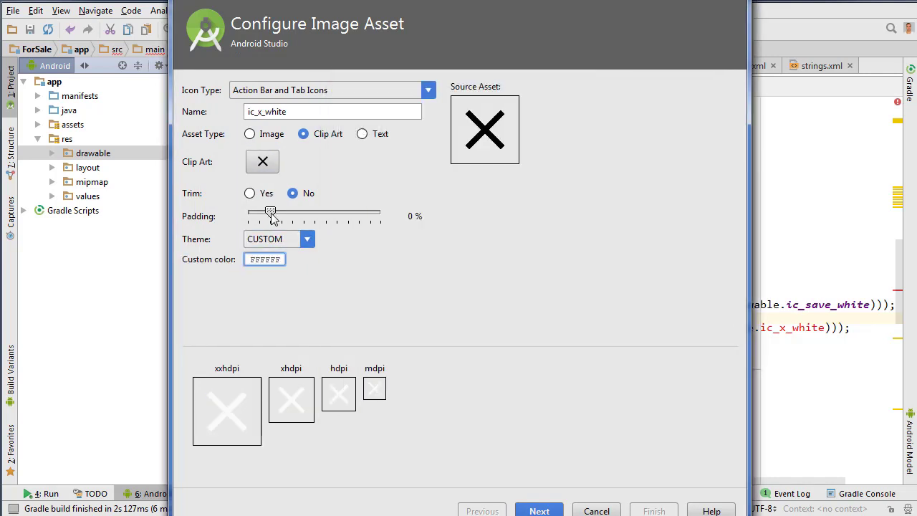
{"action": "left_click_drag", "start_coordinate": [270, 212], "coordinate": [248, 212]}
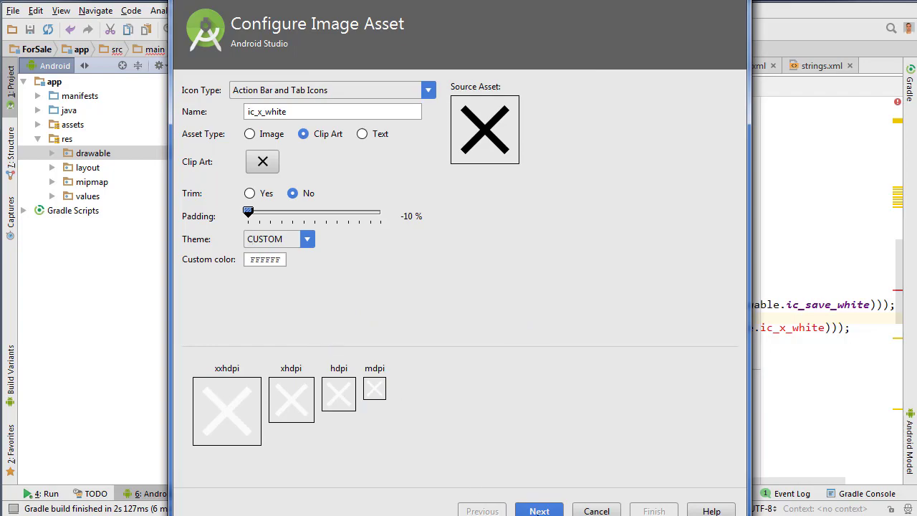
{"action": "left_click", "coordinate": [596, 511]}
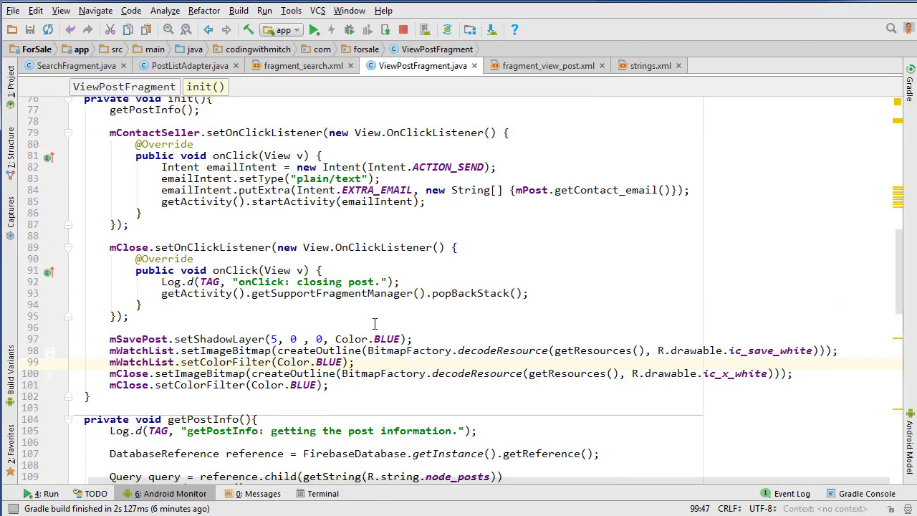
{"action": "scroll", "scroll_direction": "down", "scroll_amount": 3}
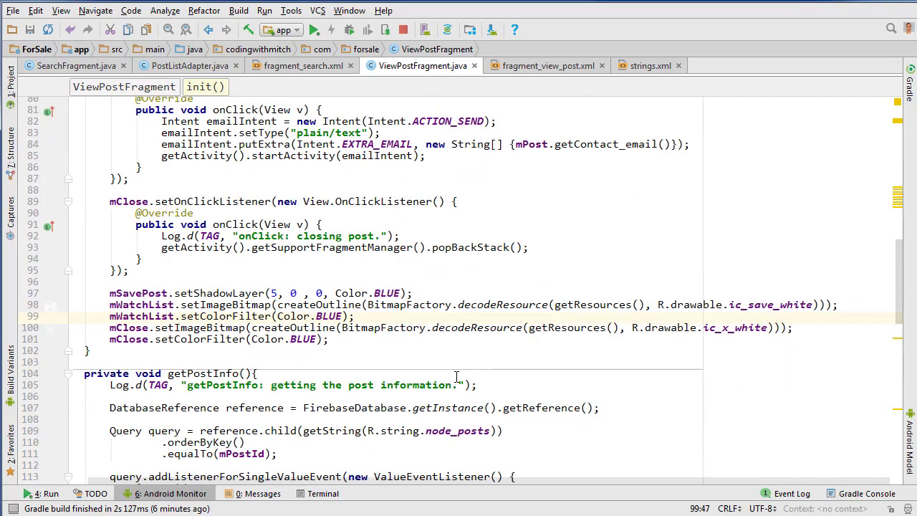
{"action": "mouse_move", "coordinate": [476, 285]}
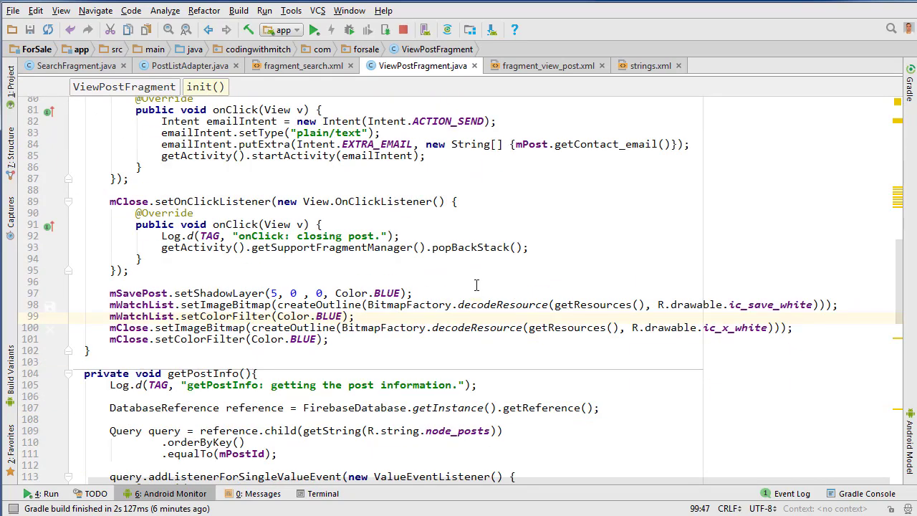
{"action": "scroll", "scroll_direction": "up", "scroll_amount": 3}
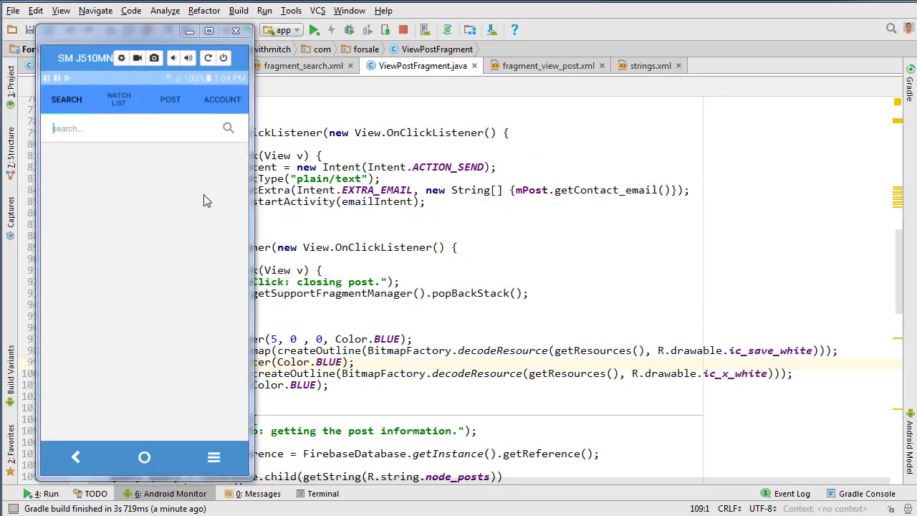
On the phone, open the AWSOME PEN post from search results and scroll its details.
{"action": "left_click", "coordinate": [133, 128]}
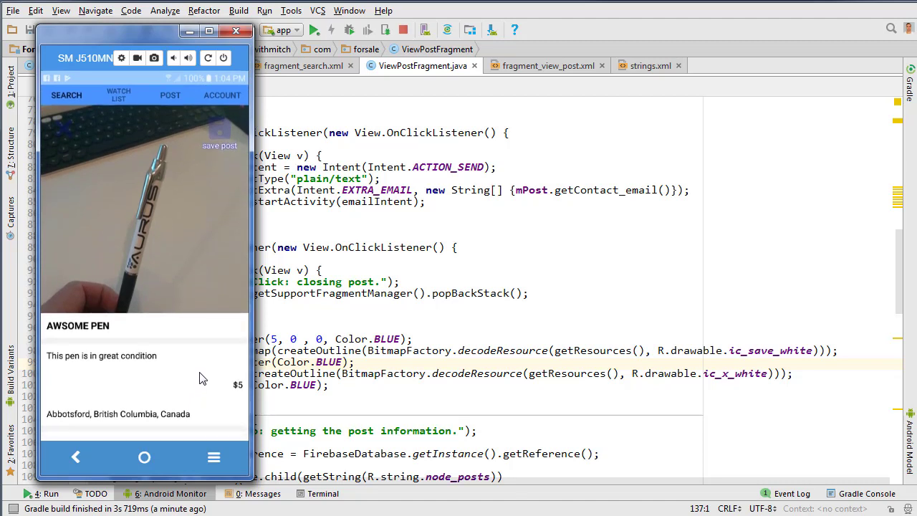
{"action": "scroll", "scroll_direction": "down", "scroll_amount": 3}
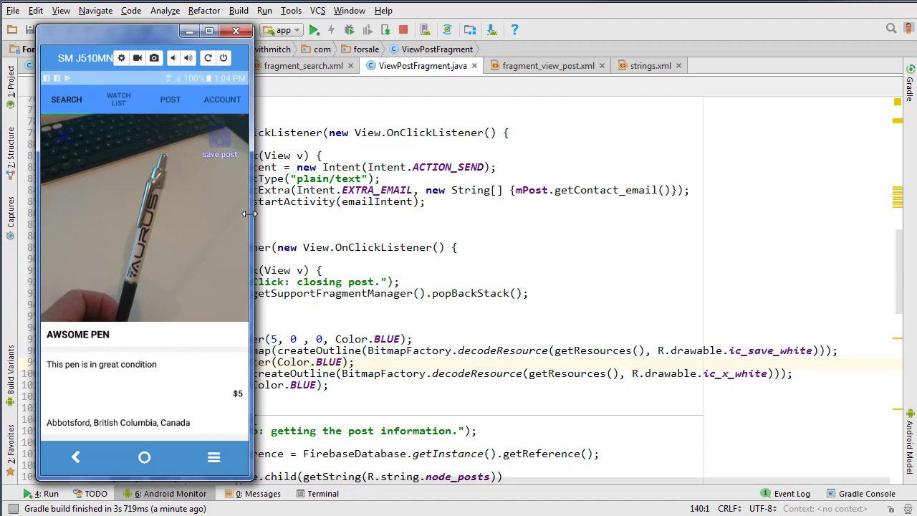
{"action": "mouse_move", "coordinate": [460, 308]}
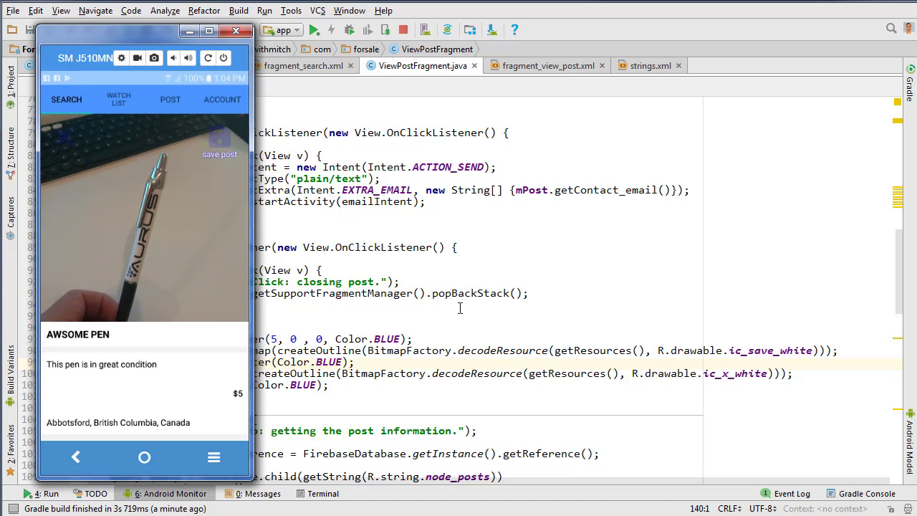
{"action": "mouse_move", "coordinate": [305, 246]}
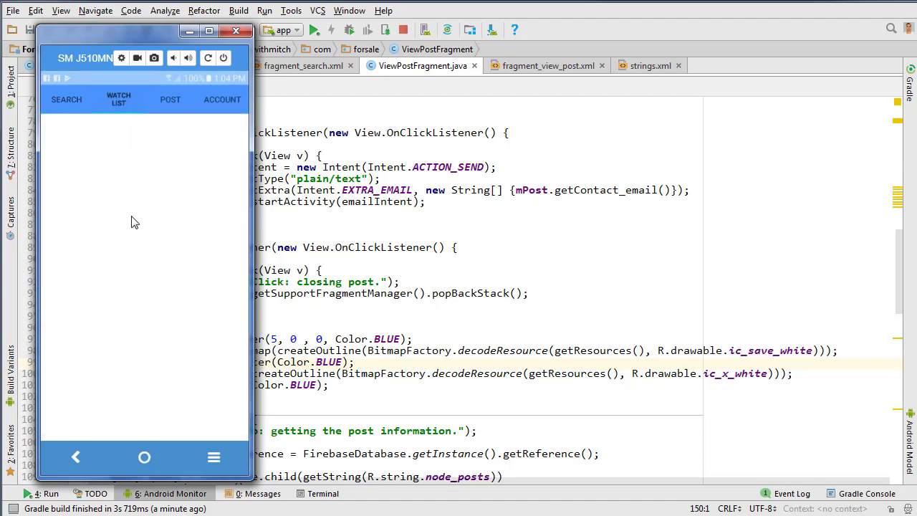
{"action": "mouse_move", "coordinate": [159, 248]}
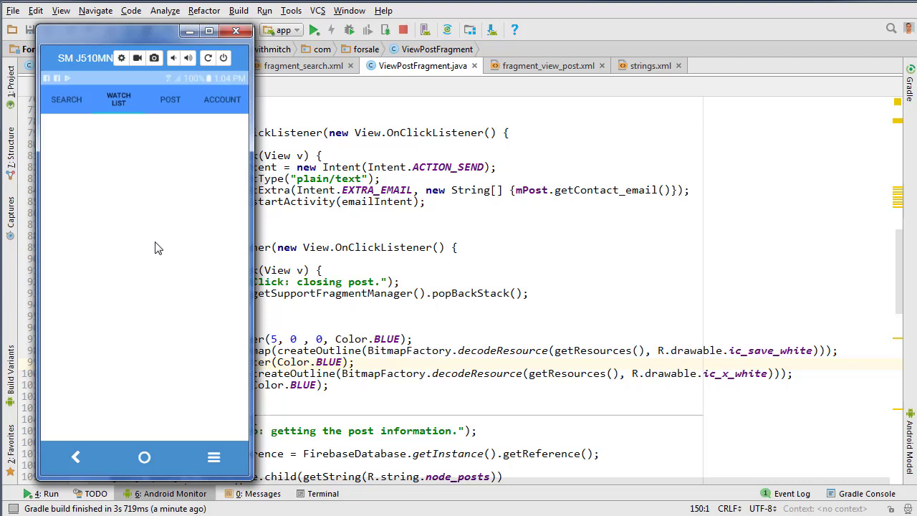
{"action": "mouse_move", "coordinate": [71, 119]}
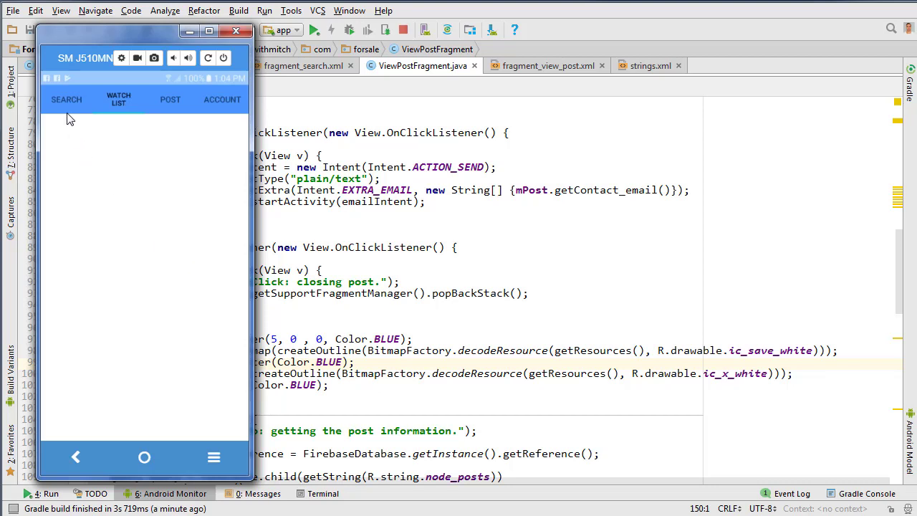
{"action": "mouse_move", "coordinate": [75, 114]}
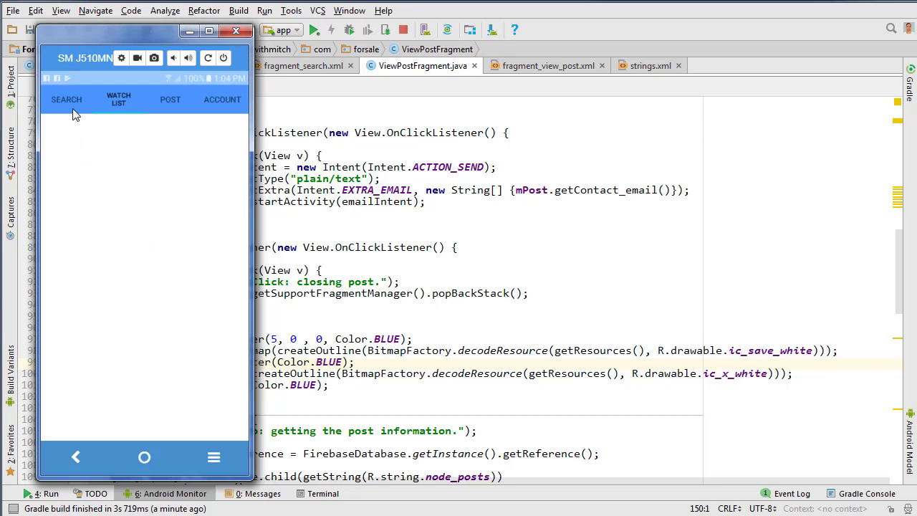